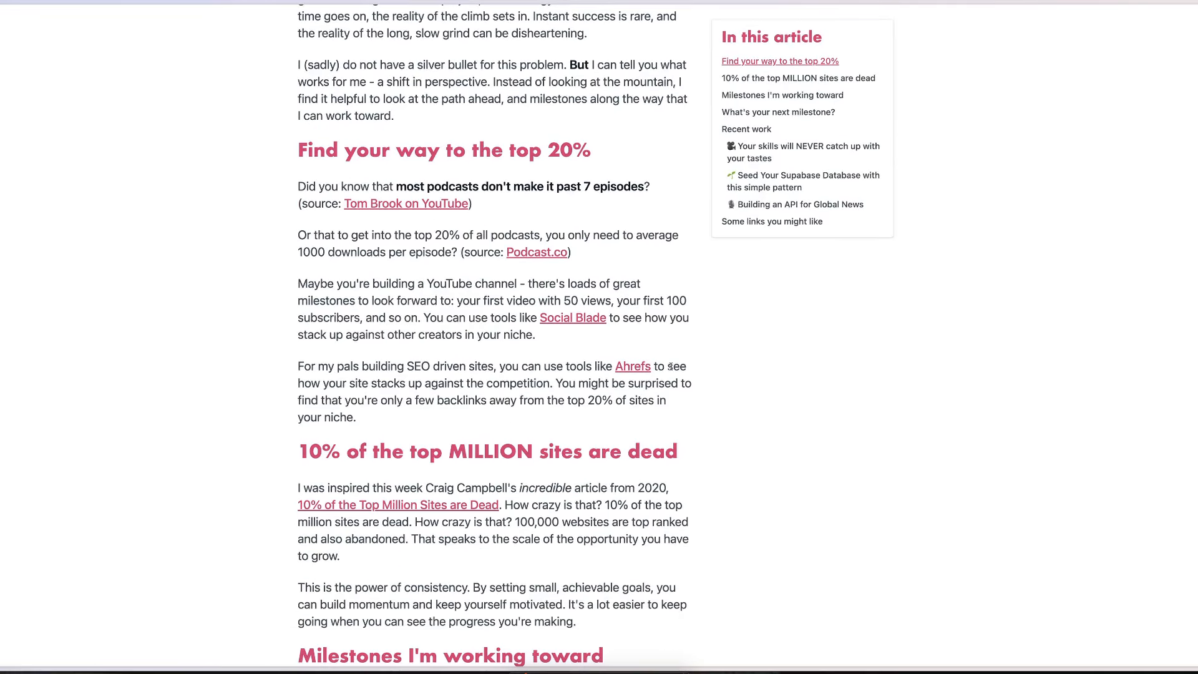
Step: Scroll down through the milestones article before returning to the home page
scroll("down", 3)
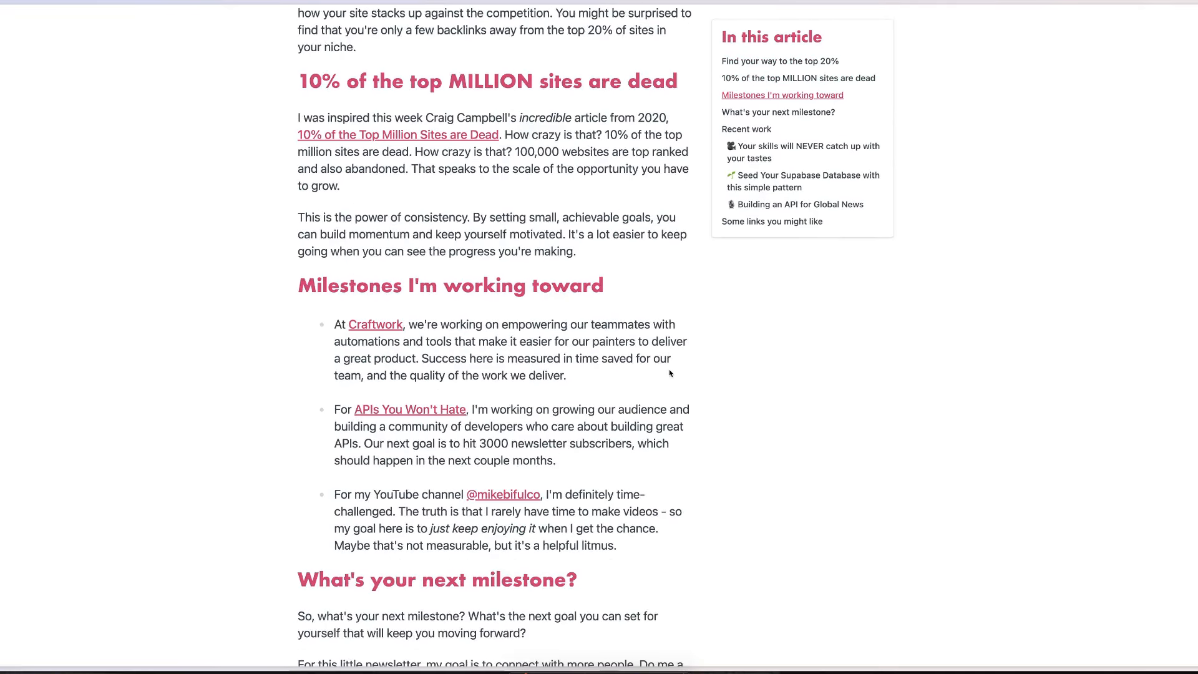
scroll("down", 3)
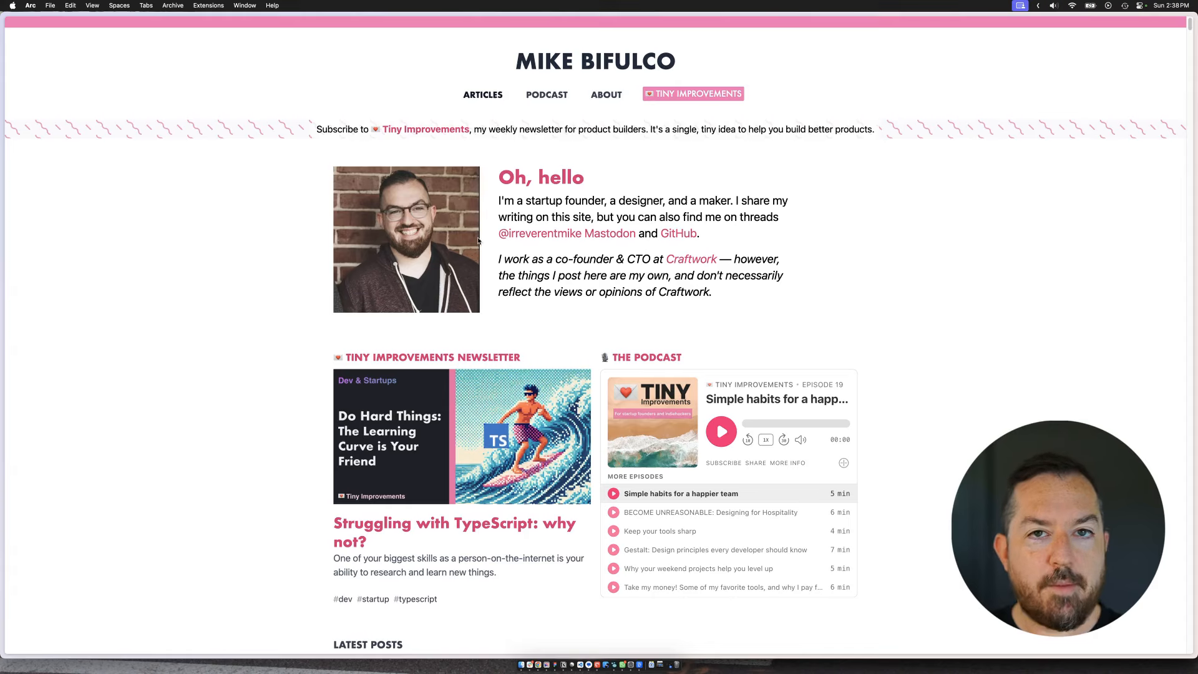
mouse_move(458, 223)
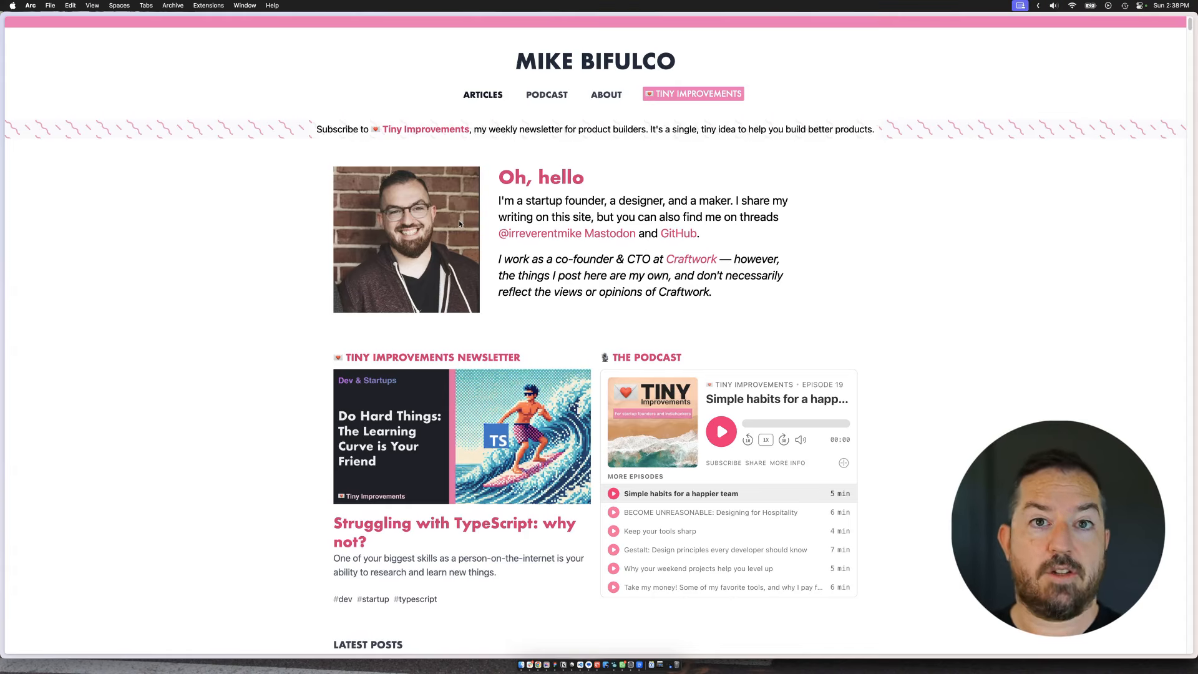
Step: Open "Struggling with TypeScript: why not?" and read down to "Learning to learn is the whole thing."
left_click(454, 532)
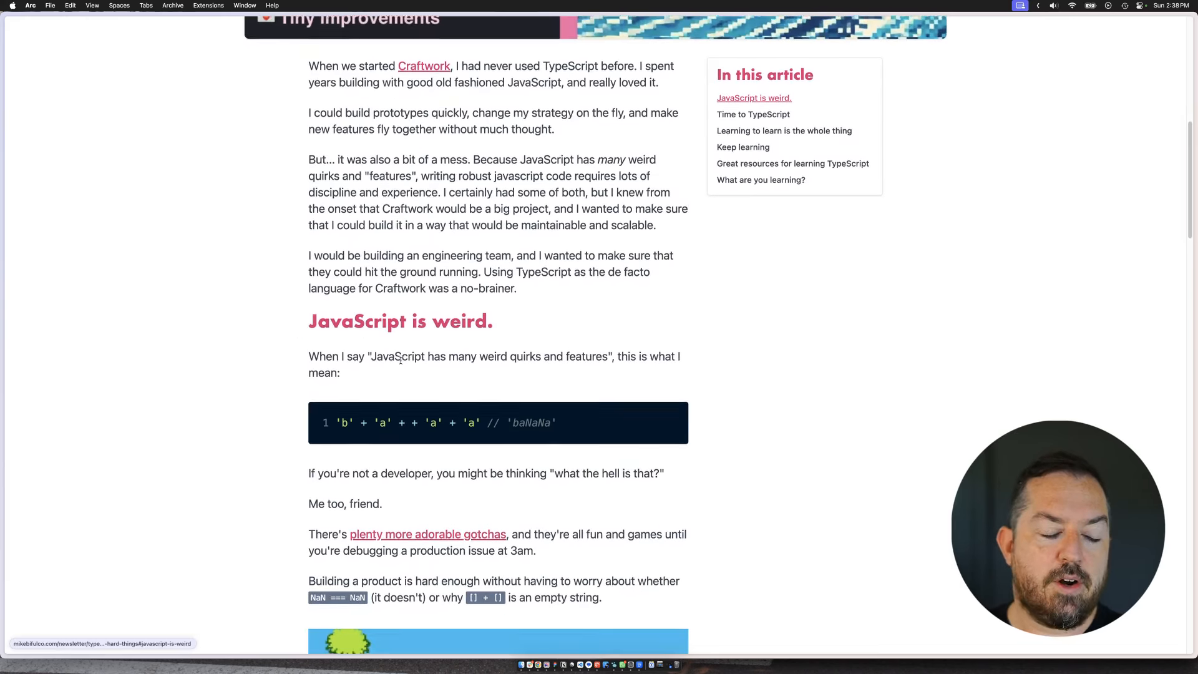
scroll("down", 3)
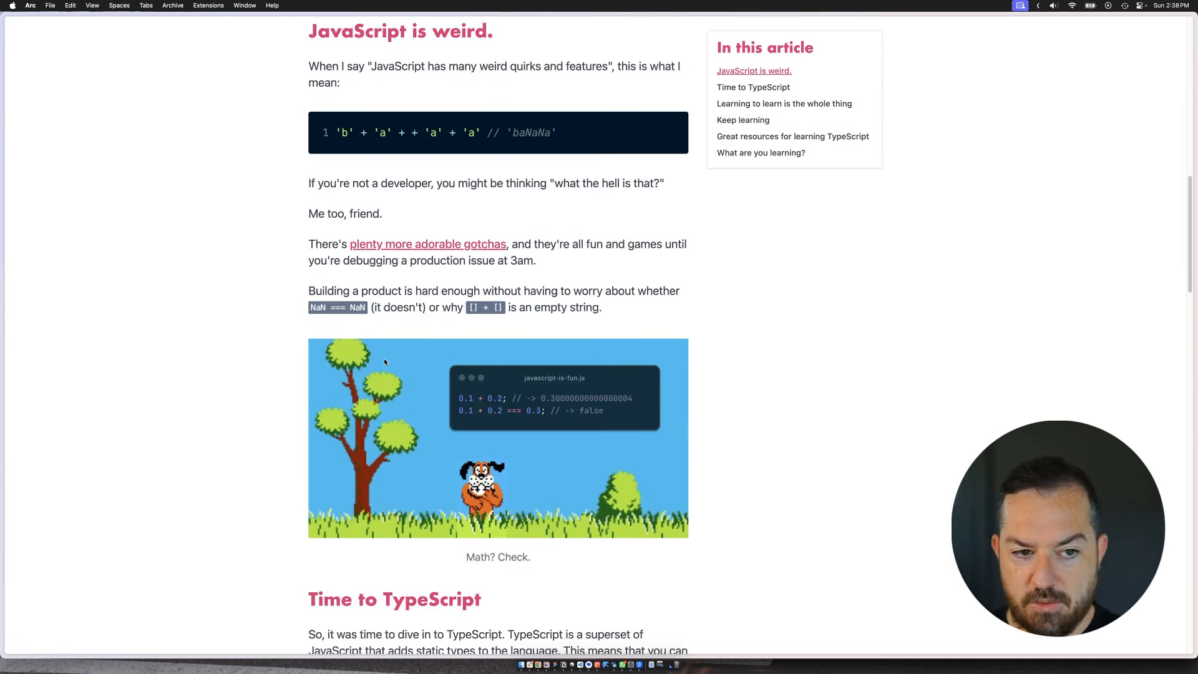
scroll("down", 3)
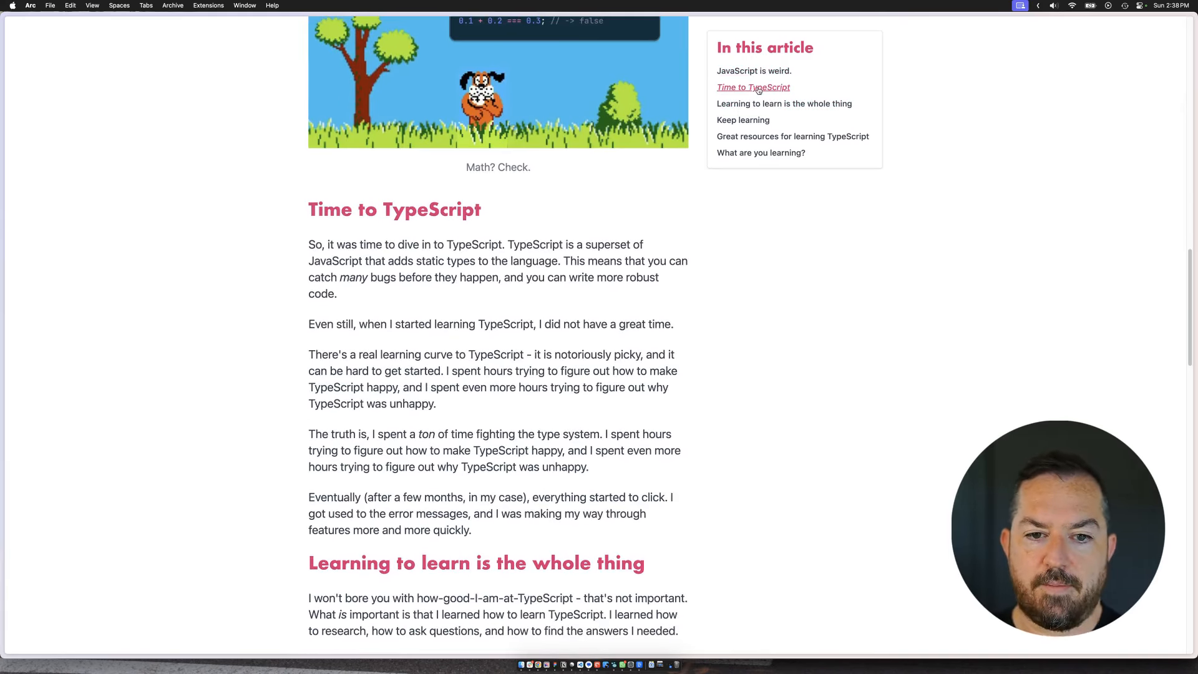
scroll("down", 3)
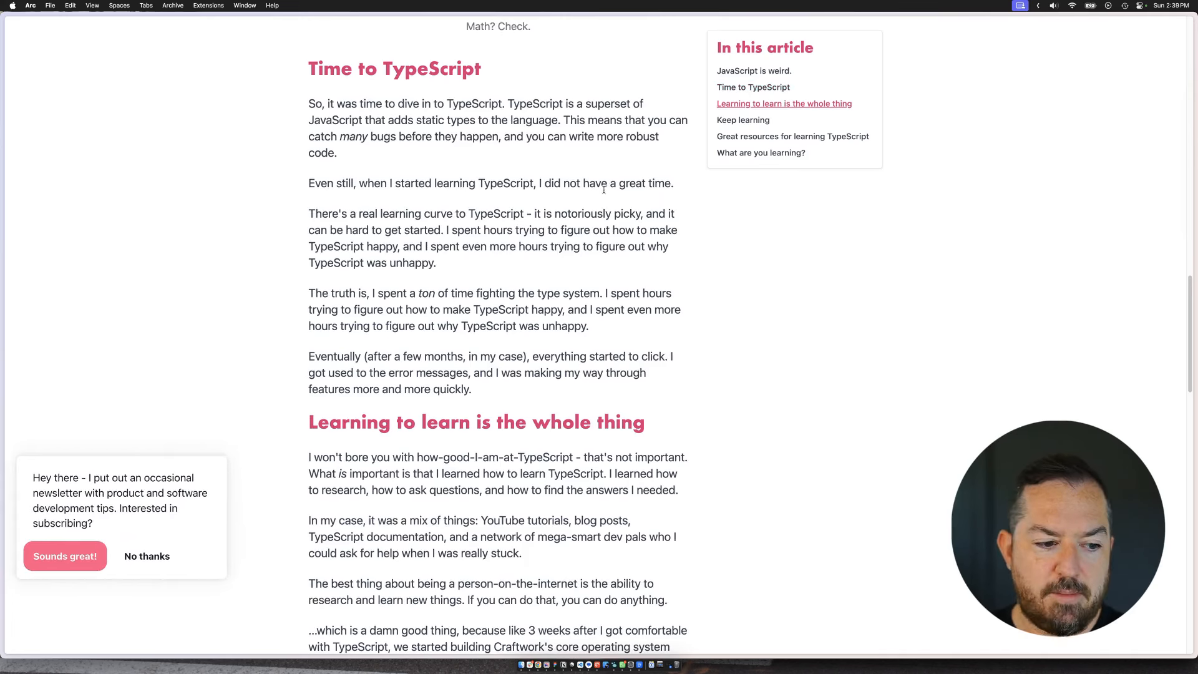
scroll("down", 3)
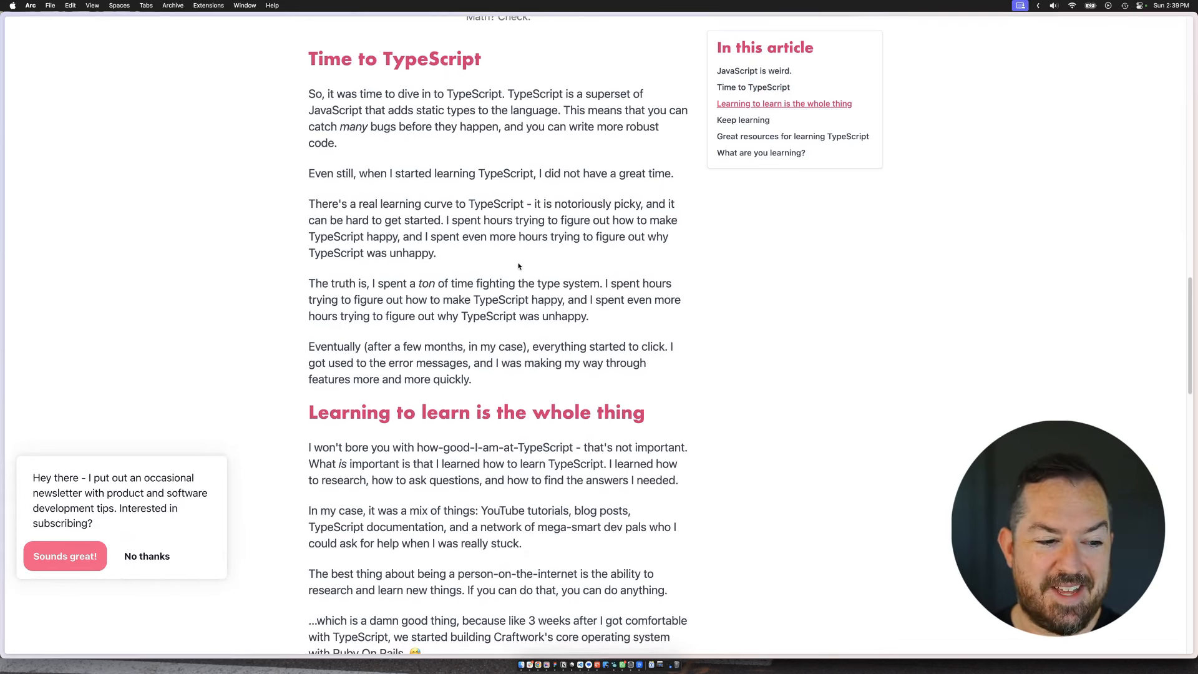
scroll("up", 3)
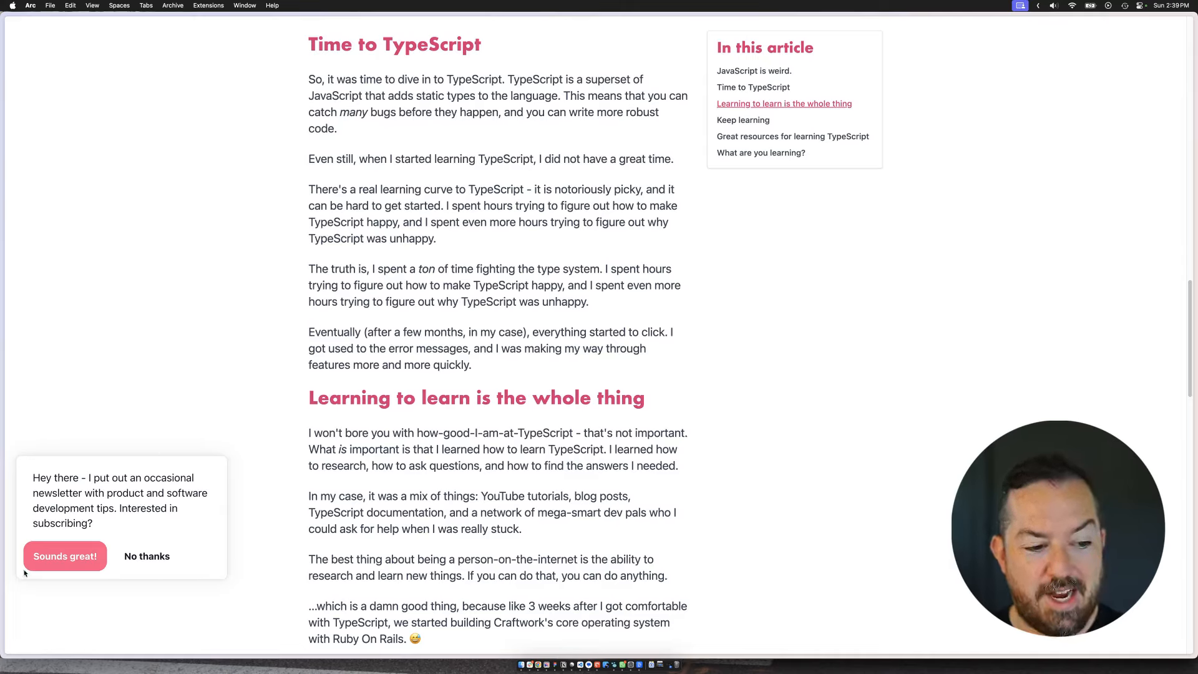
mouse_move(720, 300)
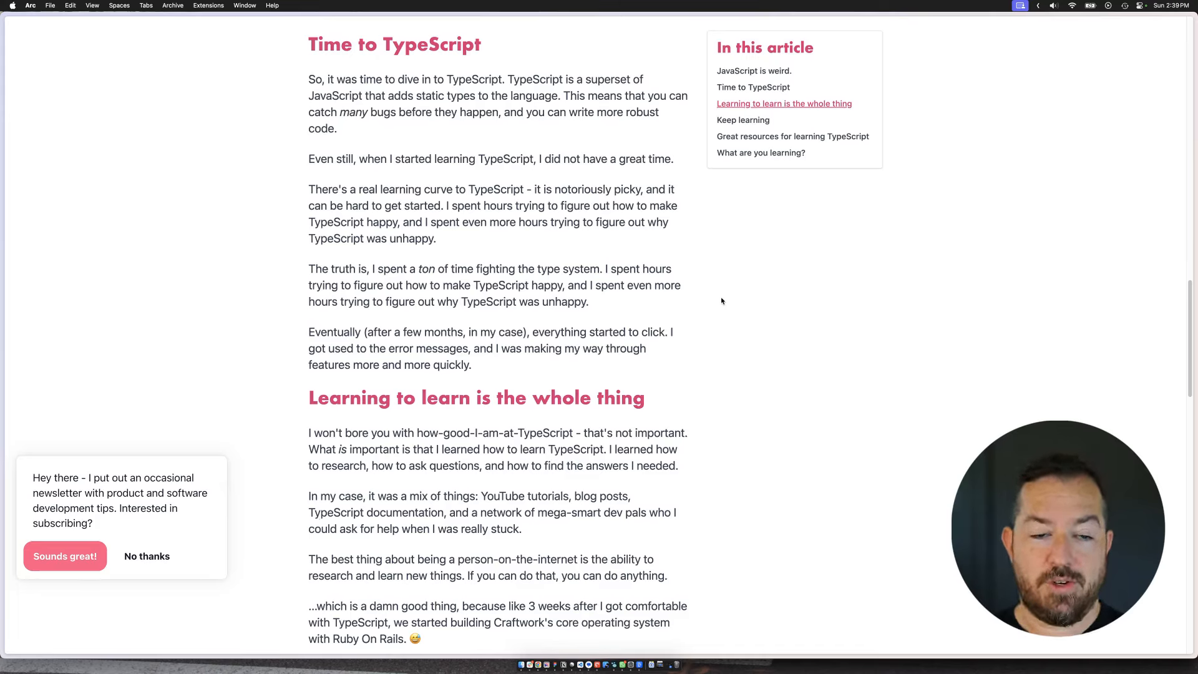
mouse_move(638, 317)
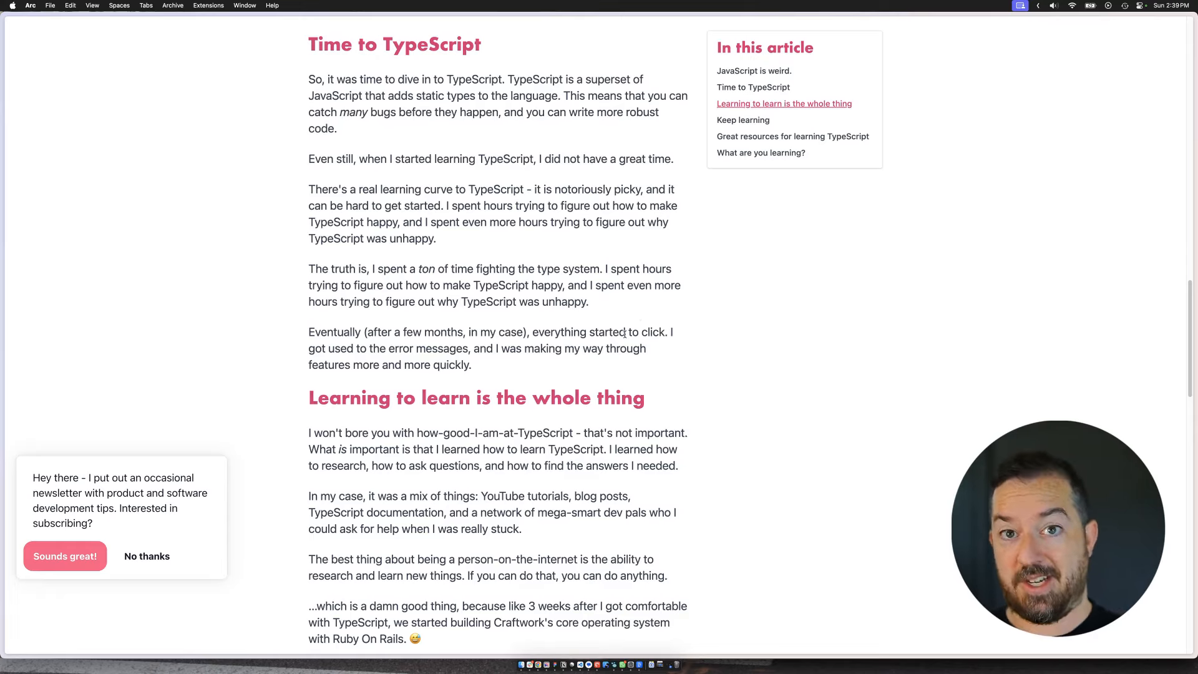
mouse_move(644, 259)
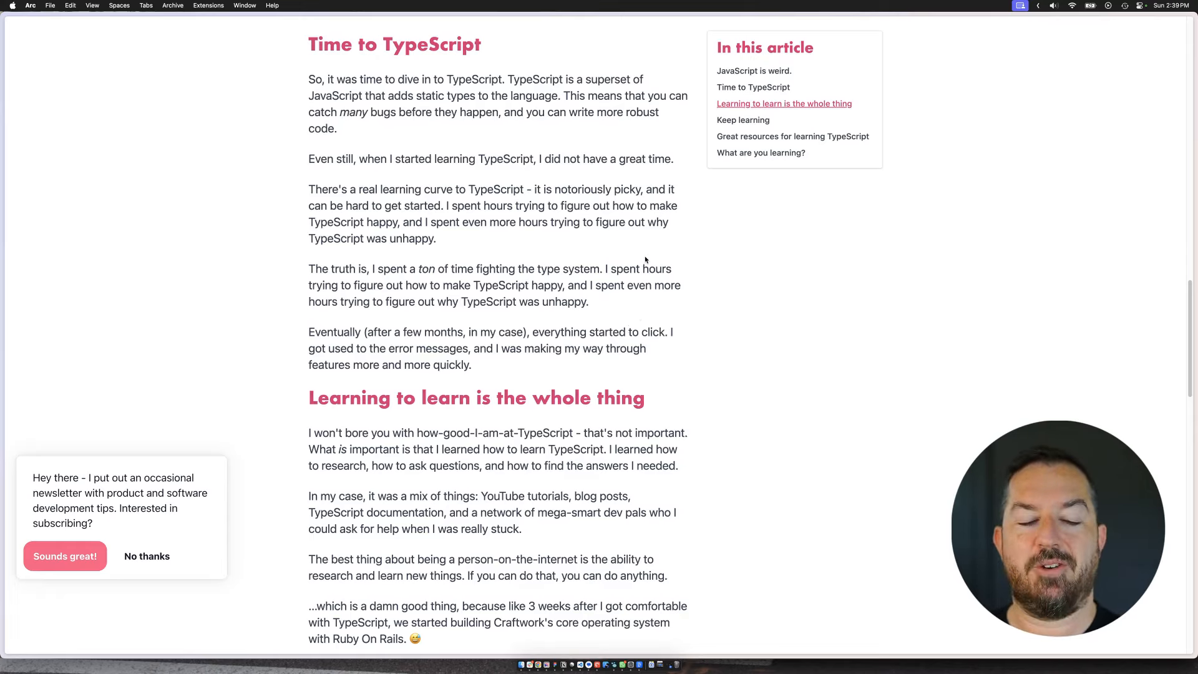
Step: Scroll to the article's end showing the signup form with First Name and Email Address fields
scroll("down", 3)
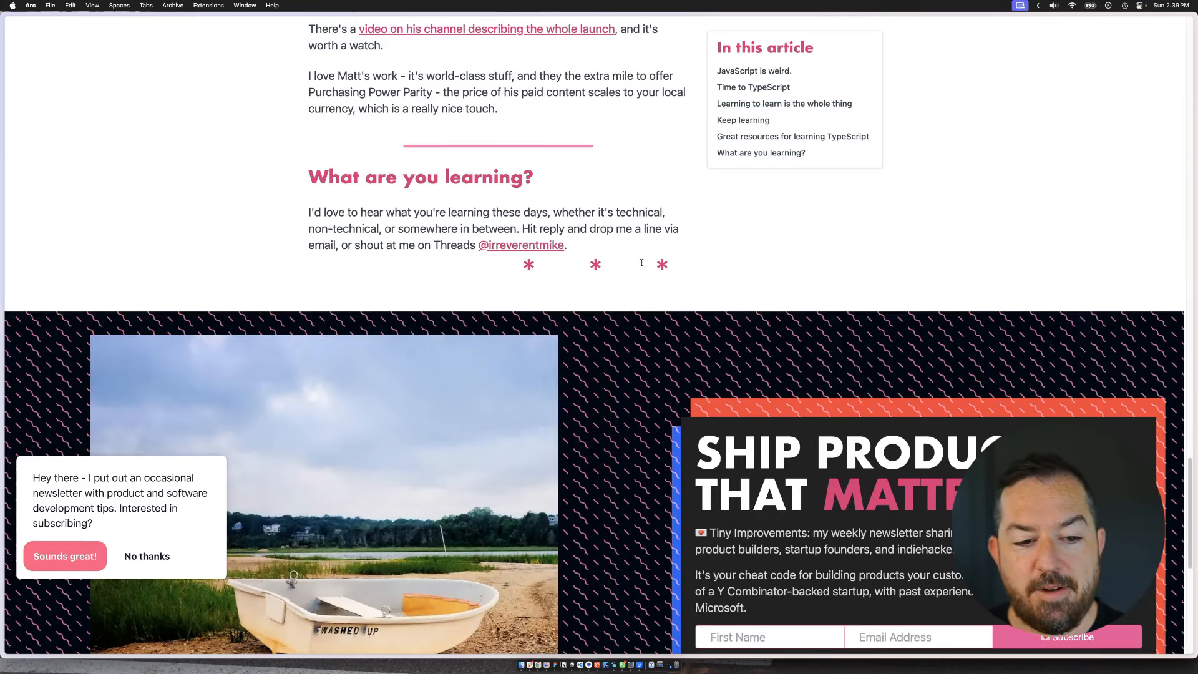
scroll("down", 3)
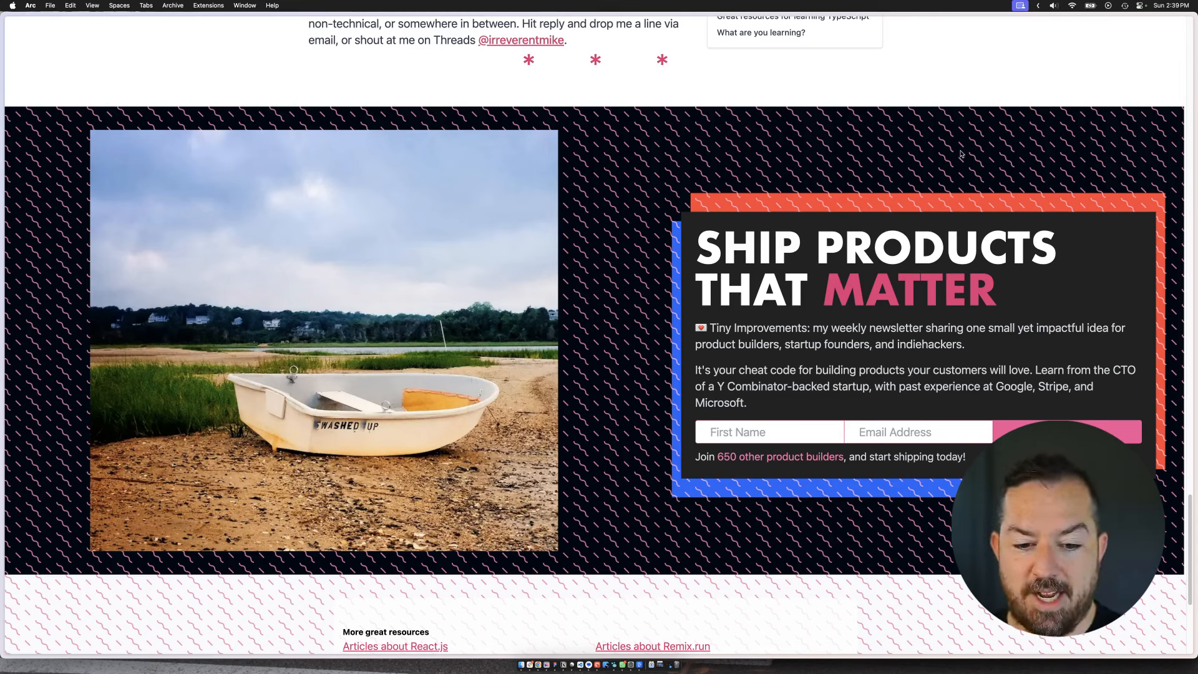
mouse_move(727, 491)
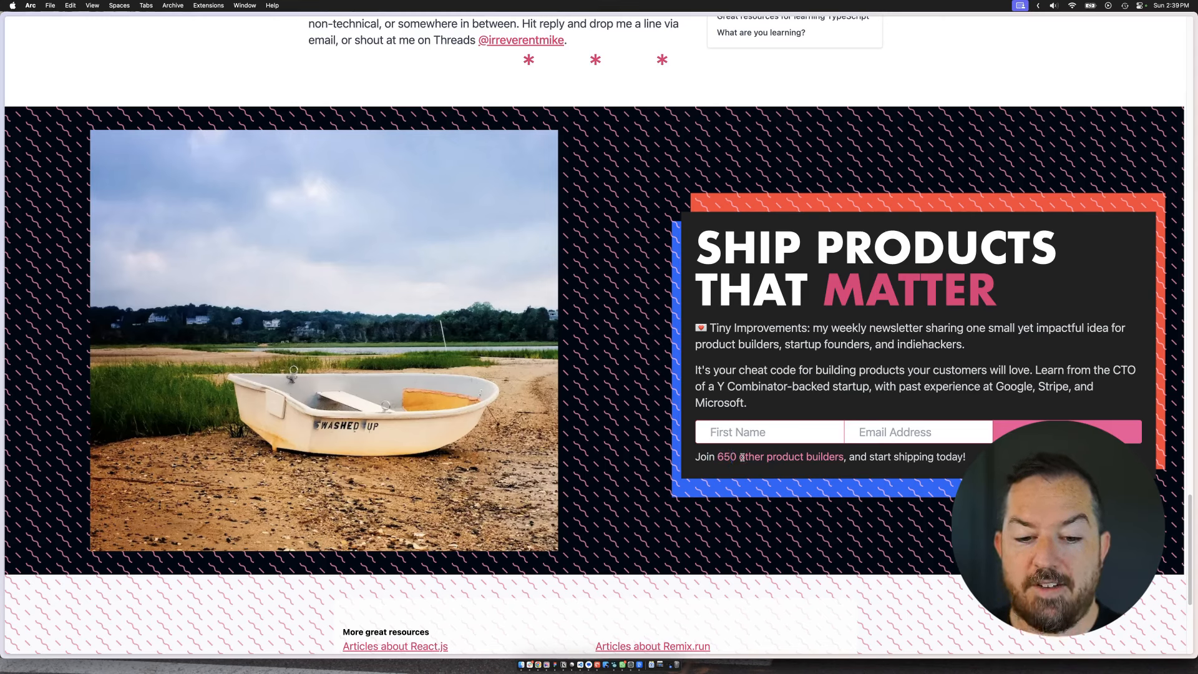
mouse_move(688, 476)
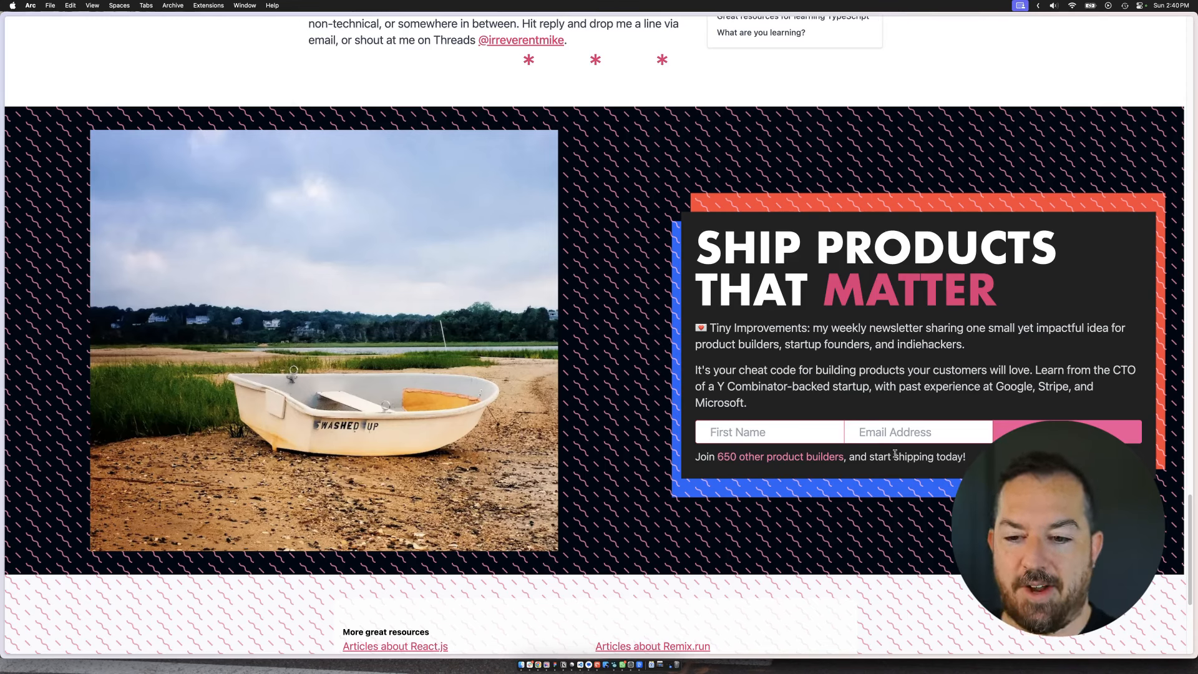
mouse_move(914, 335)
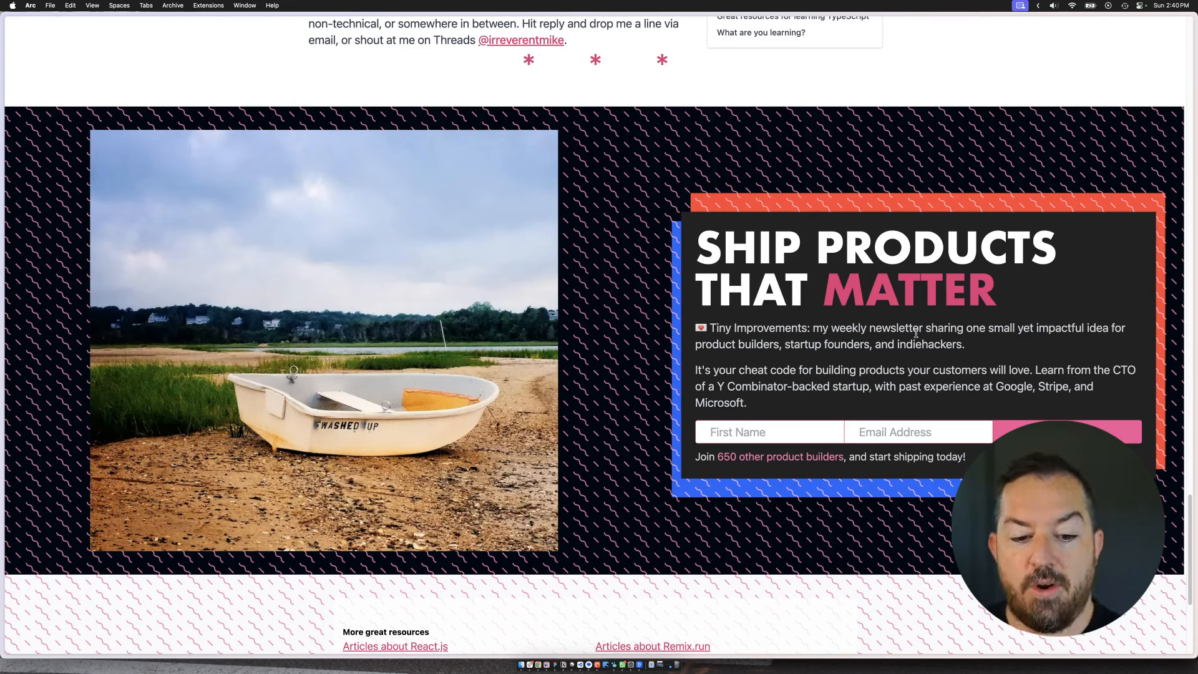
scroll("down", 3)
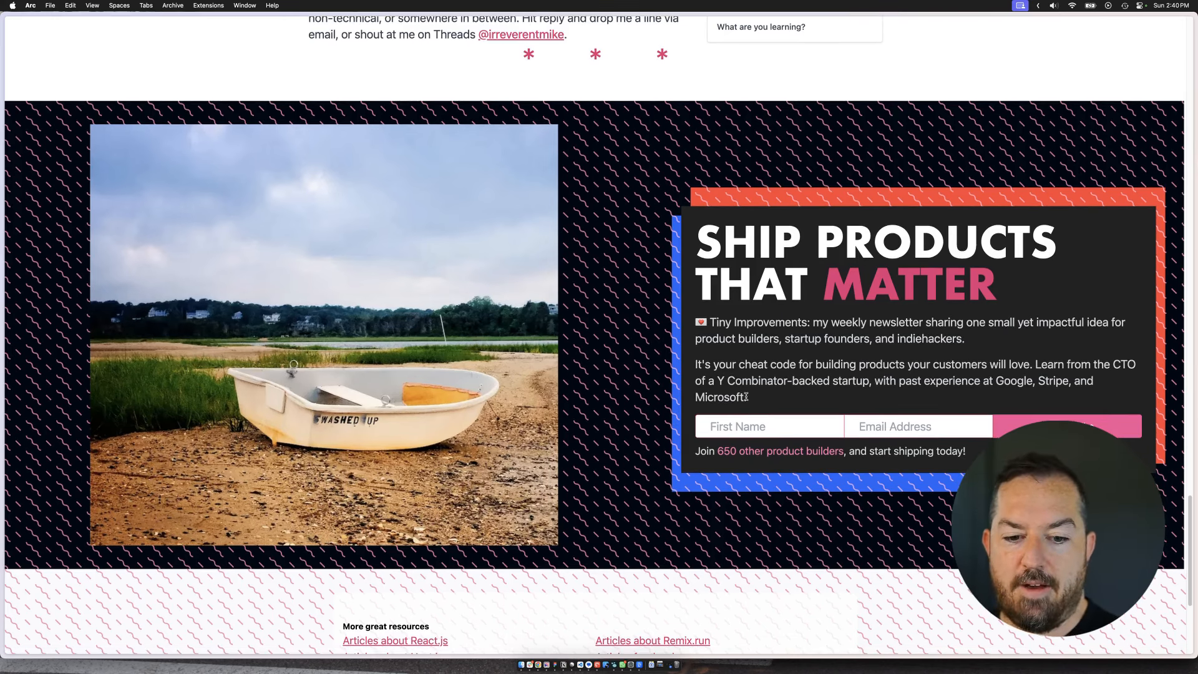
mouse_move(641, 386)
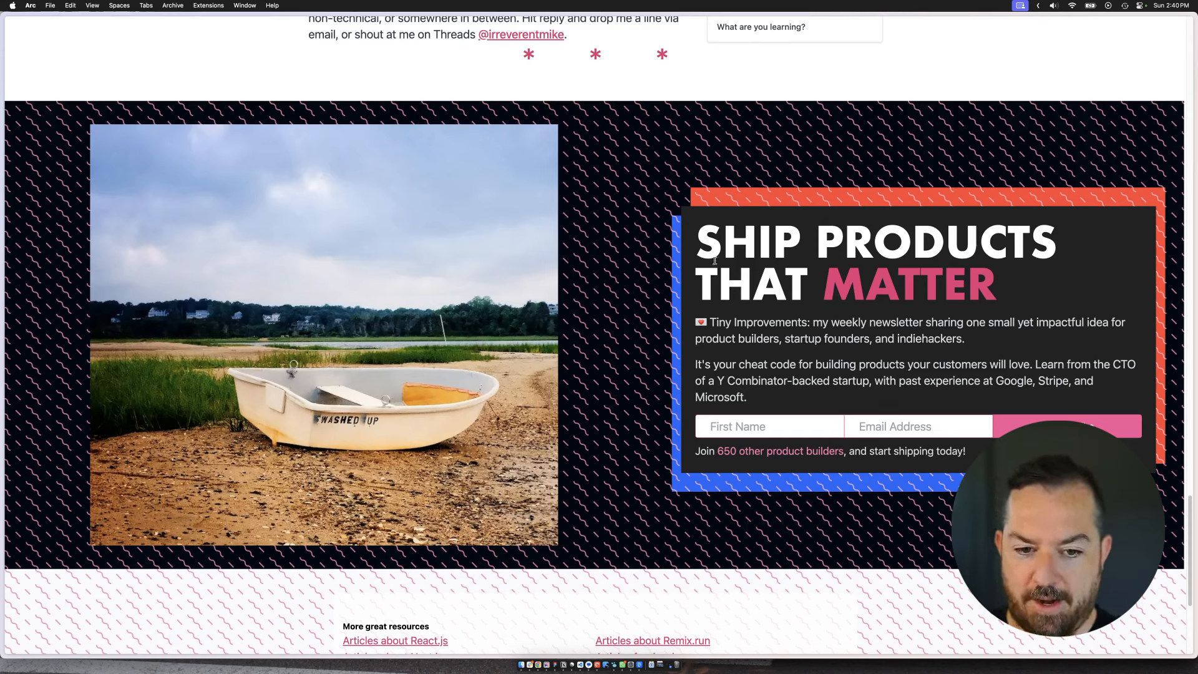
mouse_move(710, 130)
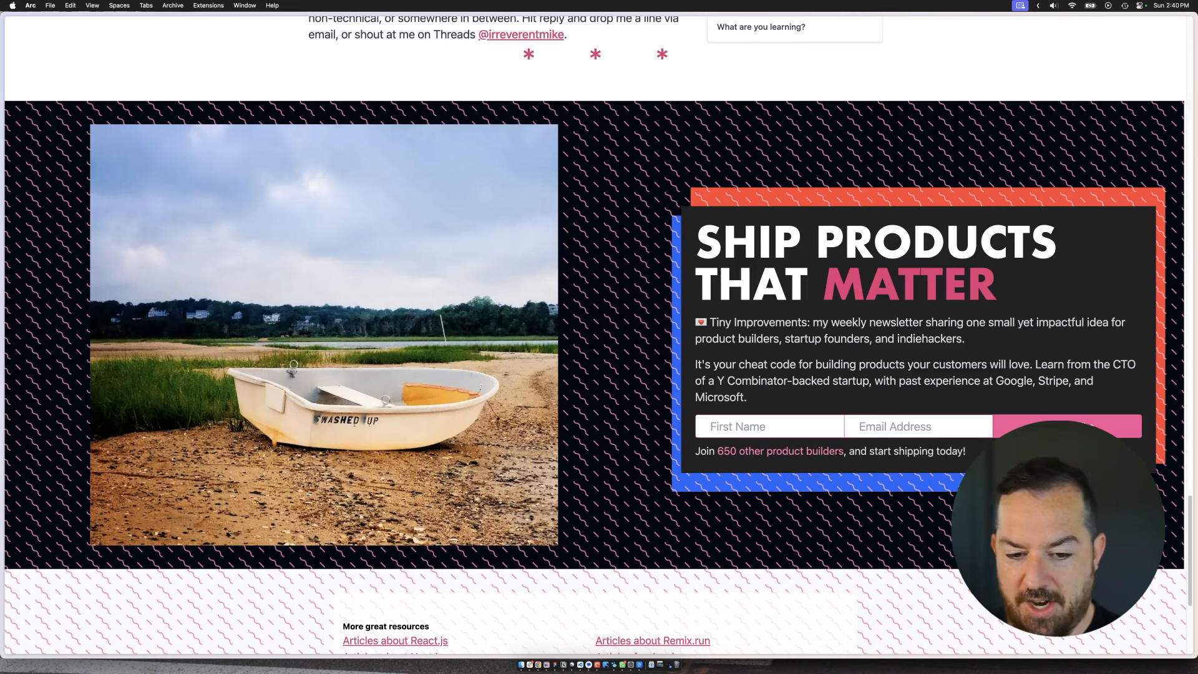
mouse_move(957, 439)
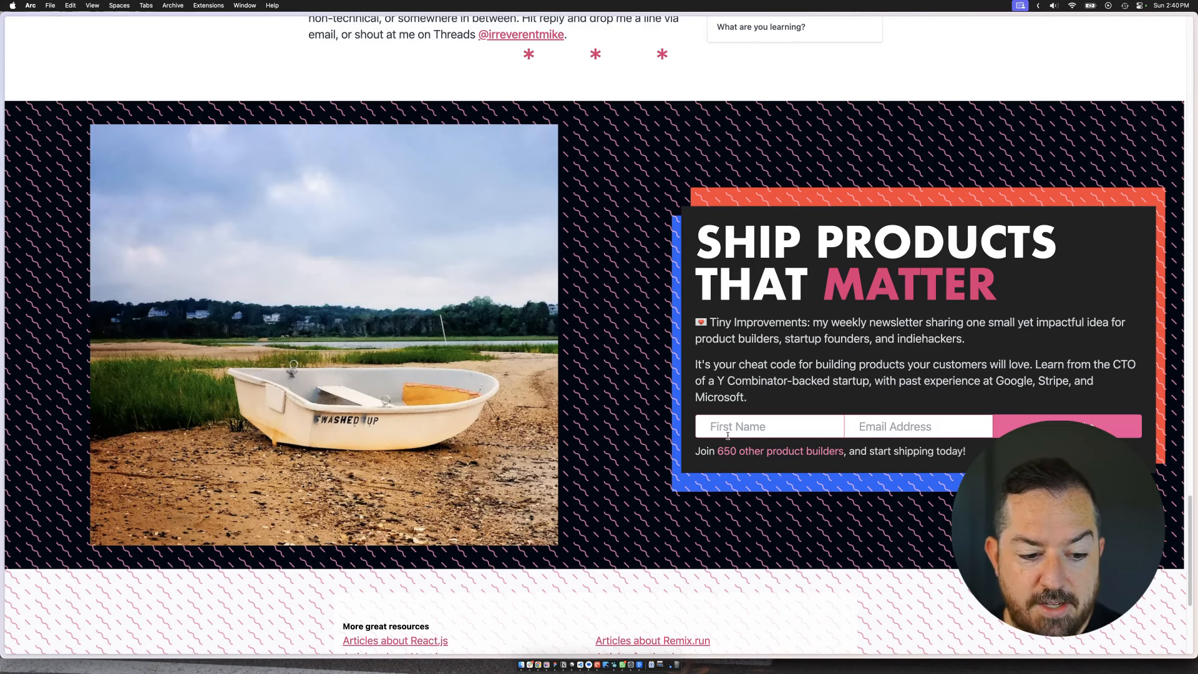
scroll("up", 3)
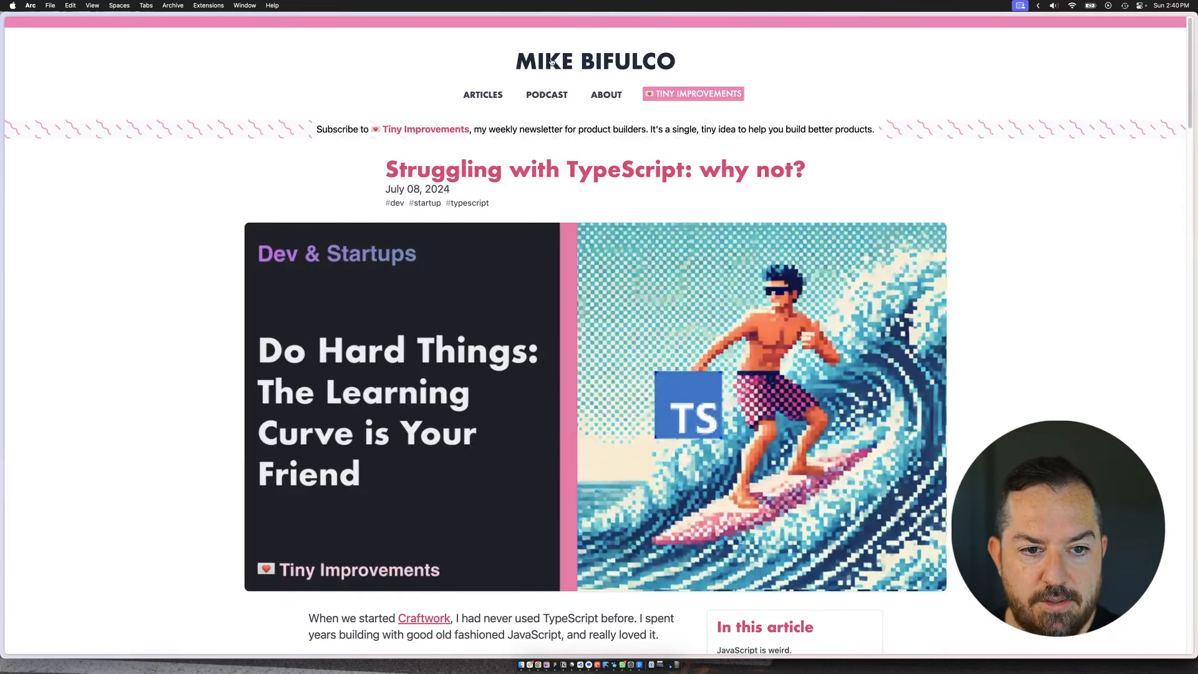
scroll("down", 3)
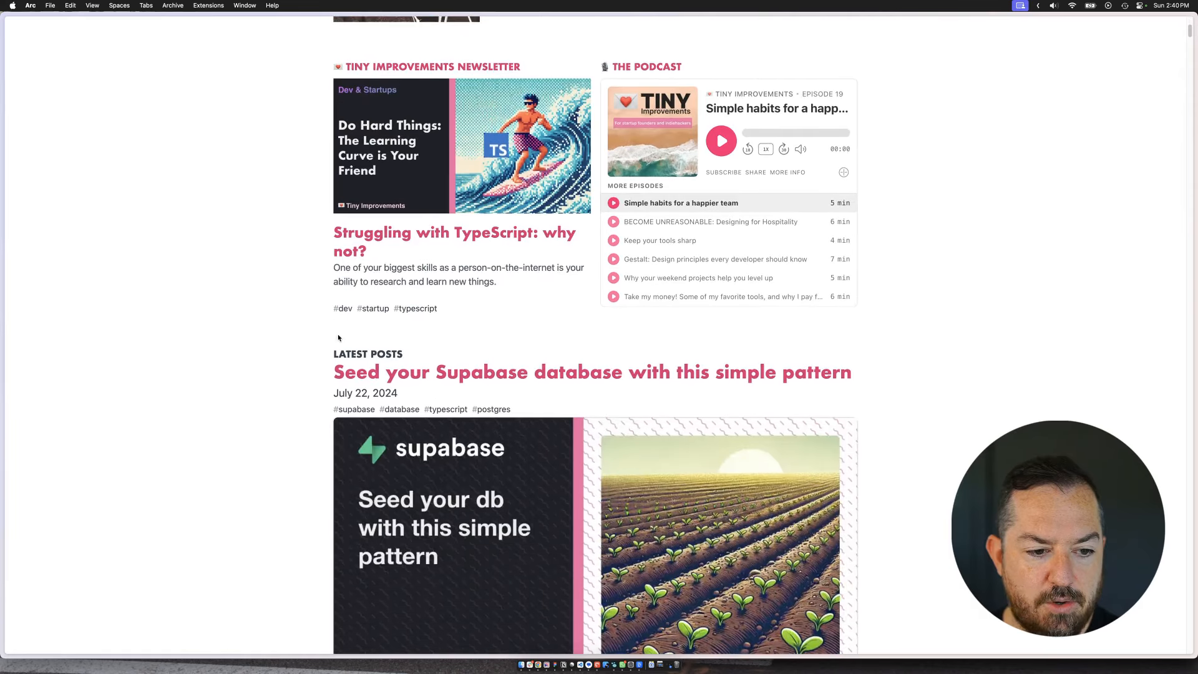
left_click(591, 372)
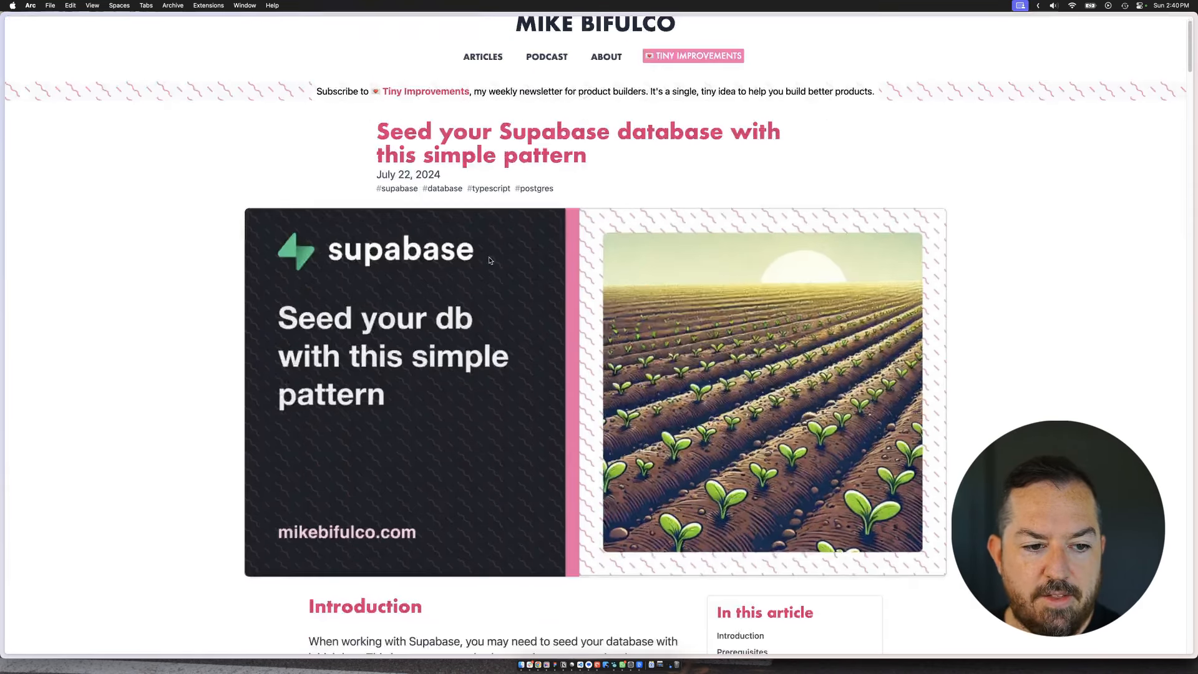
scroll("down", 3)
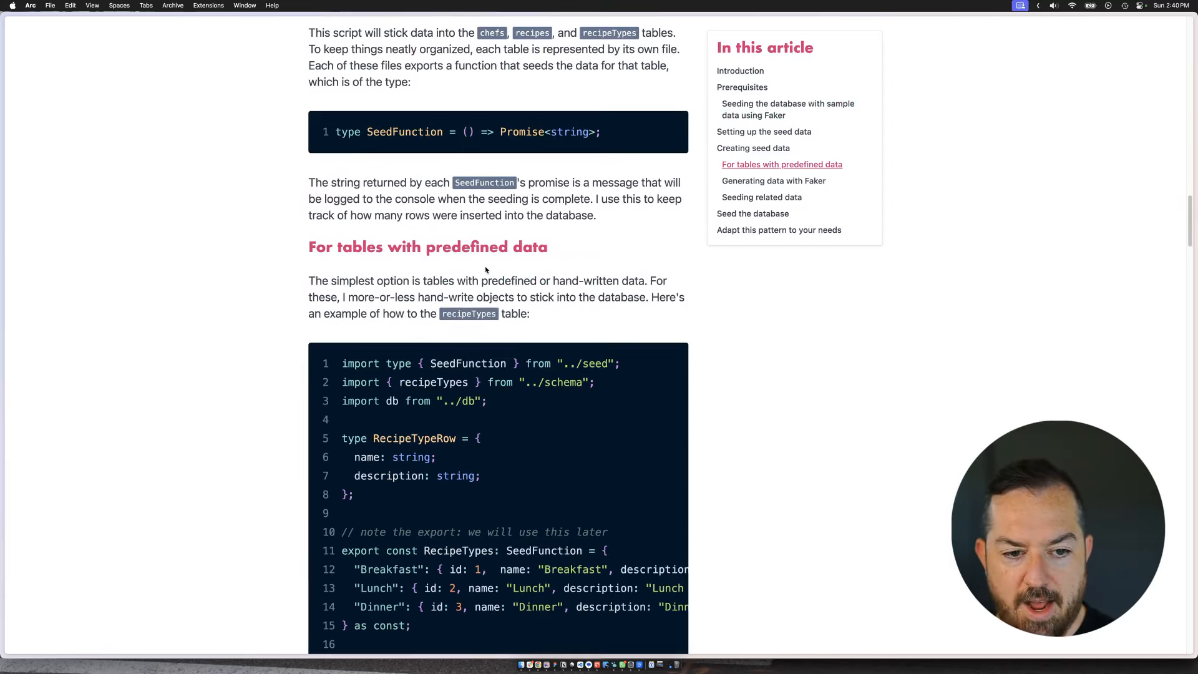
scroll("down", 3)
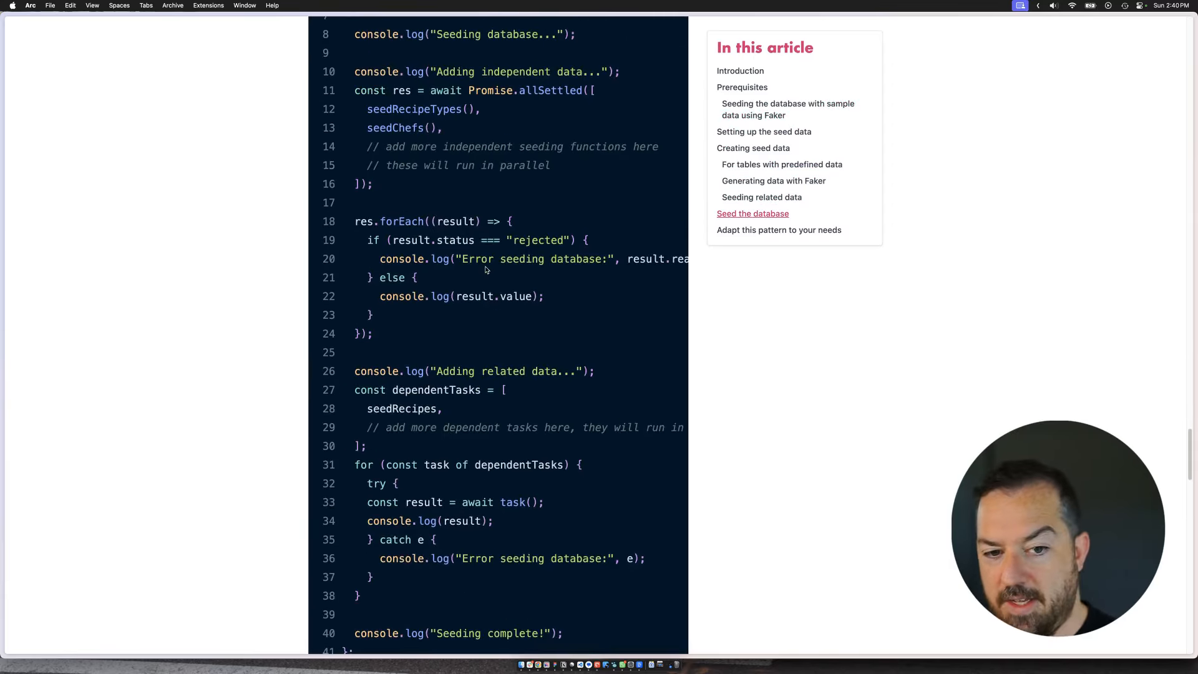
scroll("down", 3)
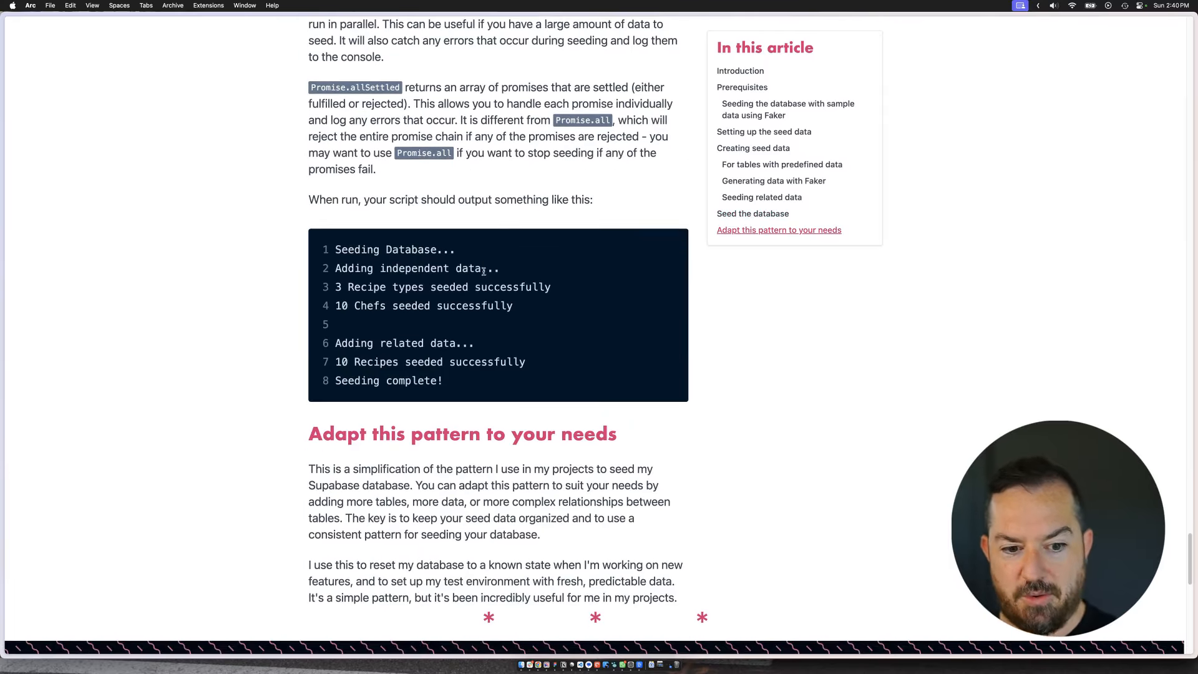
scroll("down", 3)
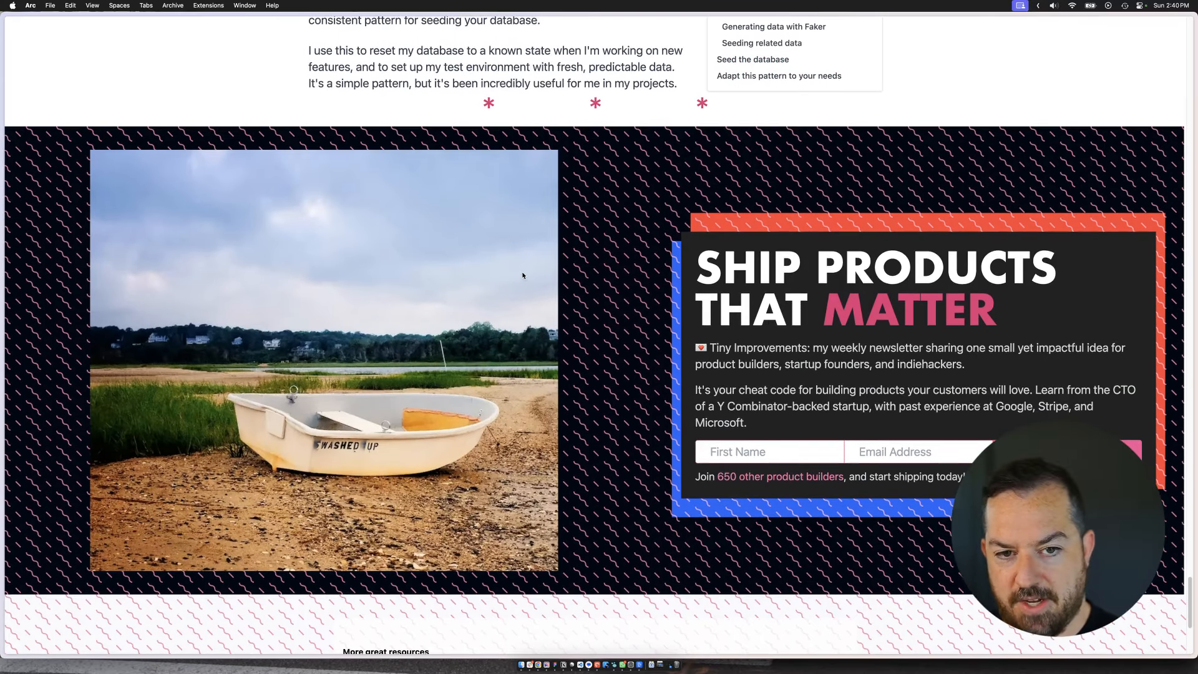
scroll("down", 3)
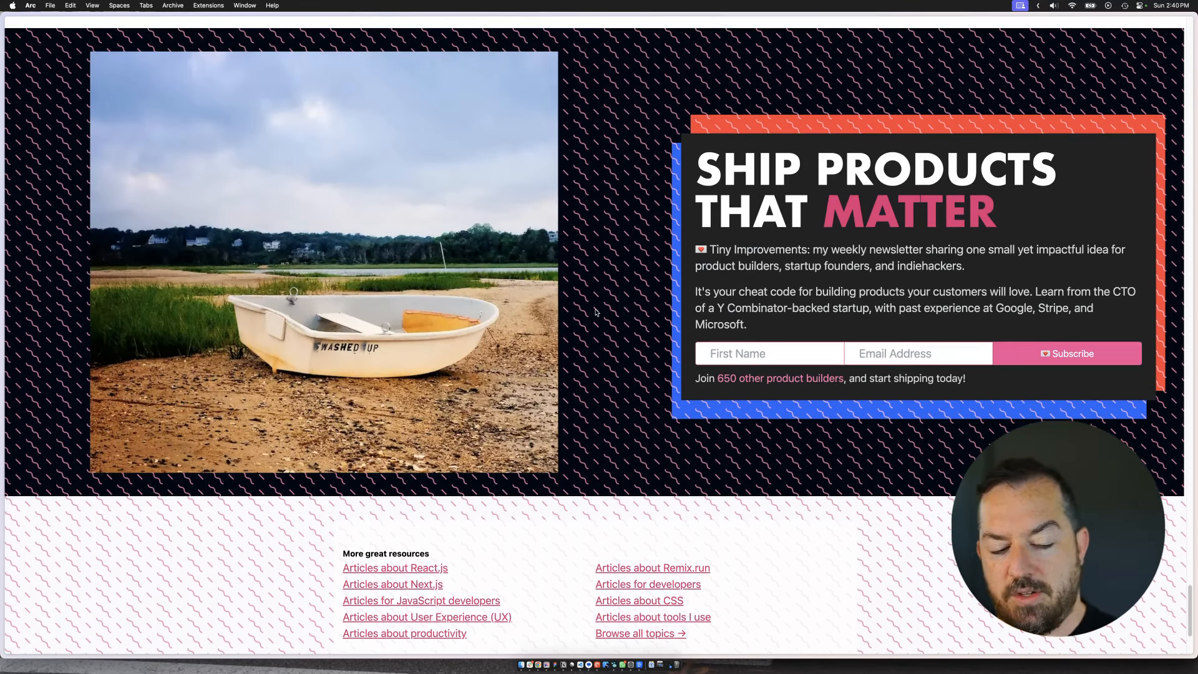
scroll("up", 3)
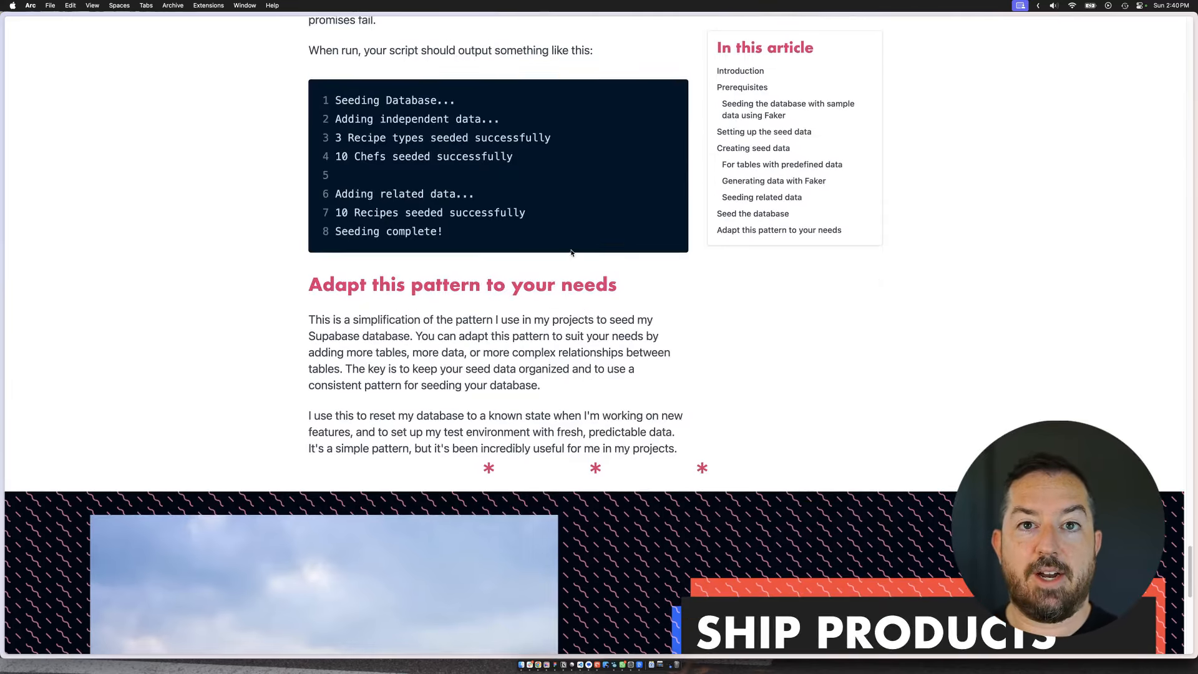
mouse_move(890, 254)
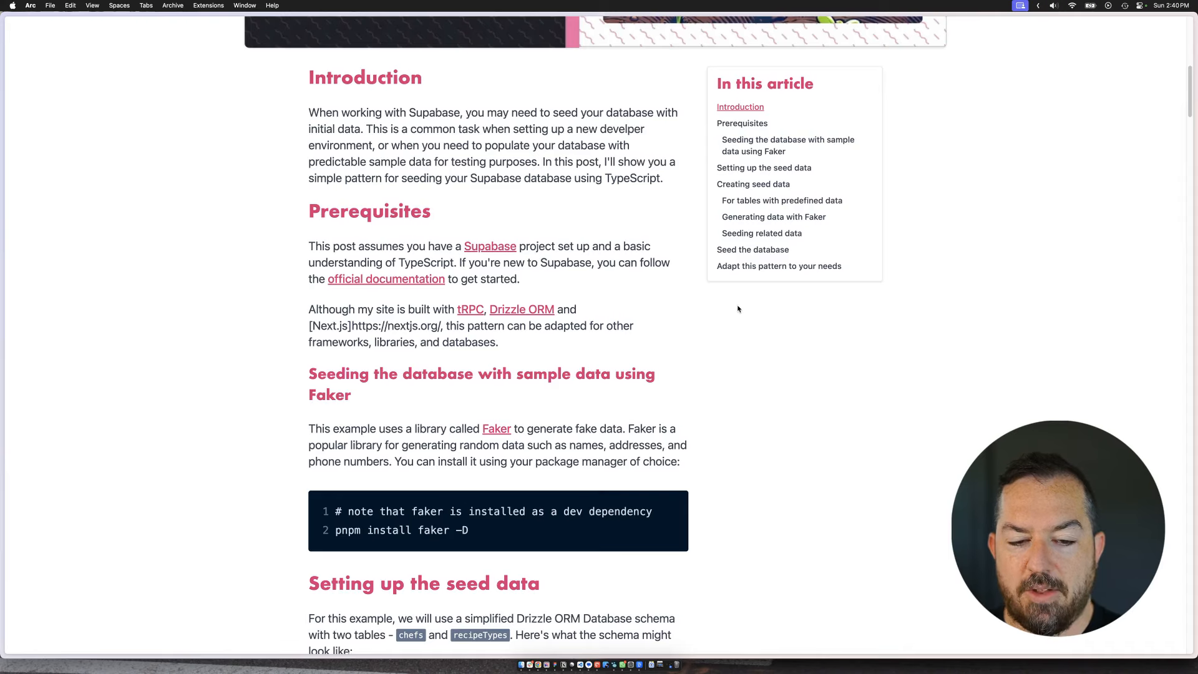
mouse_move(871, 314)
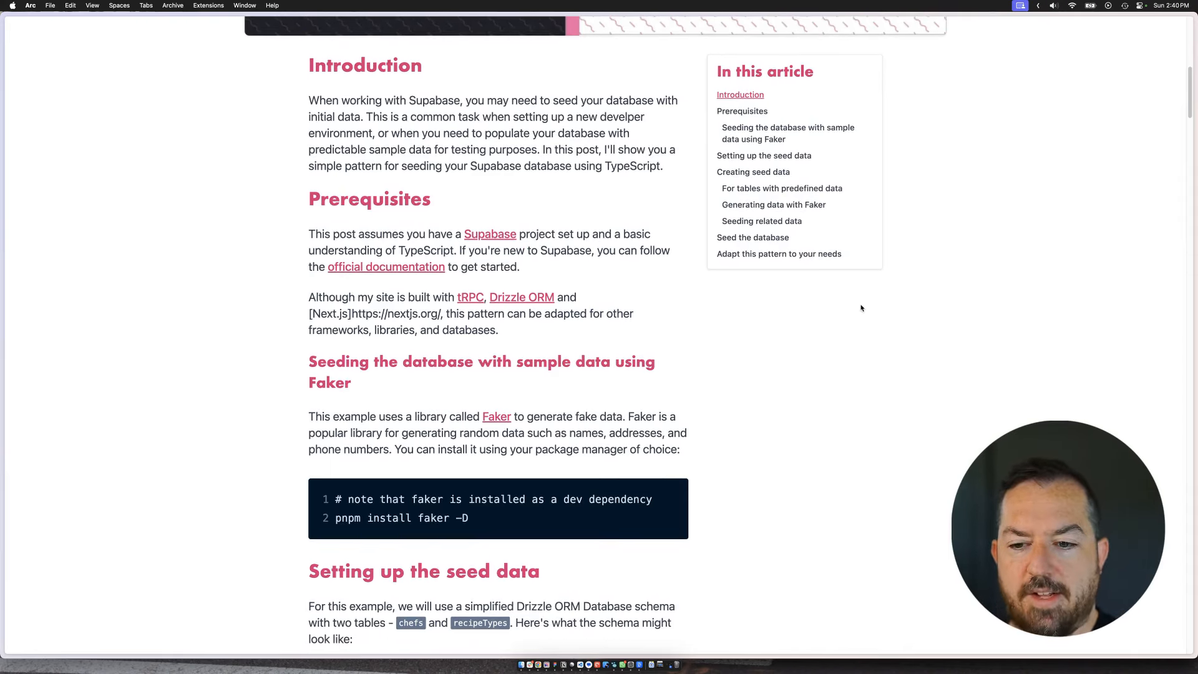
scroll("up", 3)
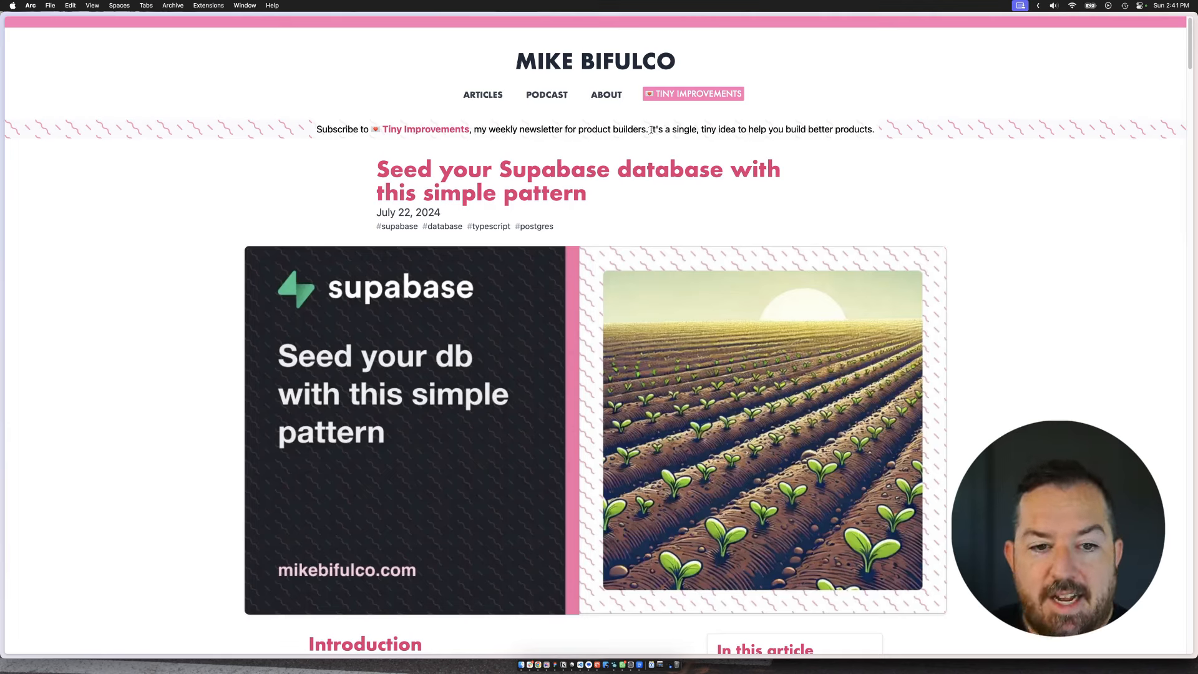
mouse_move(692, 93)
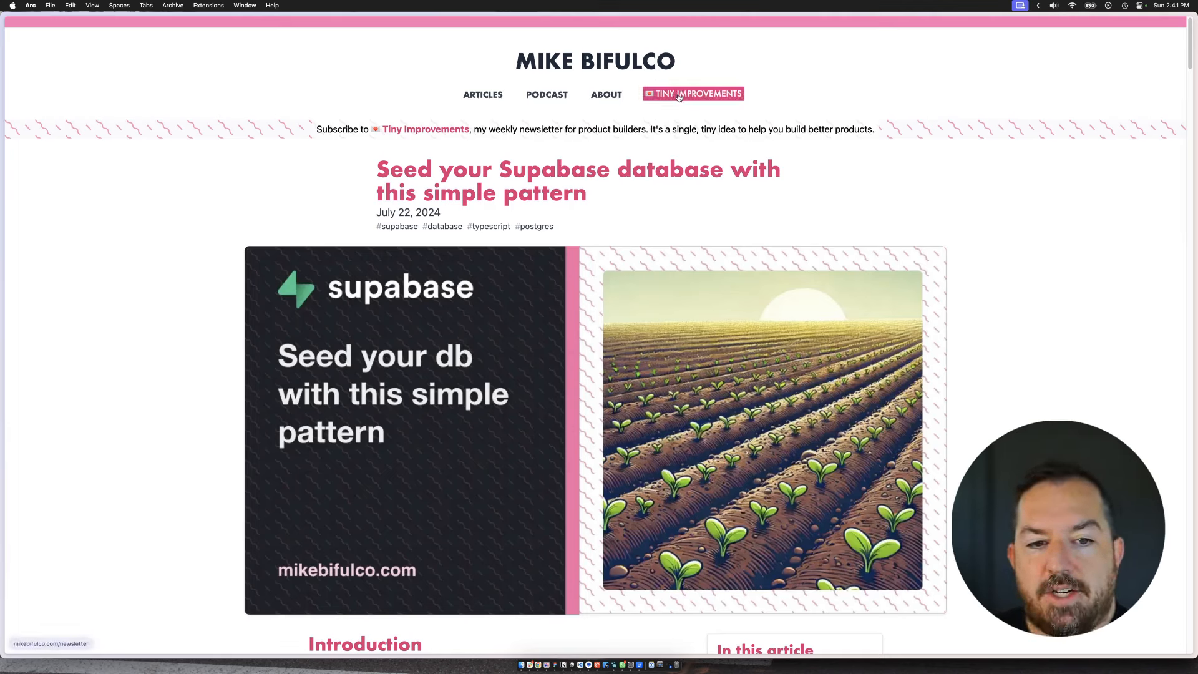
Step: Open Tiny Improvements, focus its First Name and Email fields, and dismiss the Dashlane prompt
left_click(697, 93)
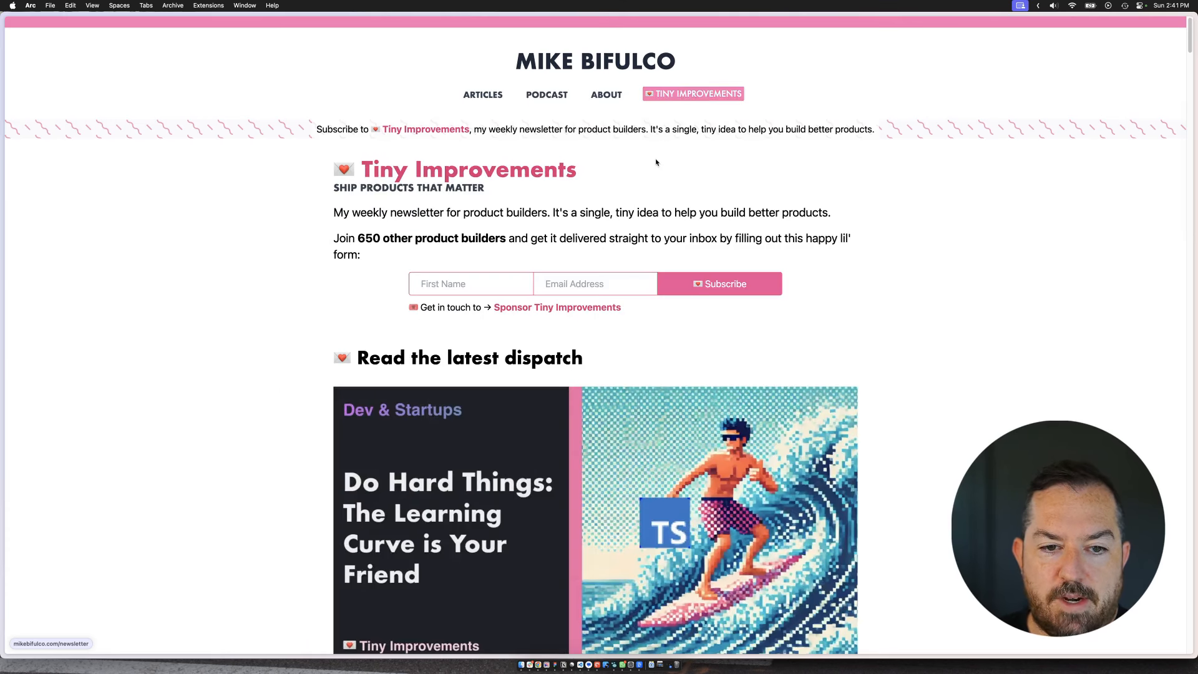
left_click(471, 283)
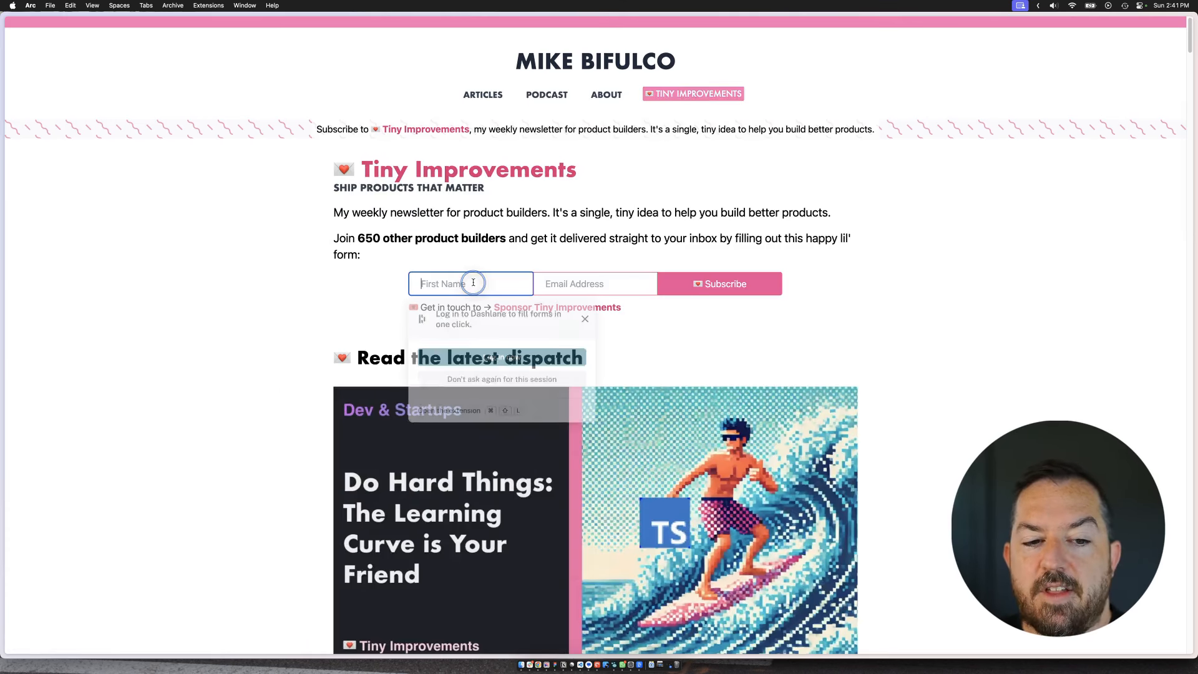
left_click(594, 283)
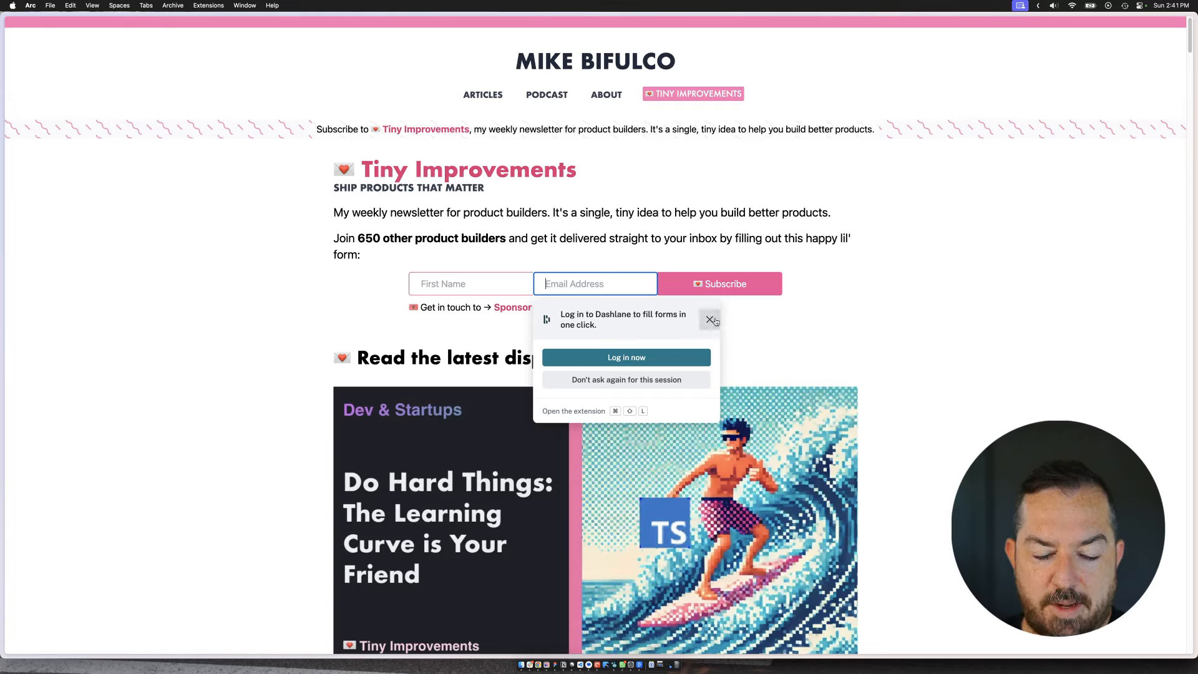
left_click(710, 318)
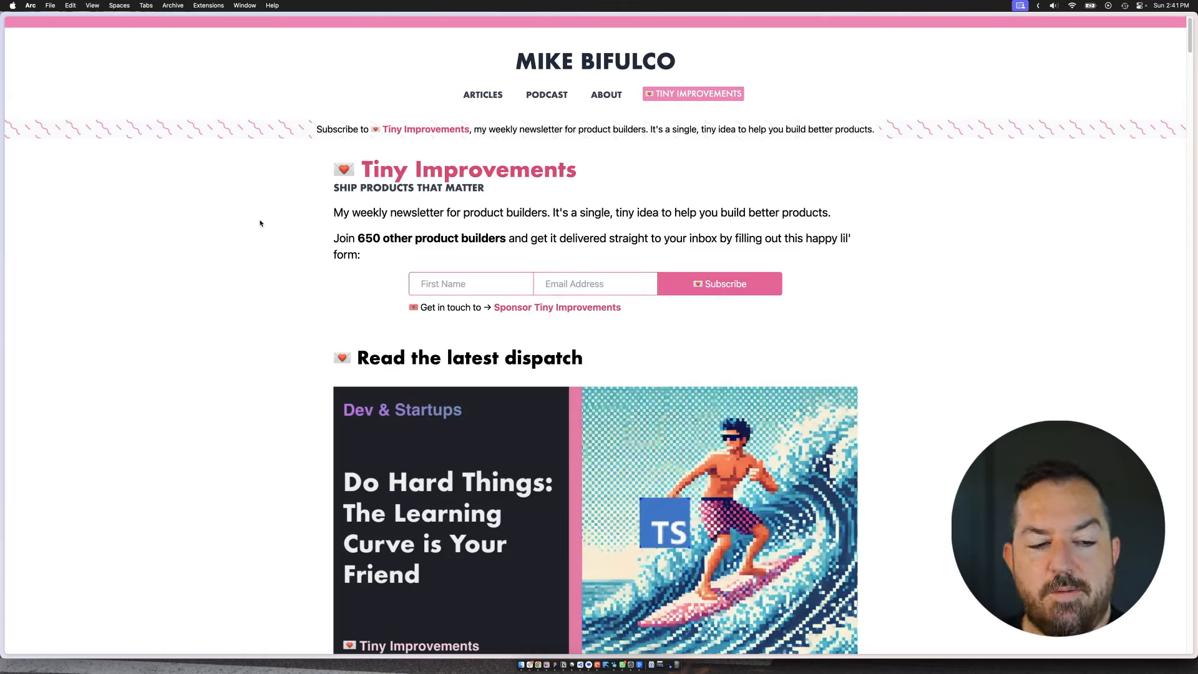
mouse_move(317, 202)
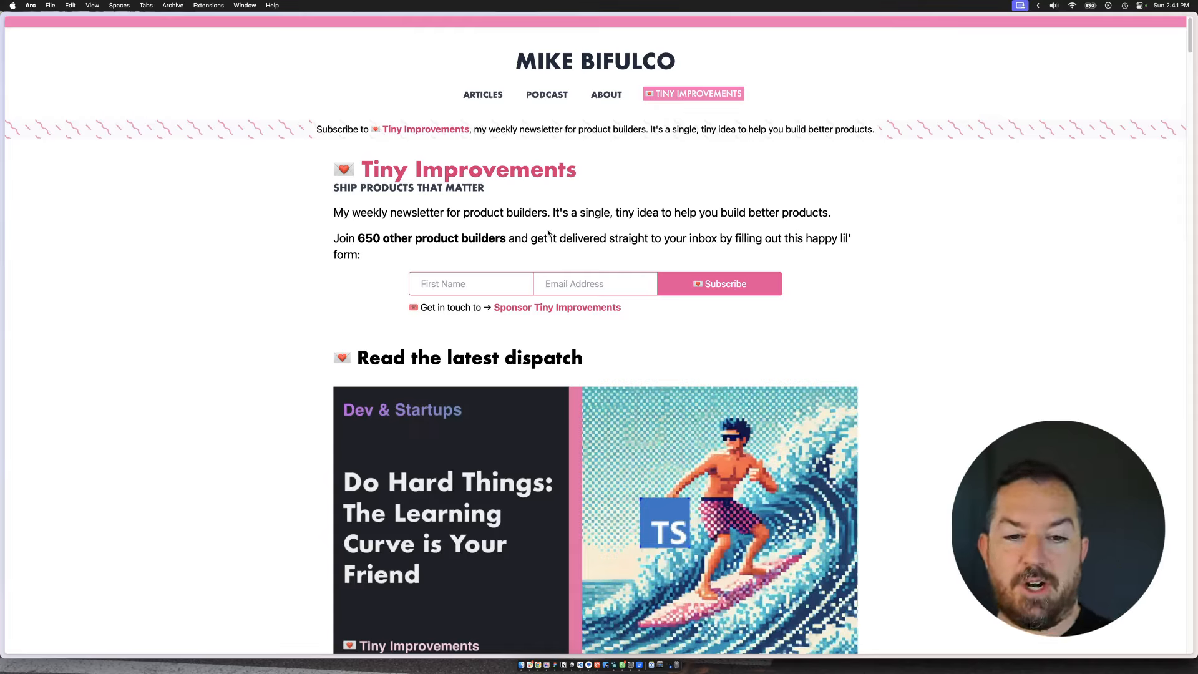
mouse_move(504, 206)
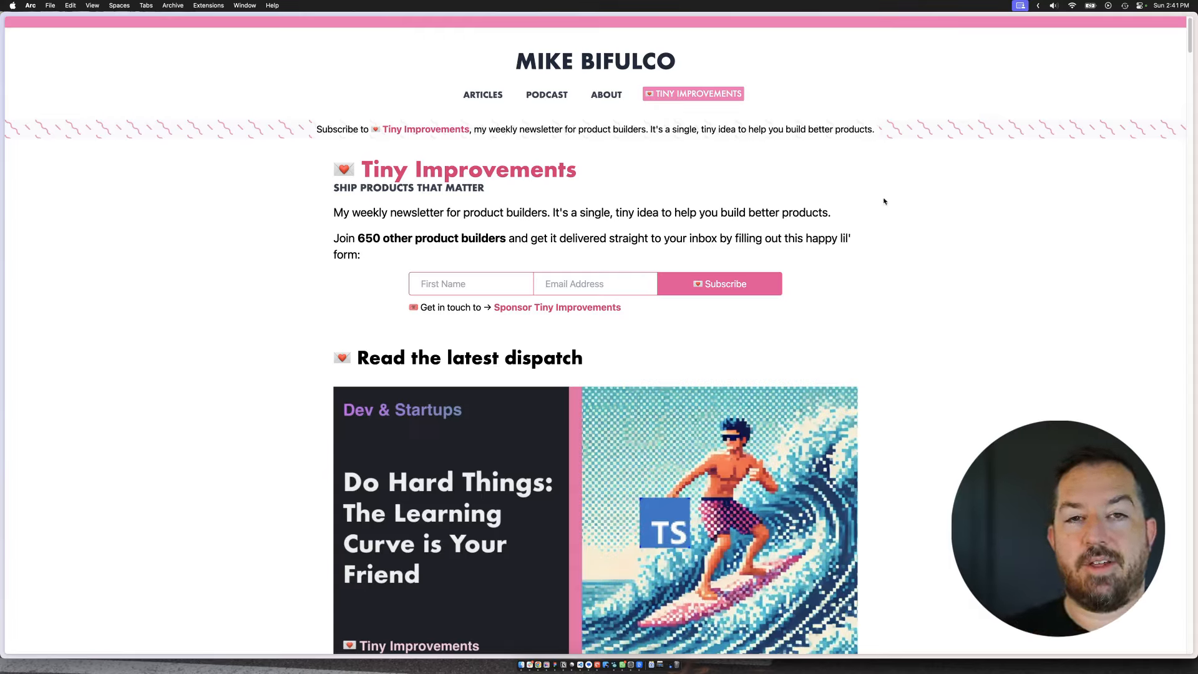
mouse_move(947, 225)
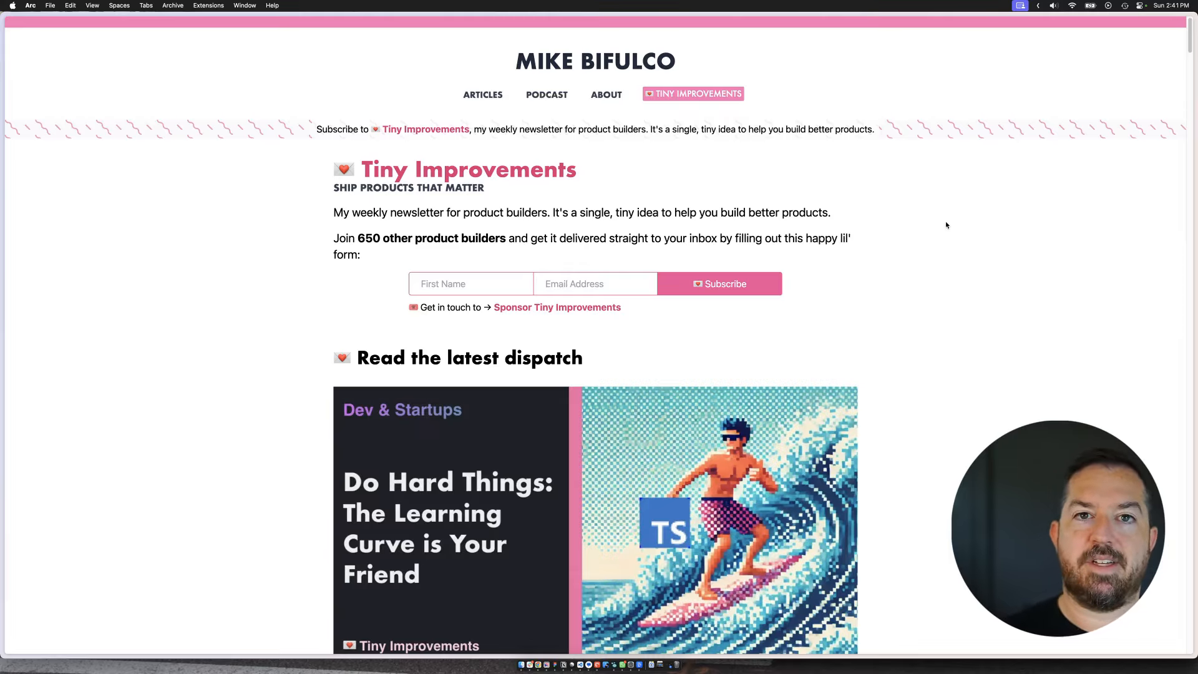
mouse_move(1160, 331)
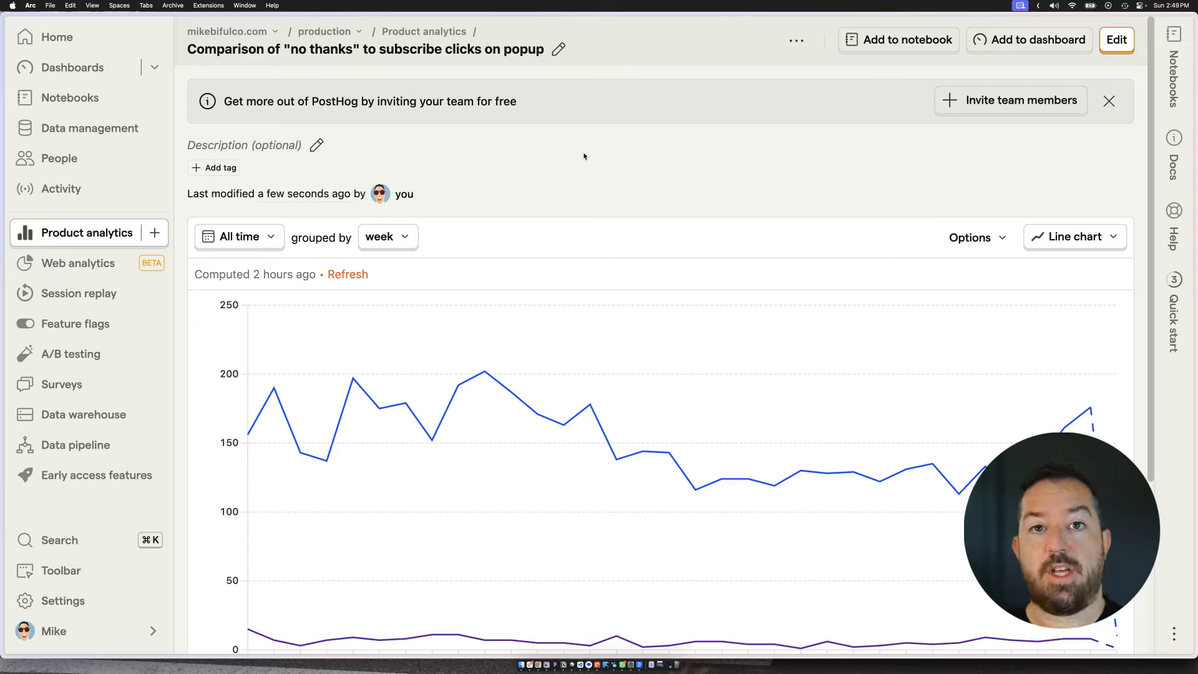
mouse_move(418, 150)
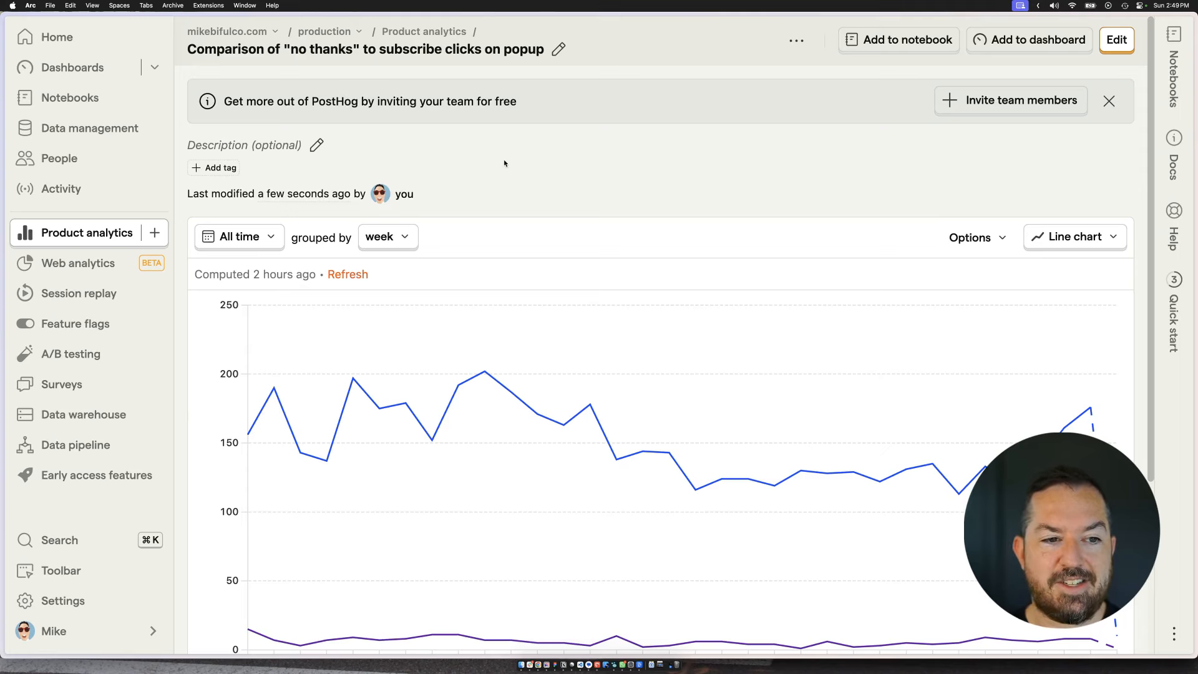
Step: Scroll the Product analytics list toward the 'no thanks' vs subscribe clicks insight
scroll("down", 3)
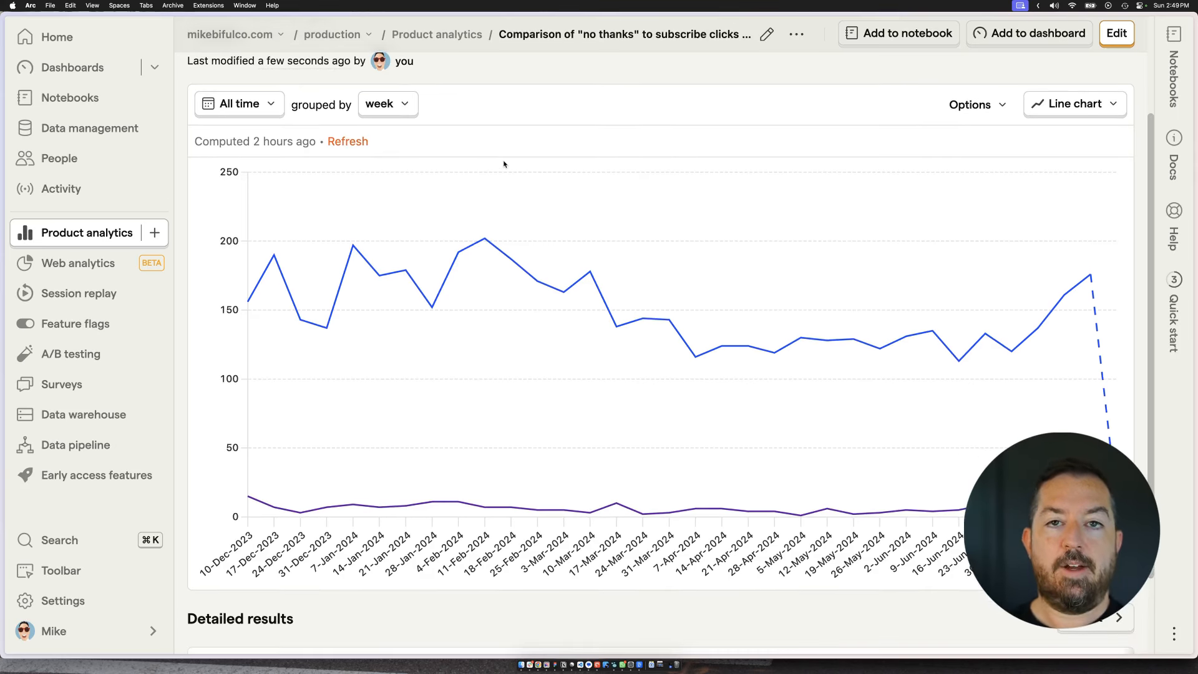
mouse_move(376, 275)
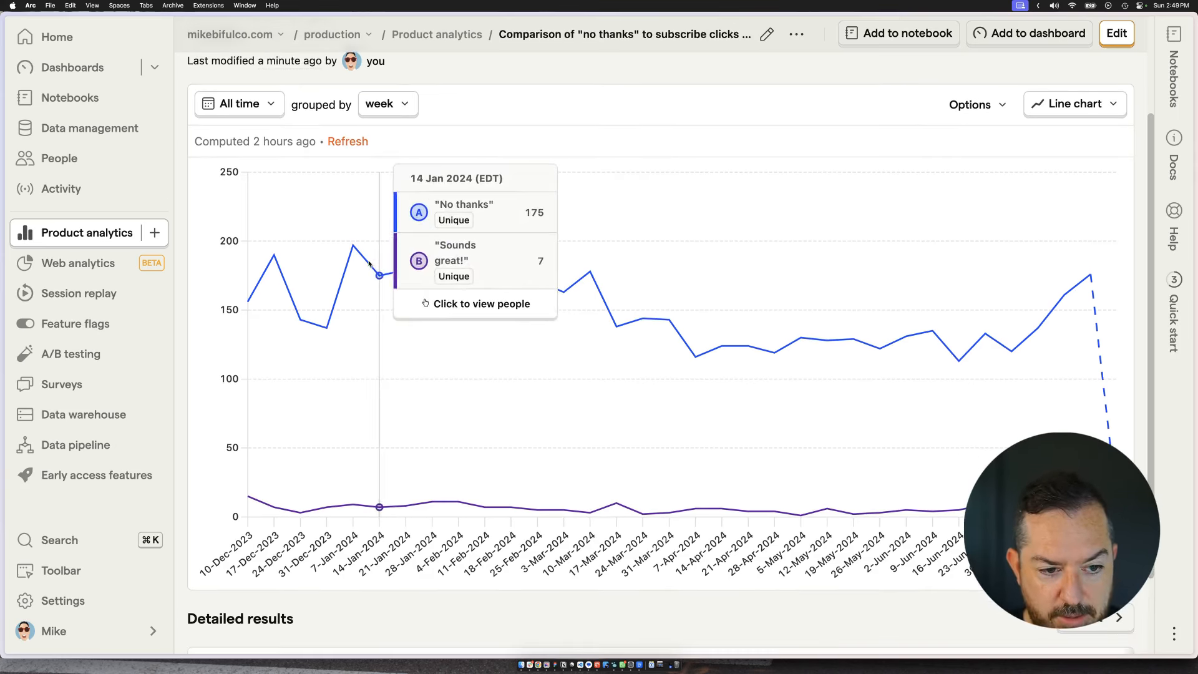
mouse_move(378, 273)
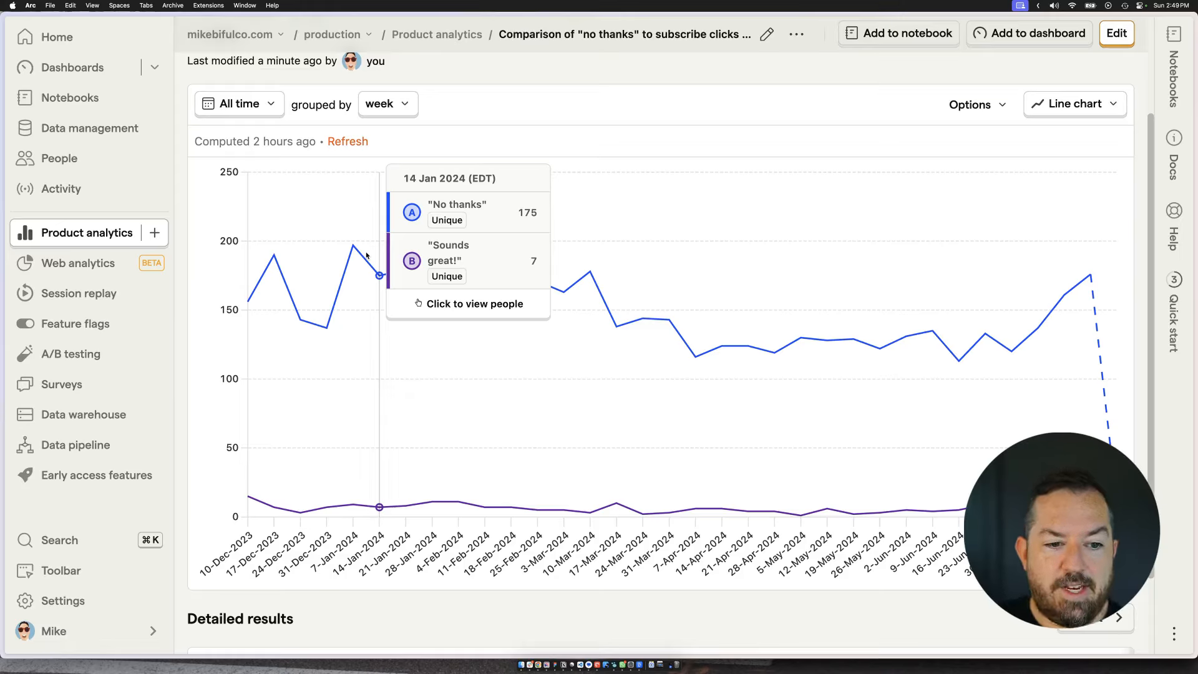
mouse_move(431, 306)
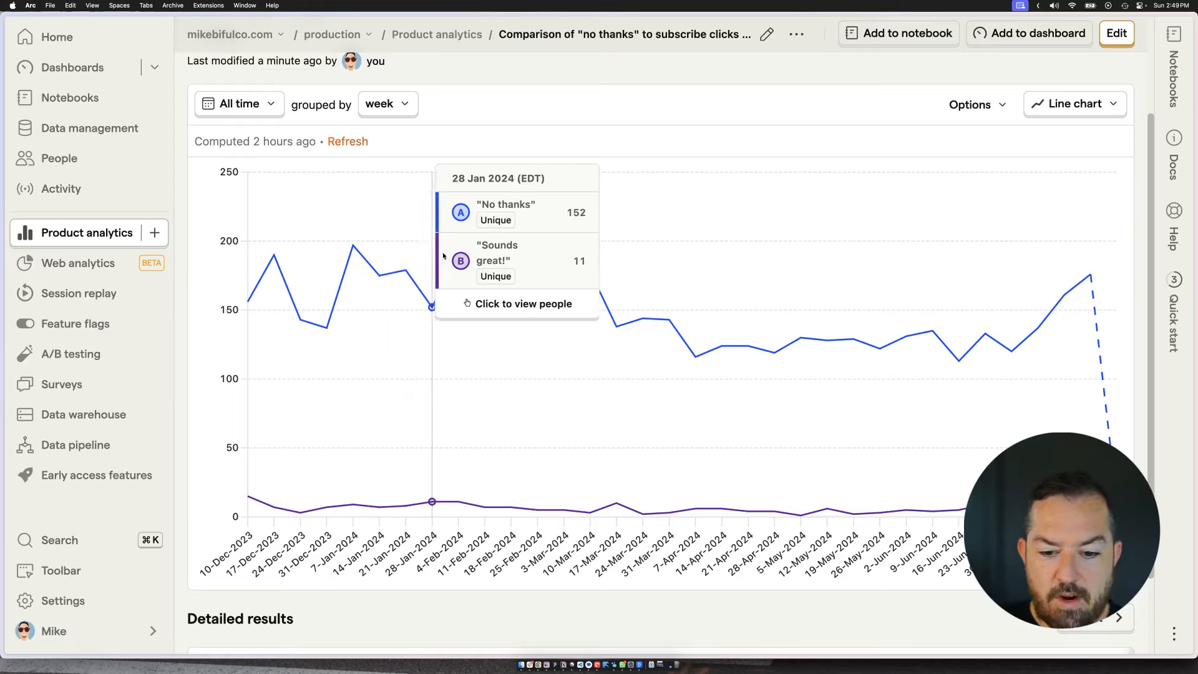
mouse_move(509, 253)
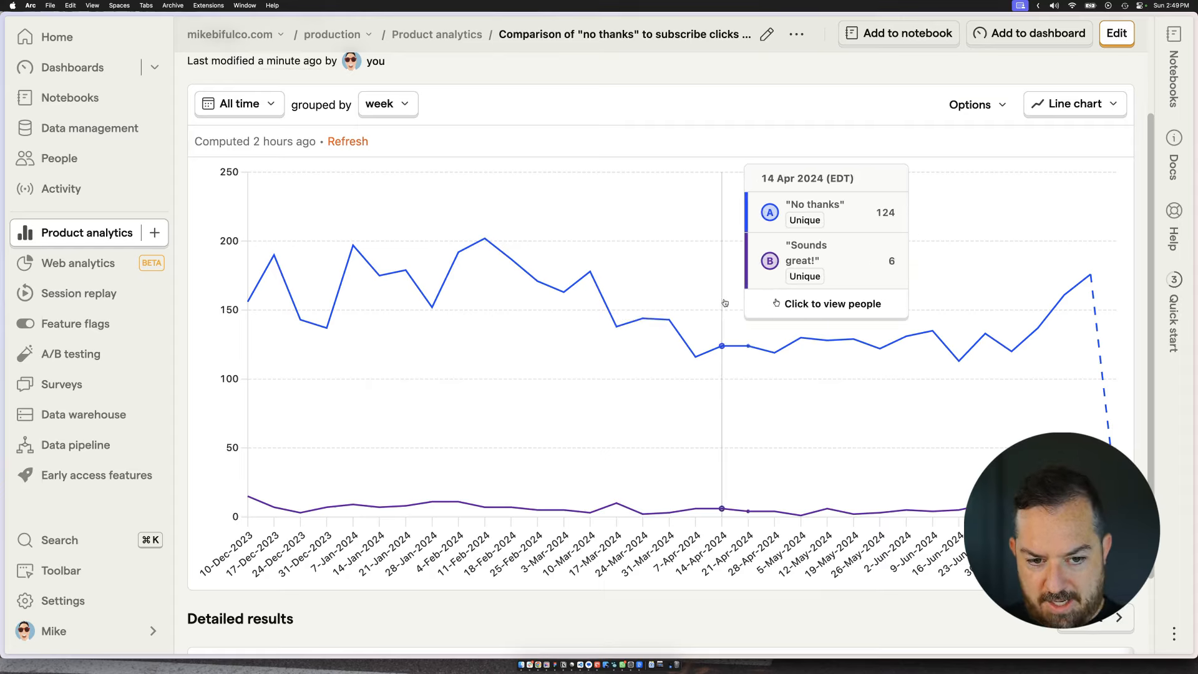
mouse_move(615, 324)
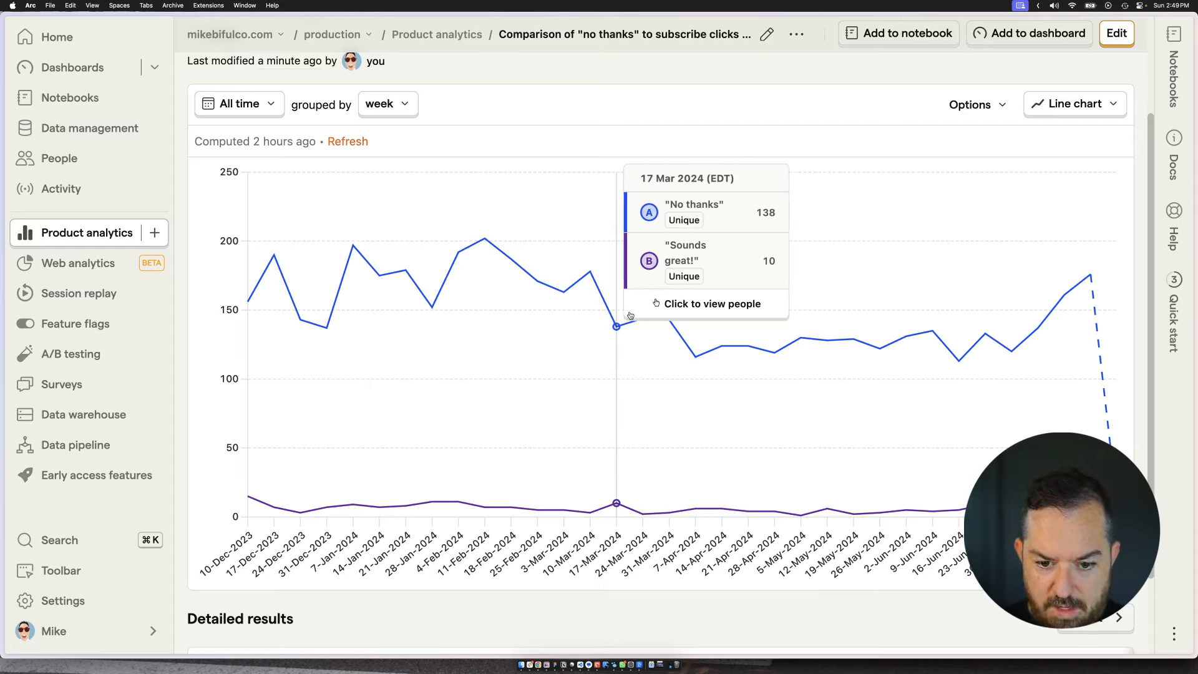
mouse_move(985, 333)
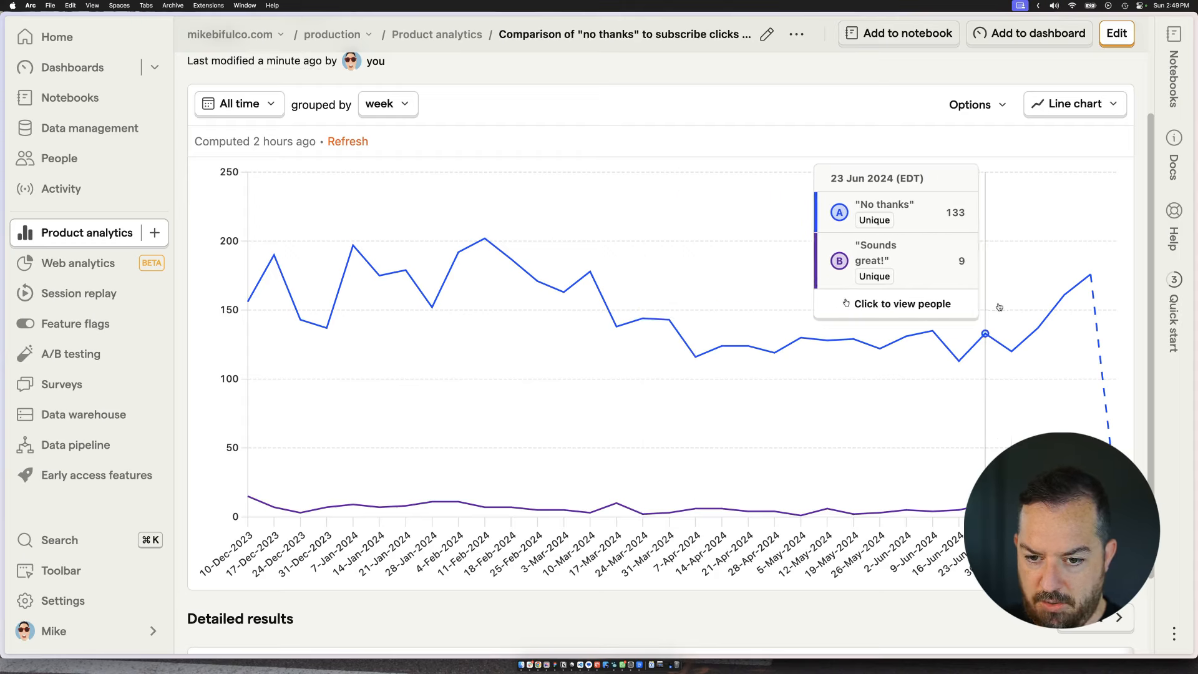
mouse_move(1010, 351)
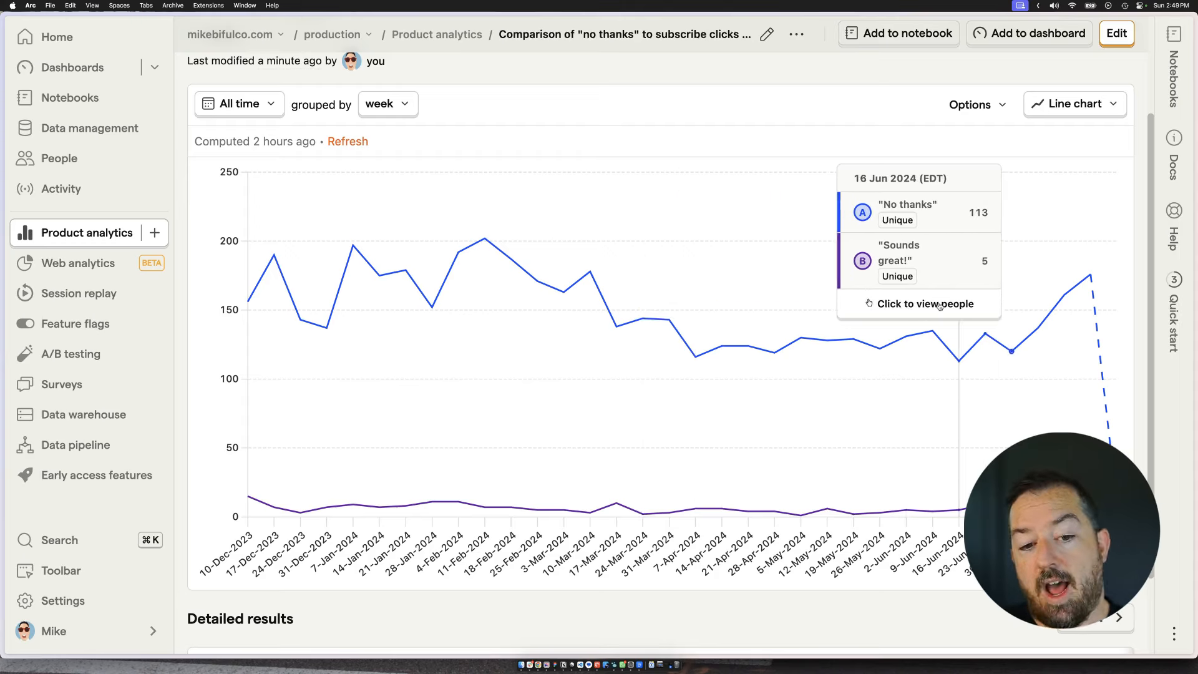
mouse_move(668, 321)
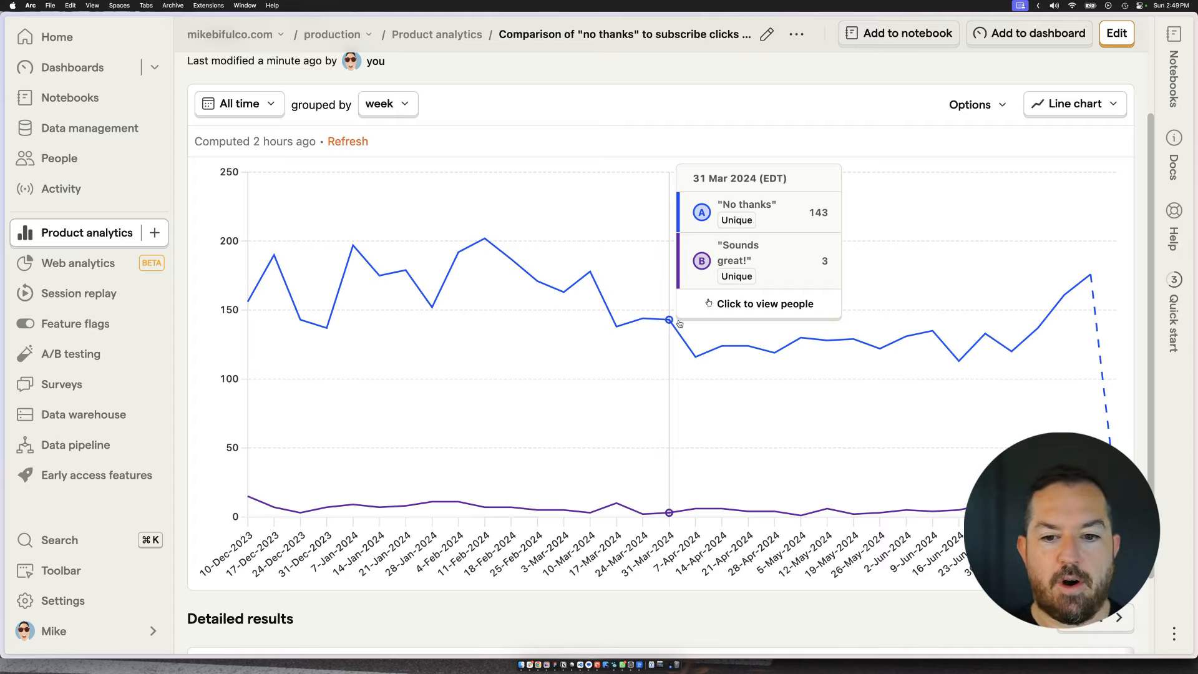
mouse_move(932, 328)
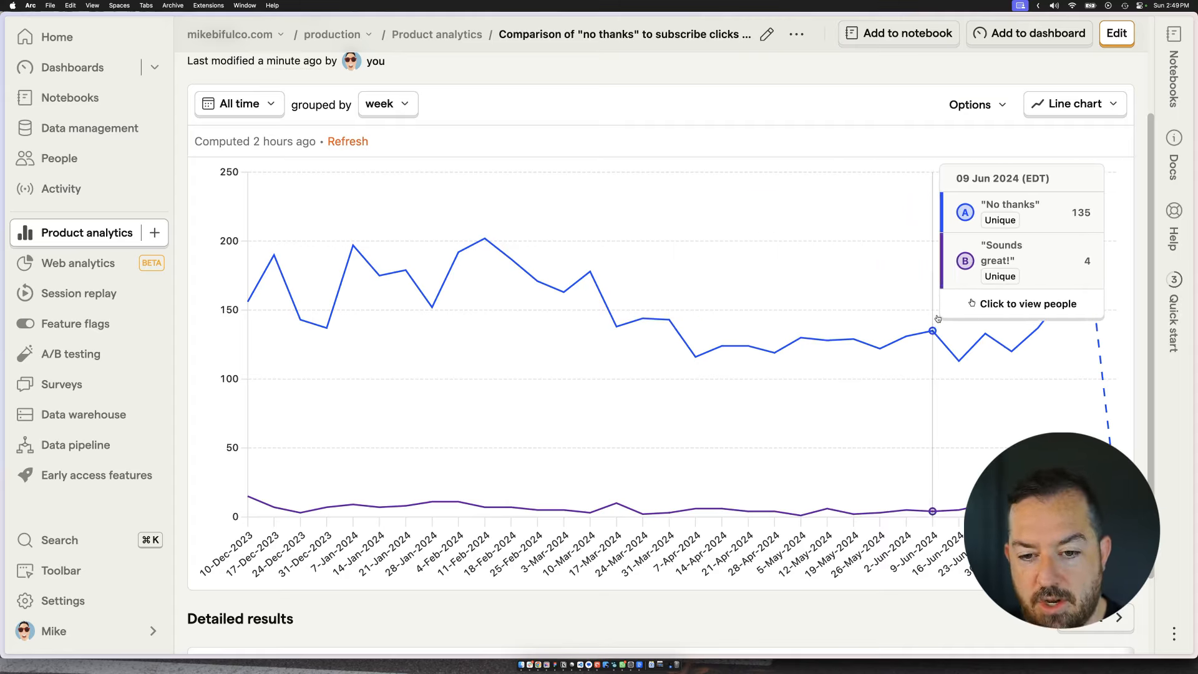
mouse_move(957, 359)
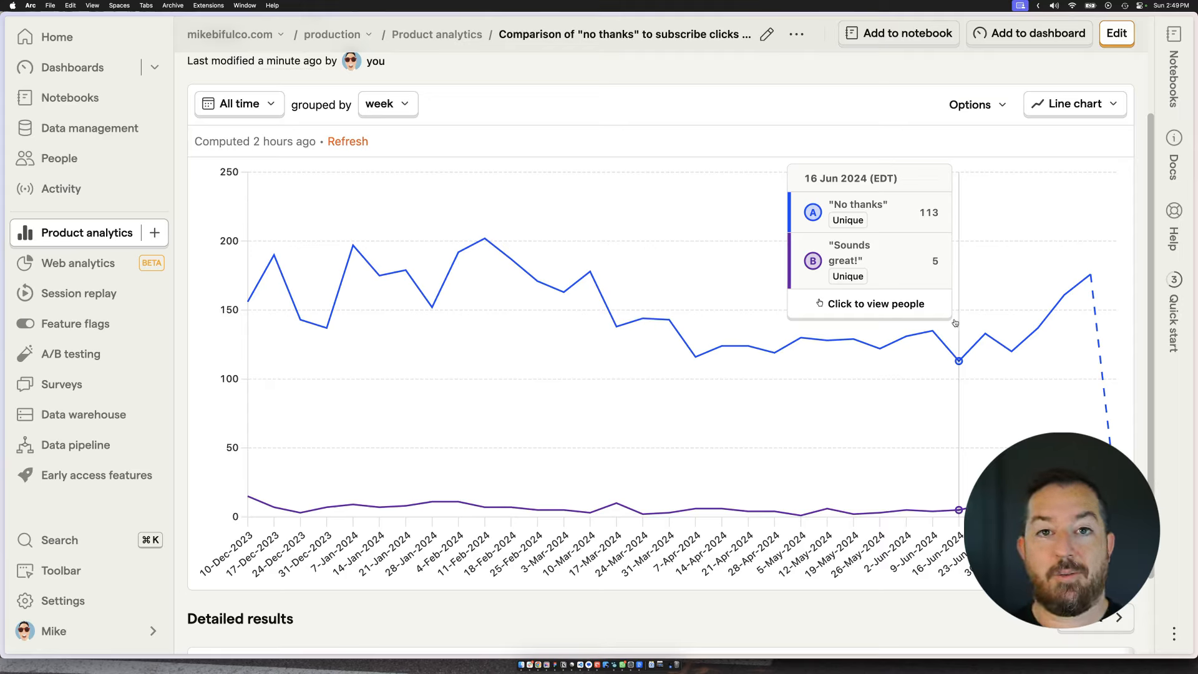
mouse_move(964, 316)
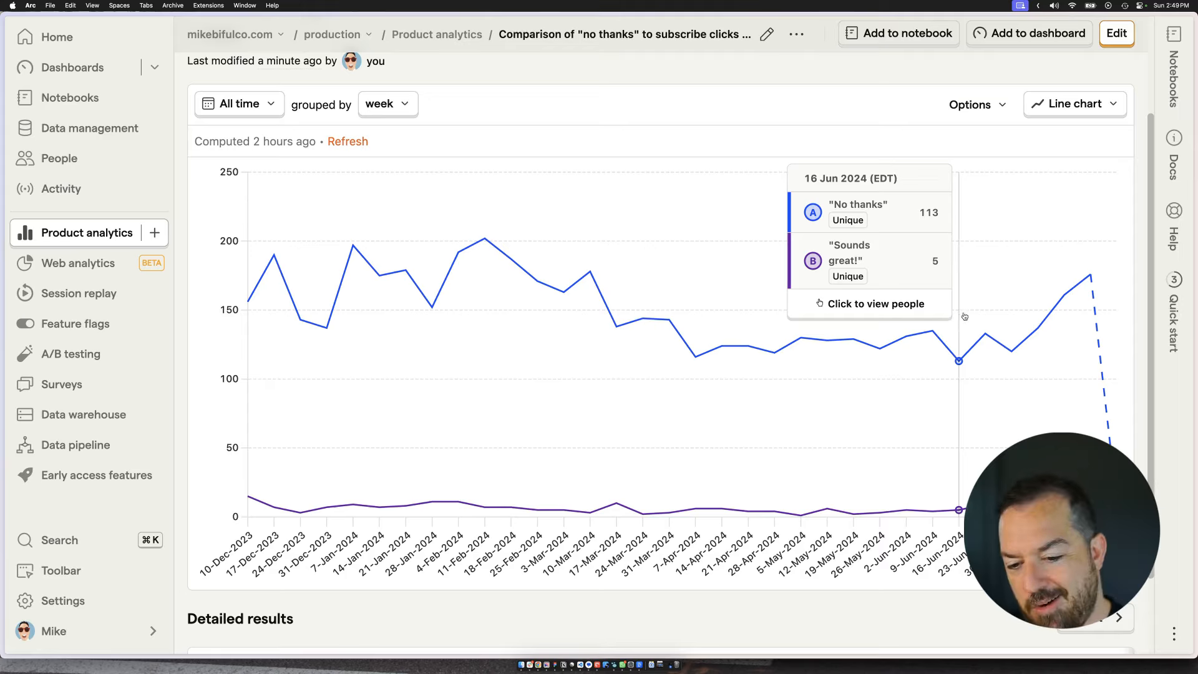
mouse_move(1037, 327)
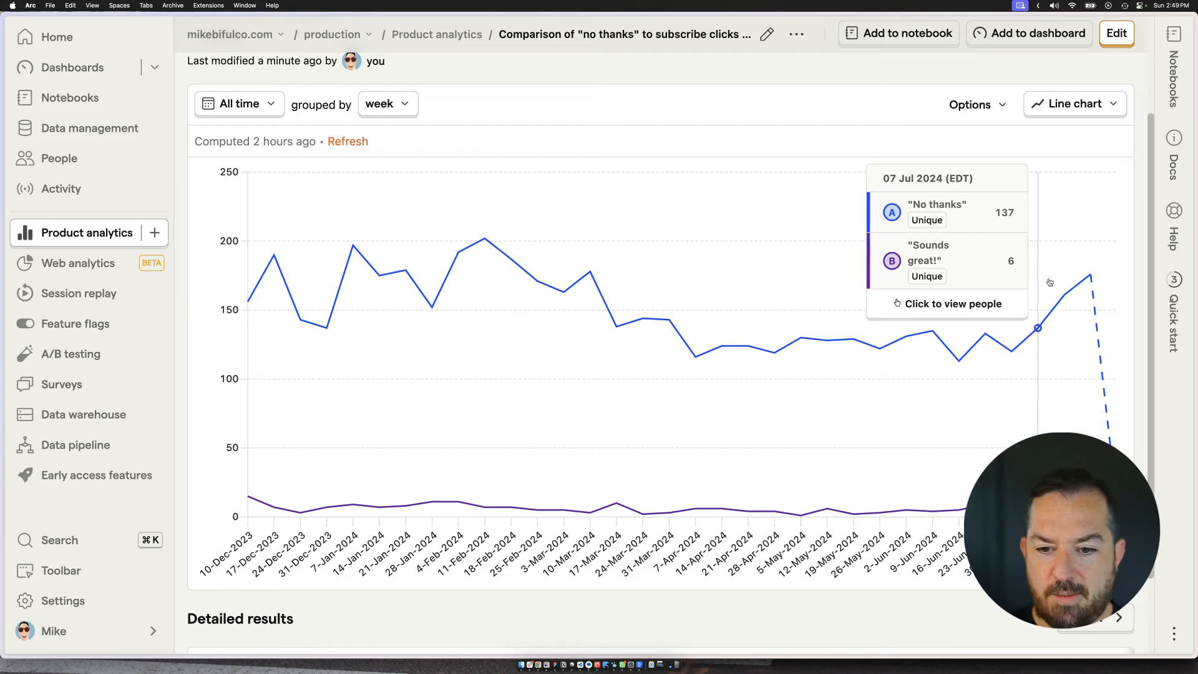
mouse_move(1088, 274)
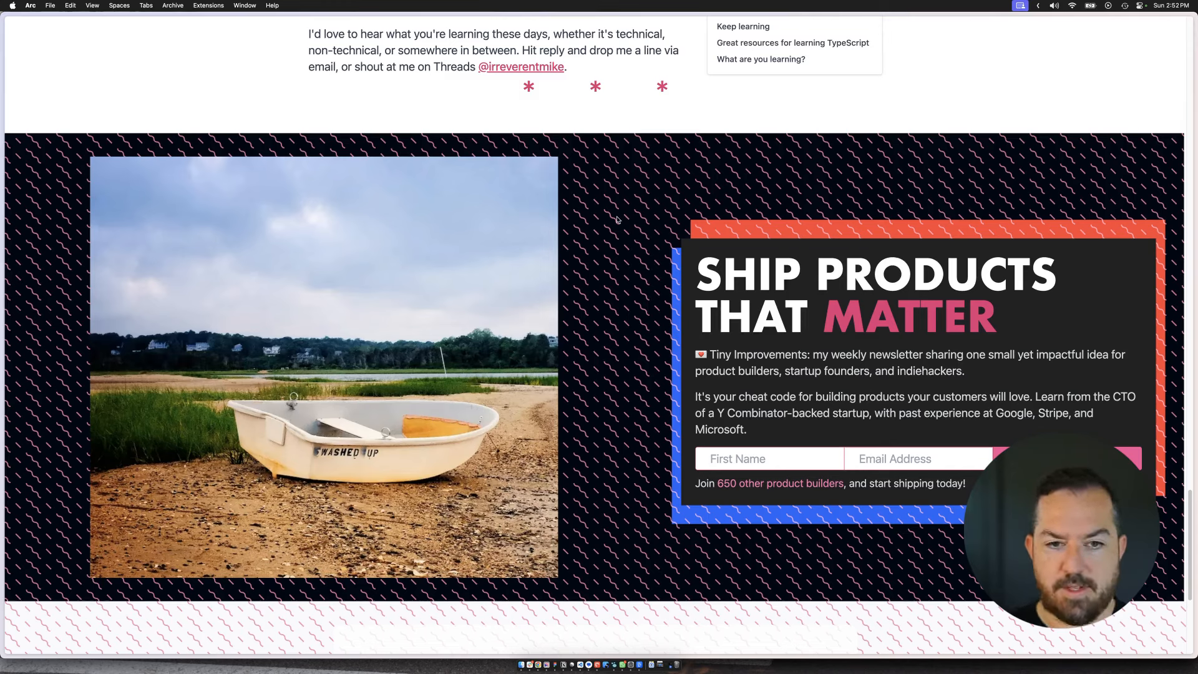
mouse_move(802, 387)
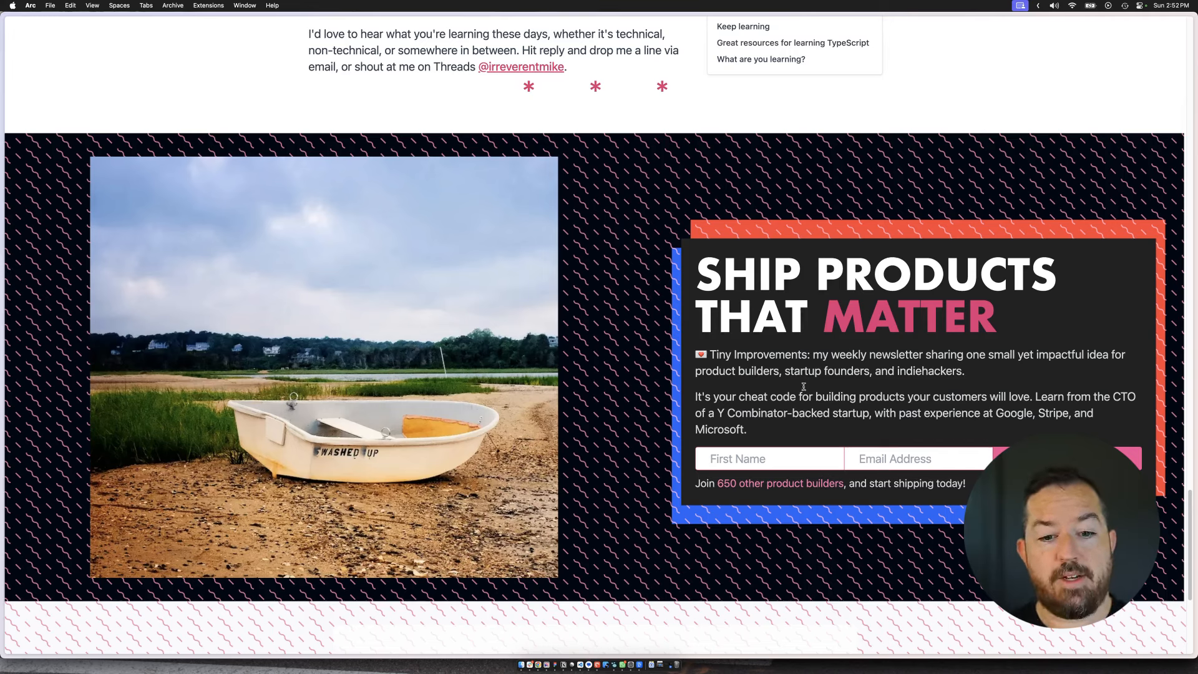
Step: Focus the First Name field of the "Ship Products That Matter" signup form
left_click(768, 458)
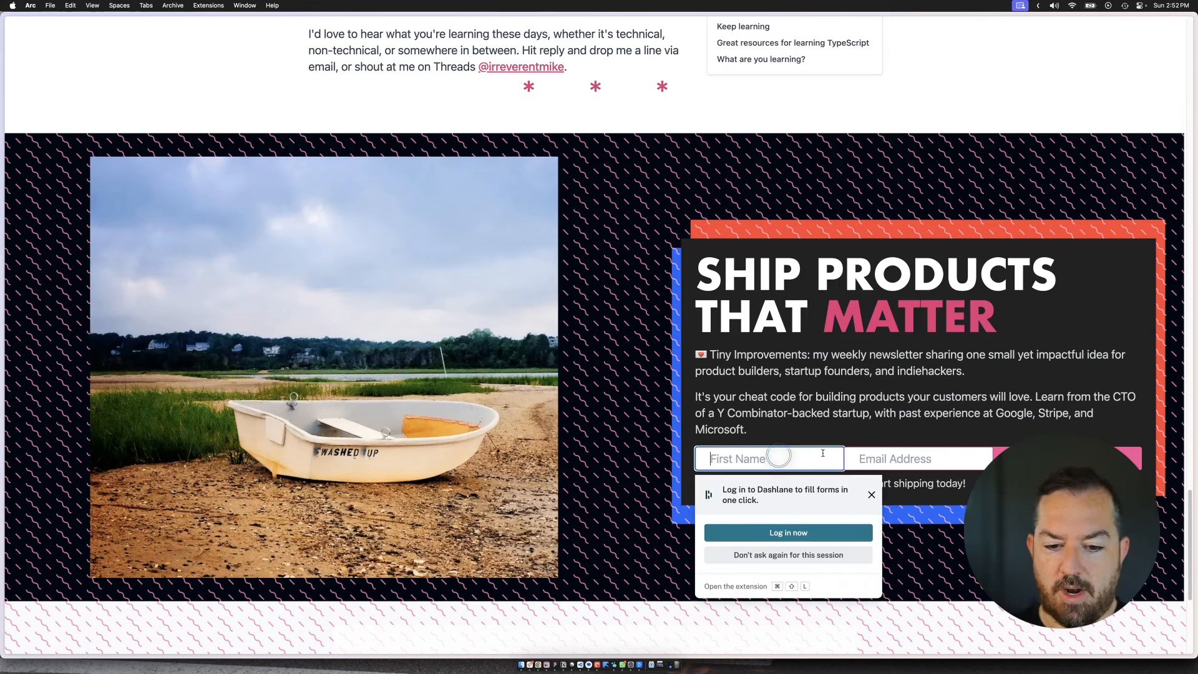
mouse_move(608, 279)
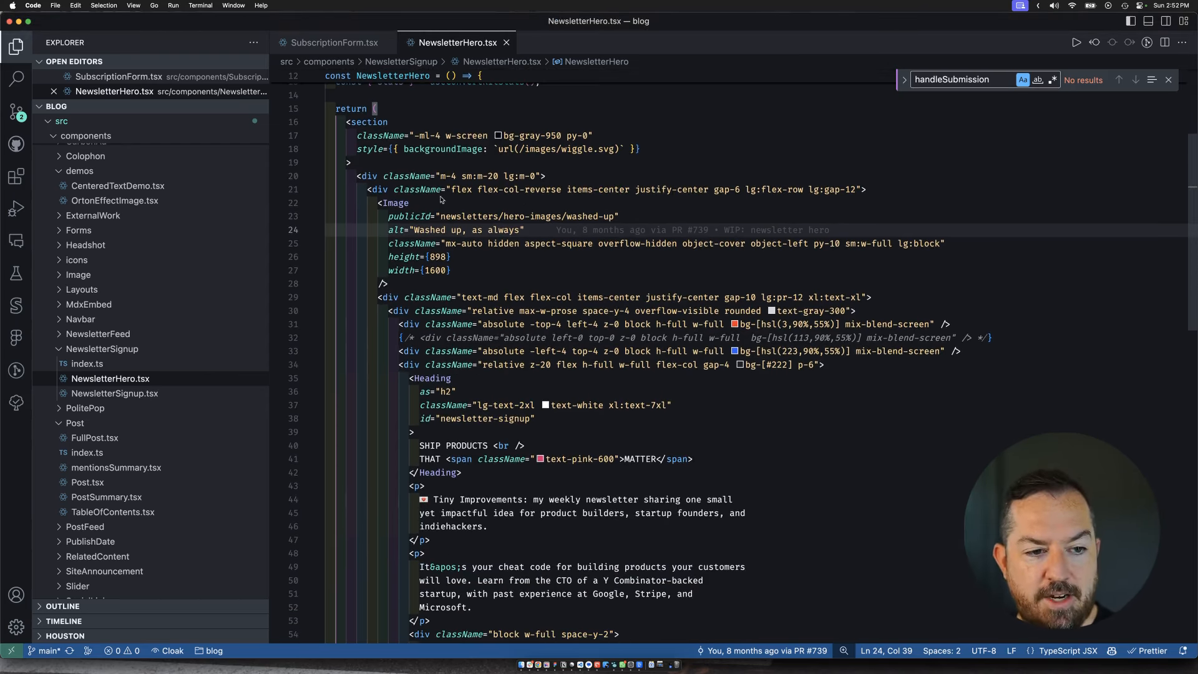
Step: Select SubscriptionForm in NewsletterHero.tsx and search the project for it, finding four usages
scroll("up", 3)
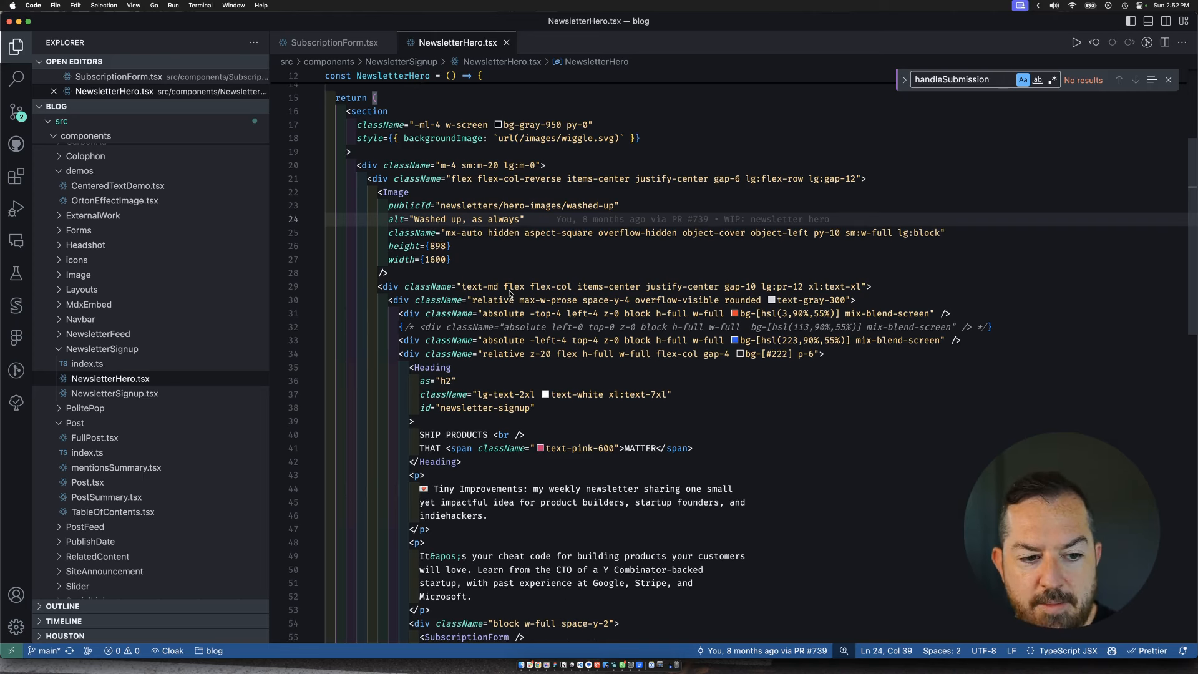
scroll("down", 3)
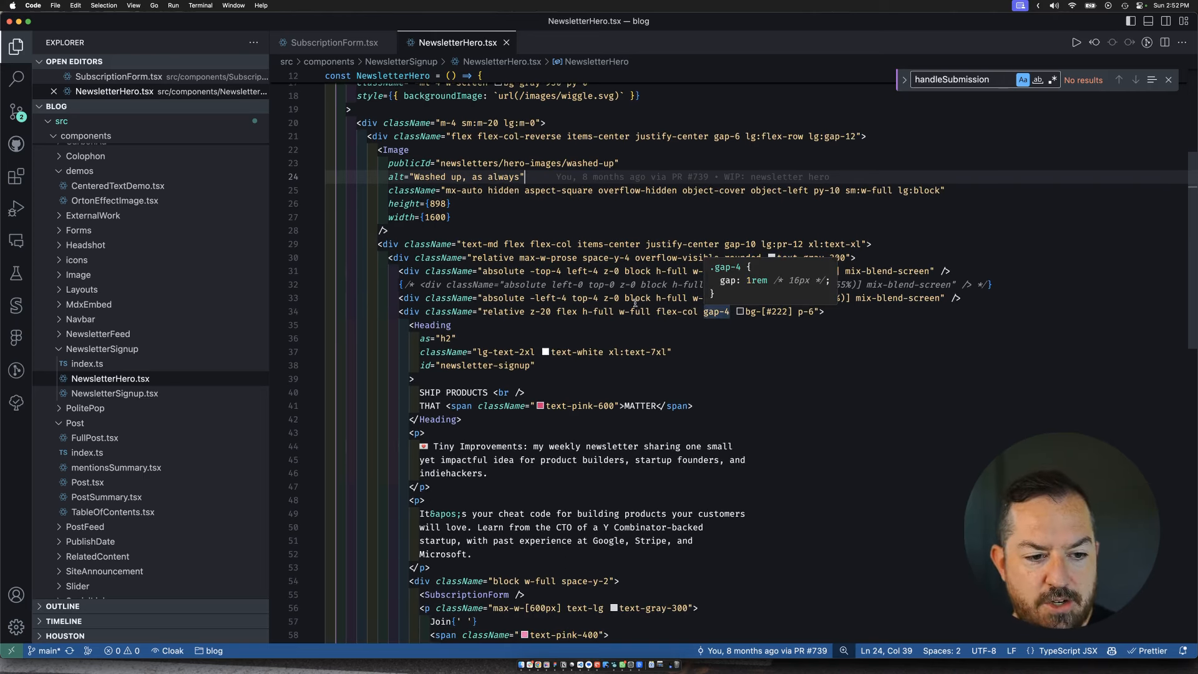
scroll("down", 3)
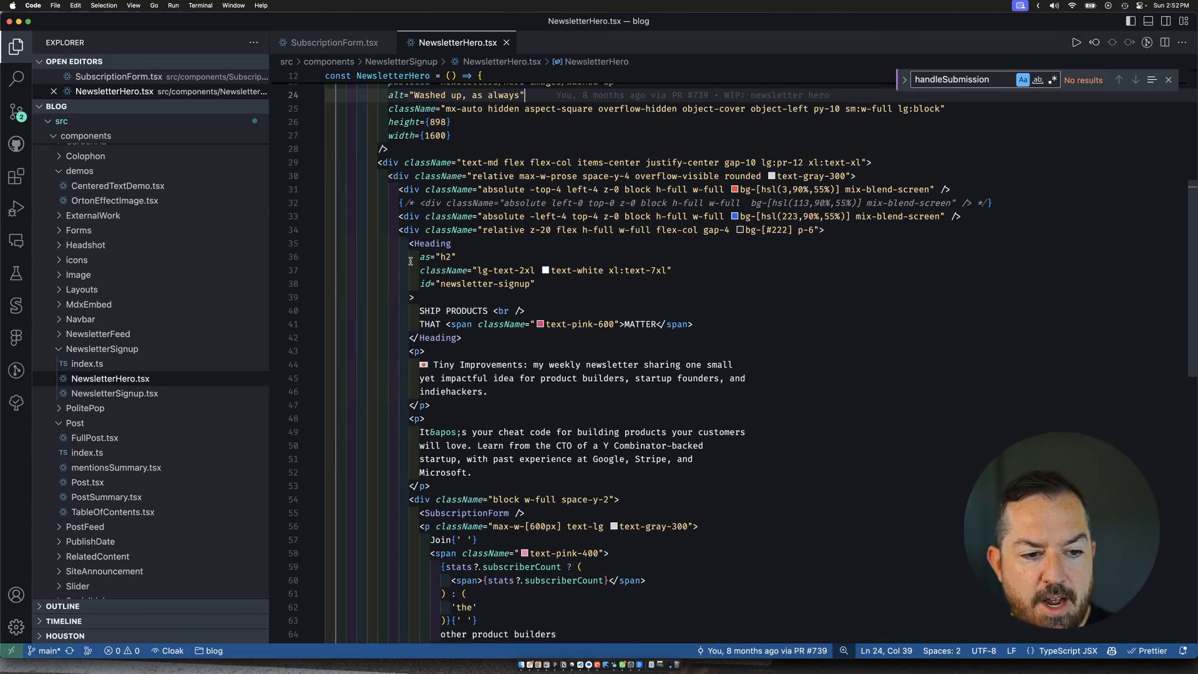
scroll("down", 3)
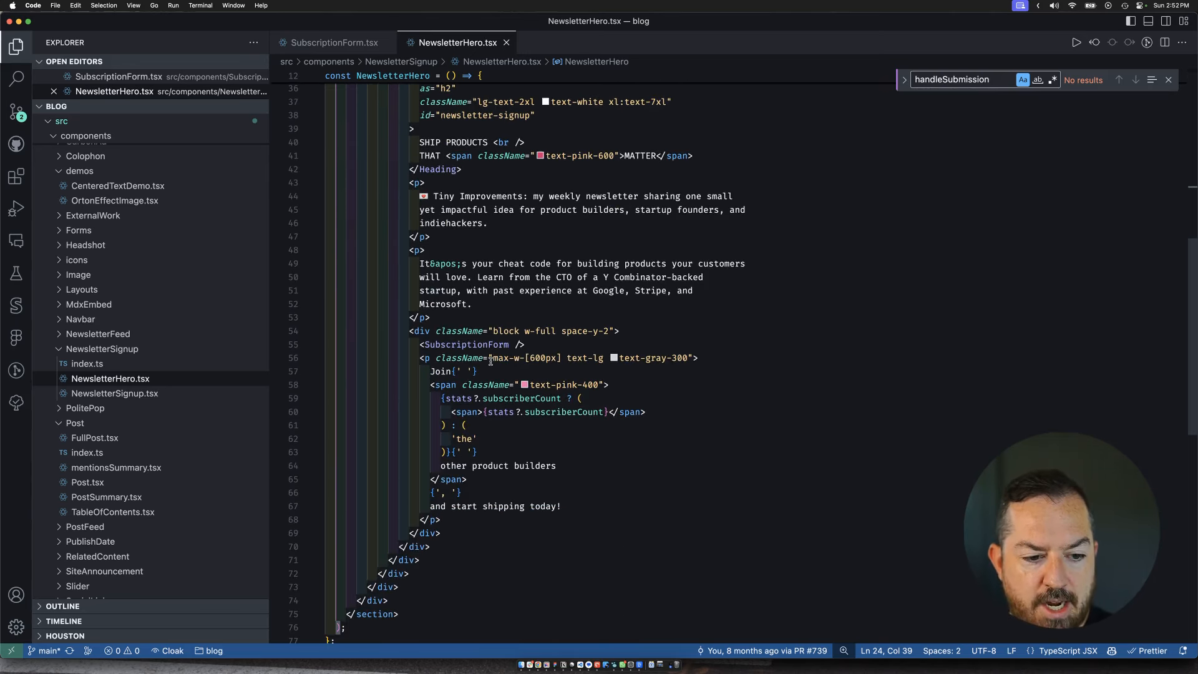
double_click(464, 345)
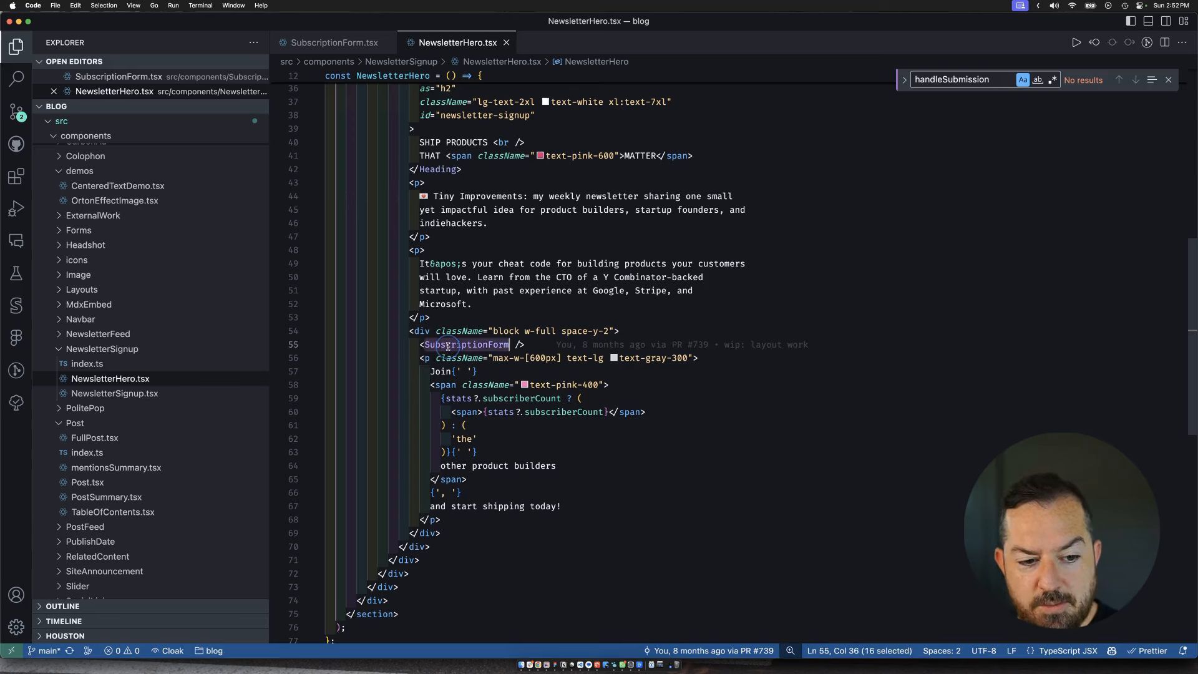
left_click(15, 77)
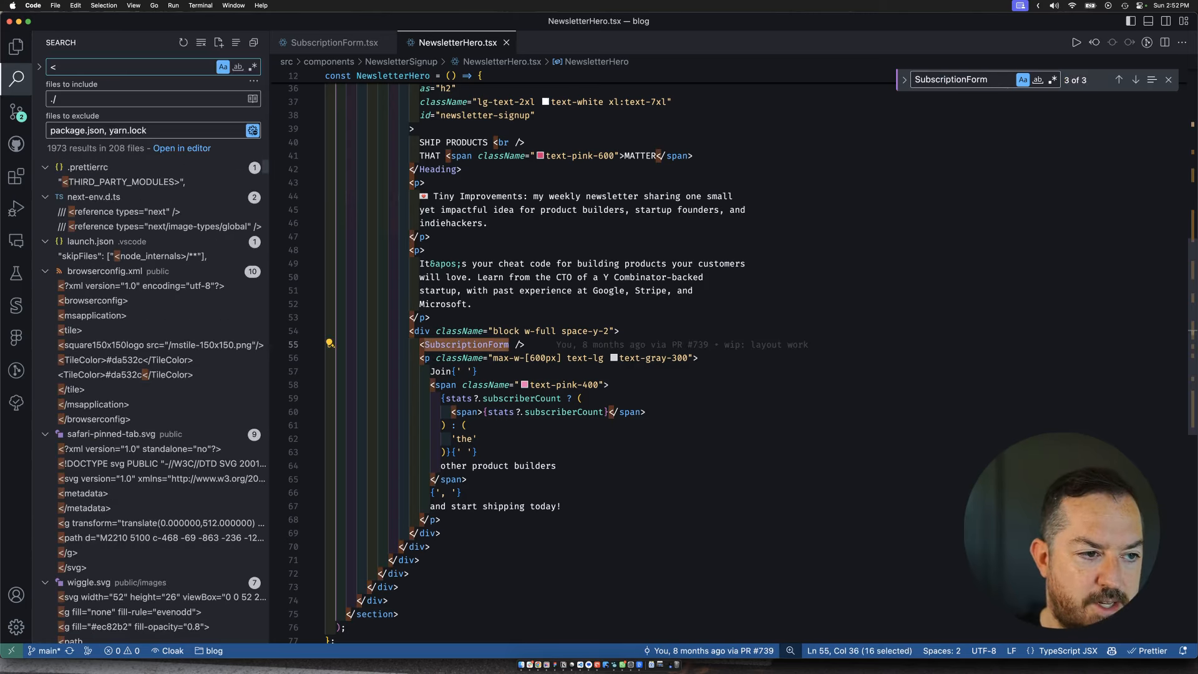
type("SubscriptionForm")
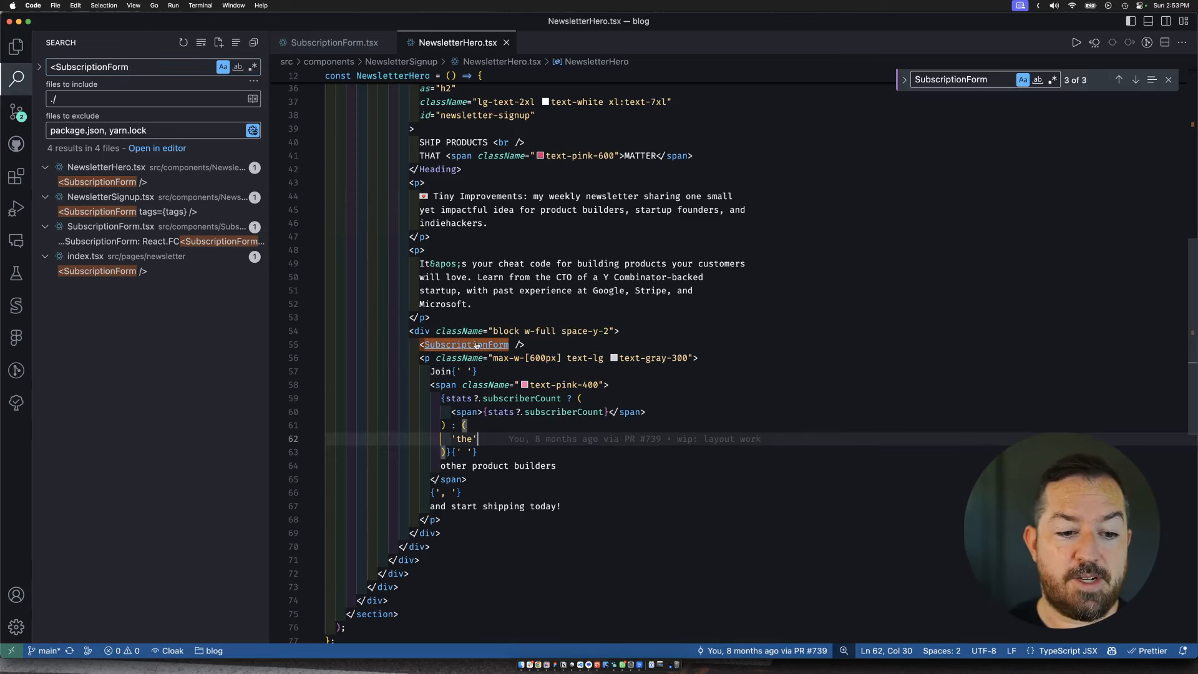
Step: Open SubscriptionForm.tsx and scan its ConvertKit script and form attributes
left_click(335, 42)
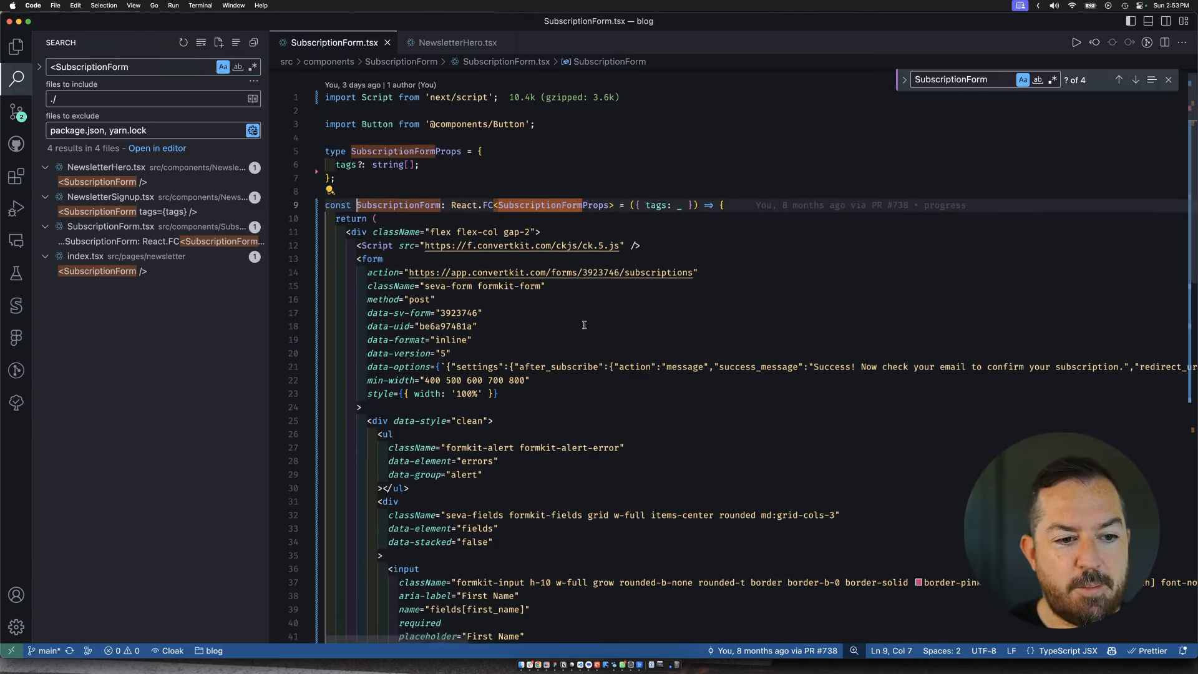
scroll("down", 3)
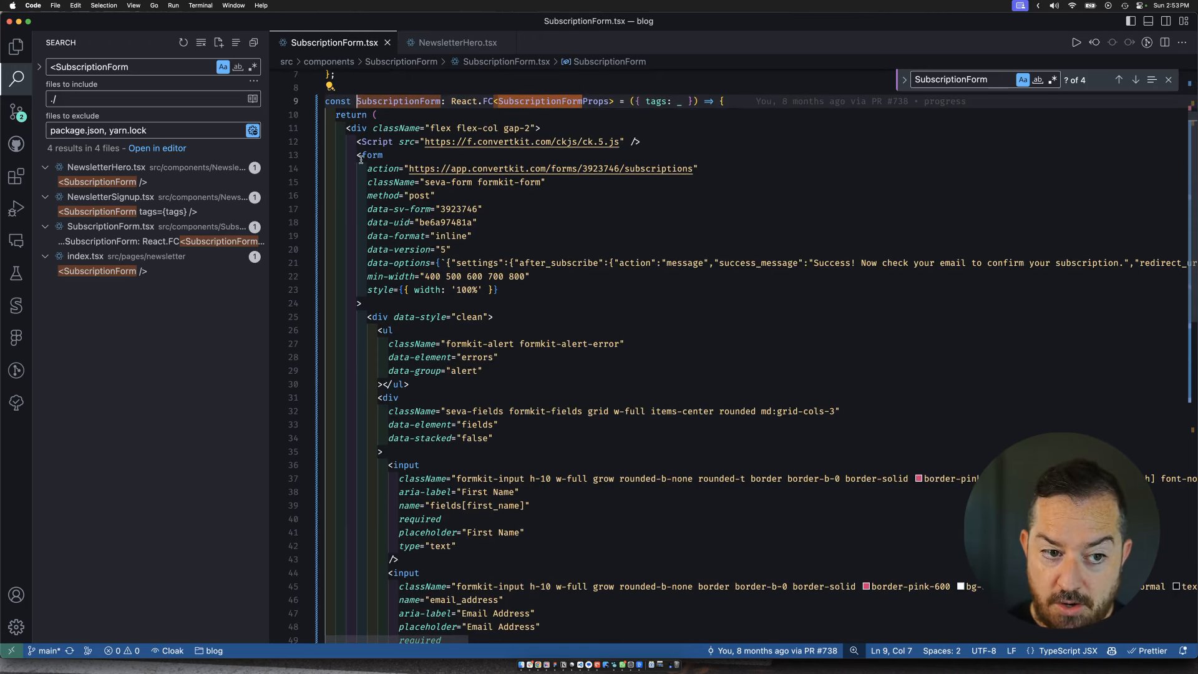
scroll("down", 3)
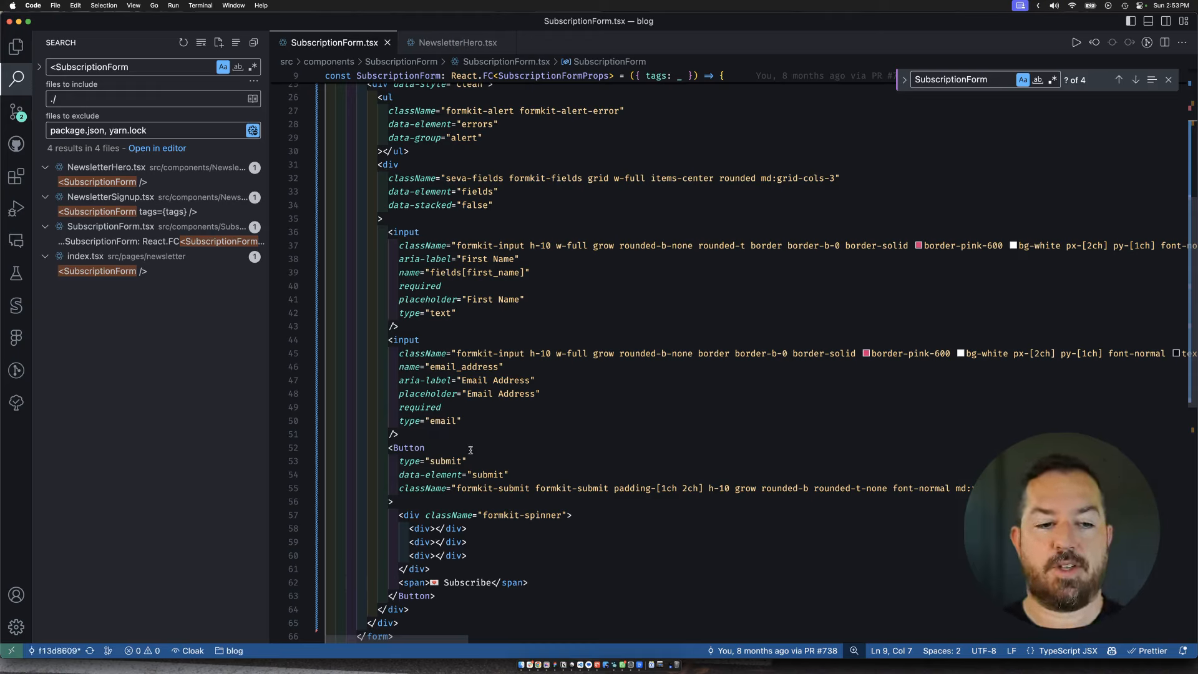
scroll("up", 3)
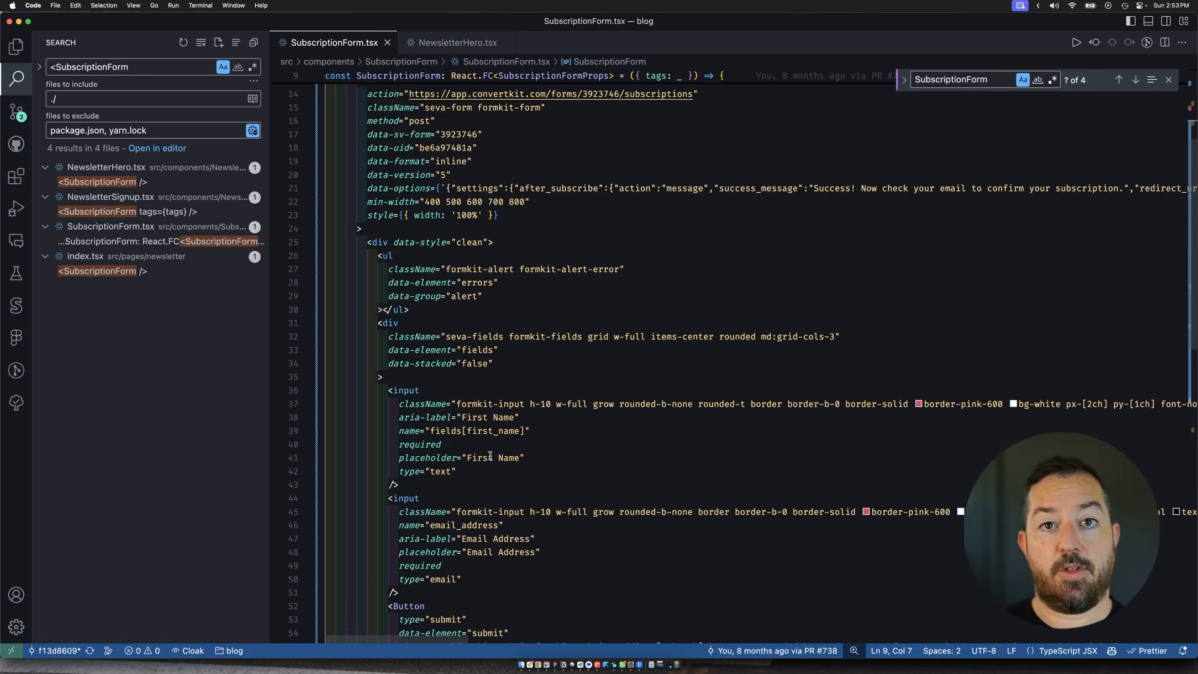
scroll("up", 3)
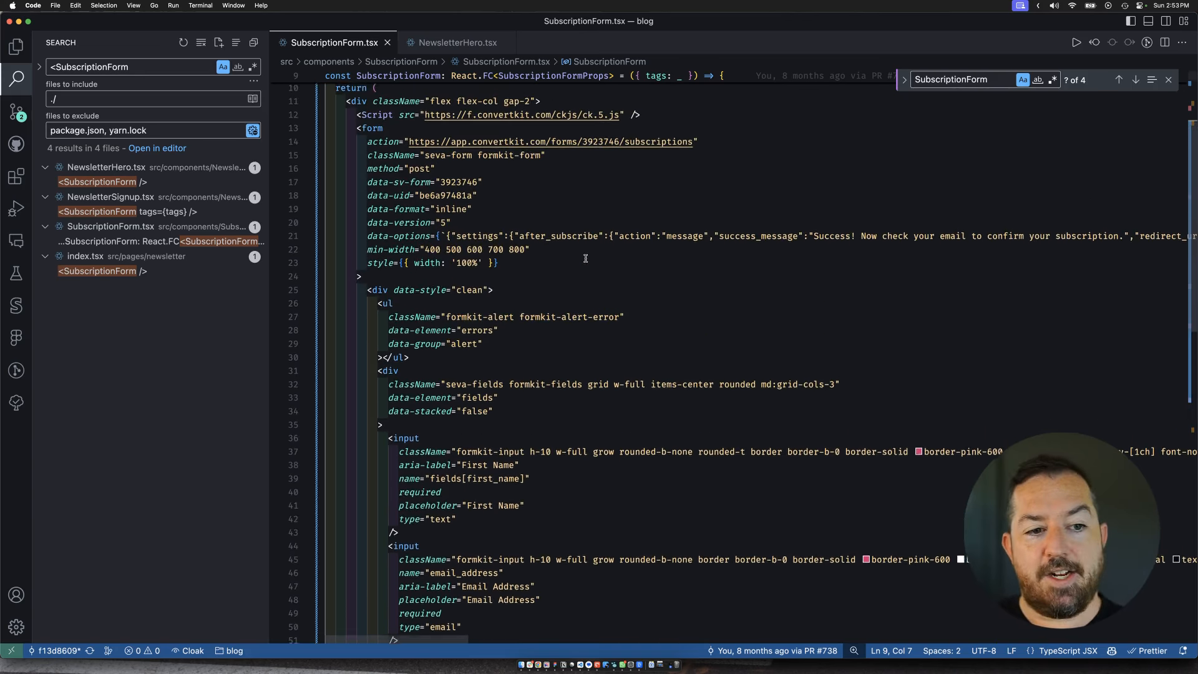
scroll("up", 3)
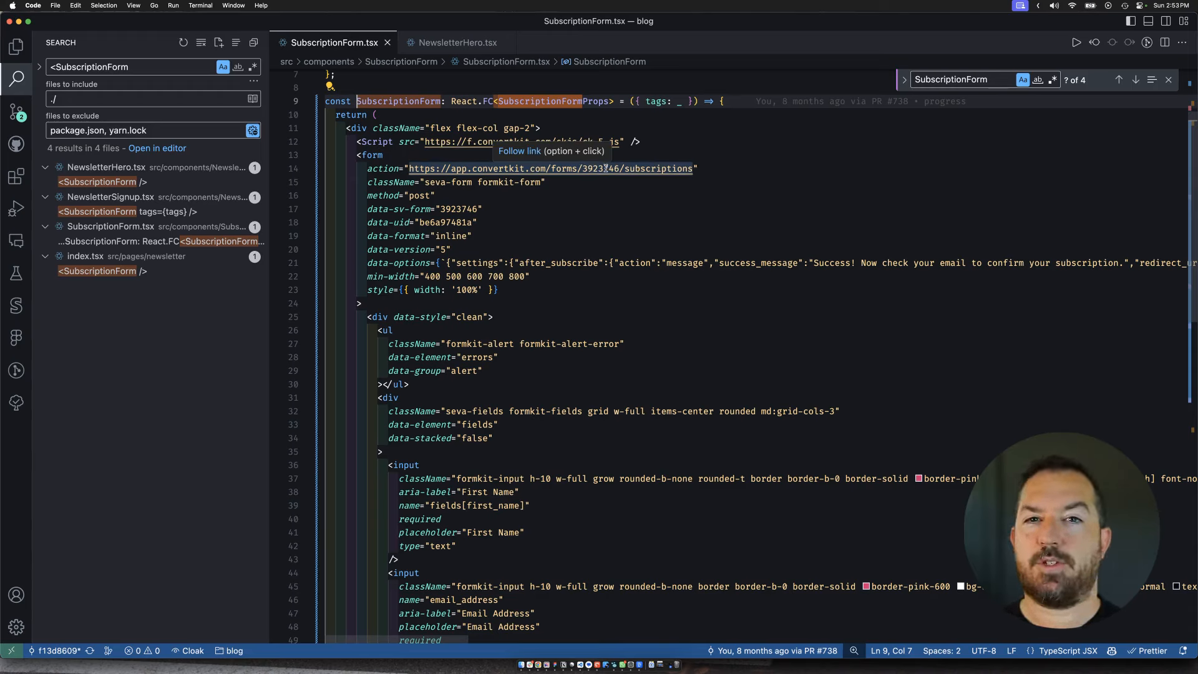
mouse_move(624, 208)
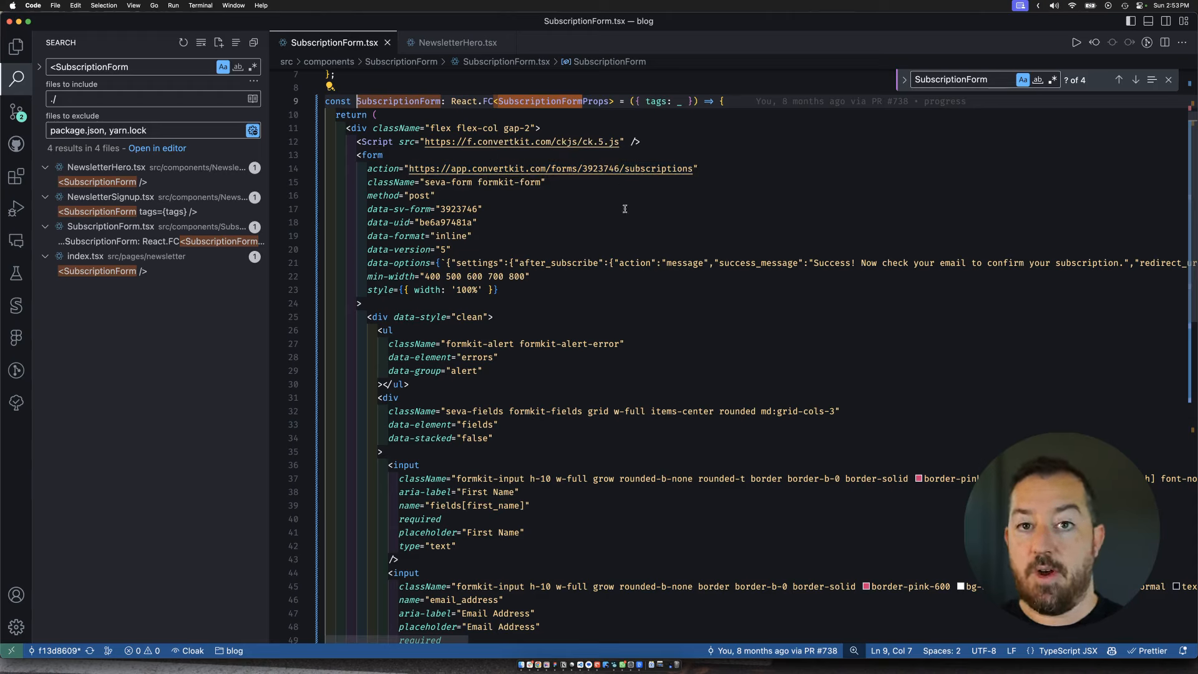
mouse_move(623, 168)
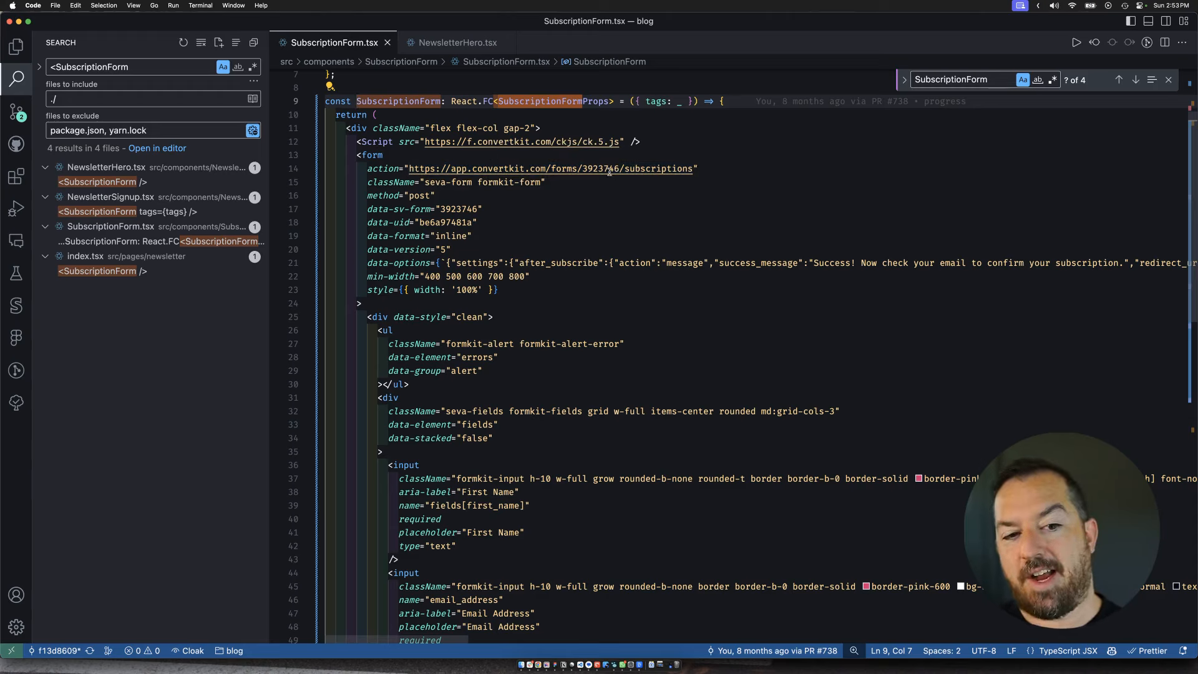
mouse_move(596, 213)
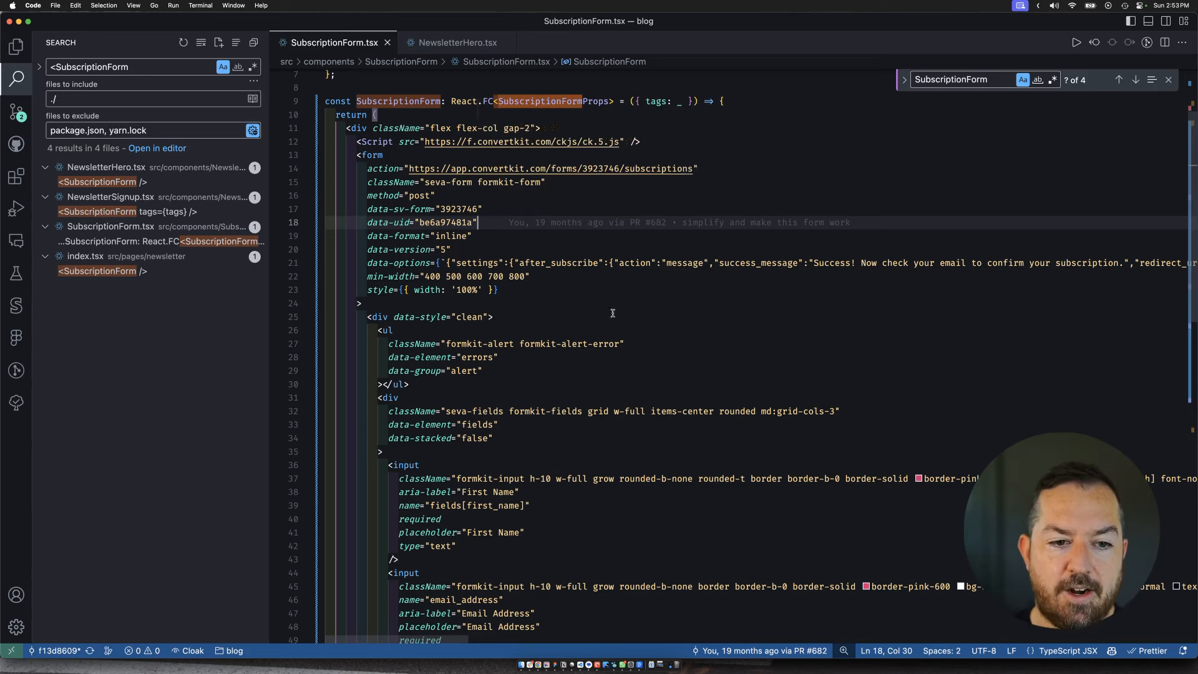
Step: Review the ConvertKit form markup with name and email inputs and the Subscribe button
left_click(624, 343)
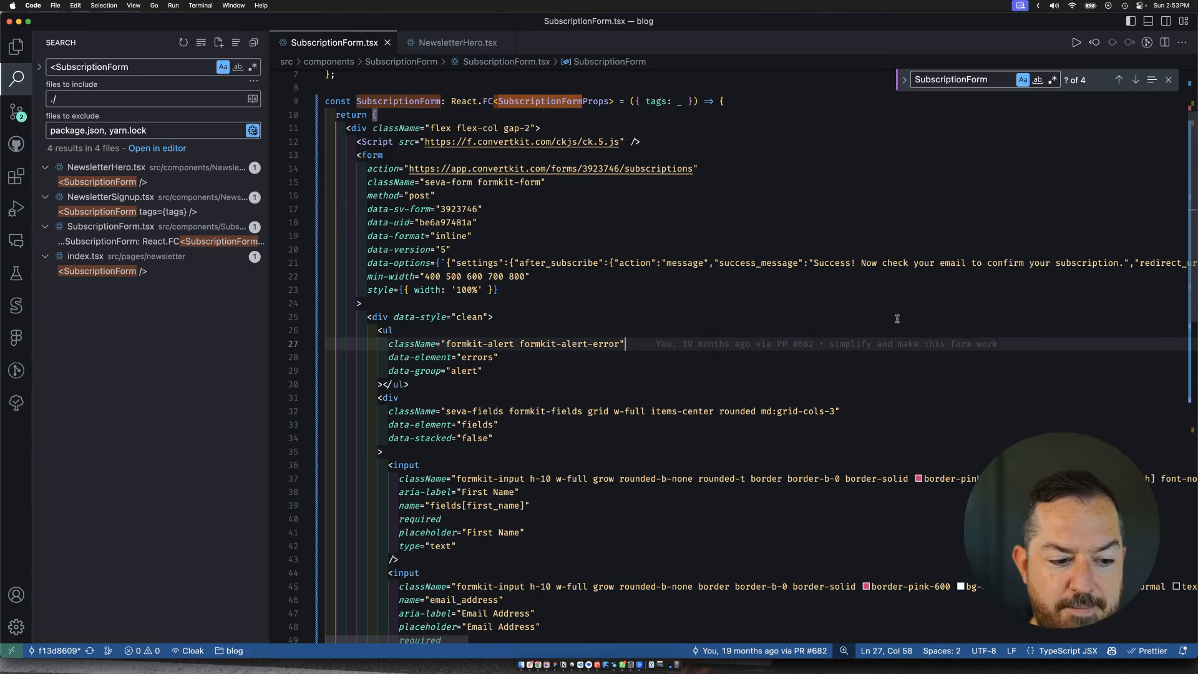
scroll("down", 3)
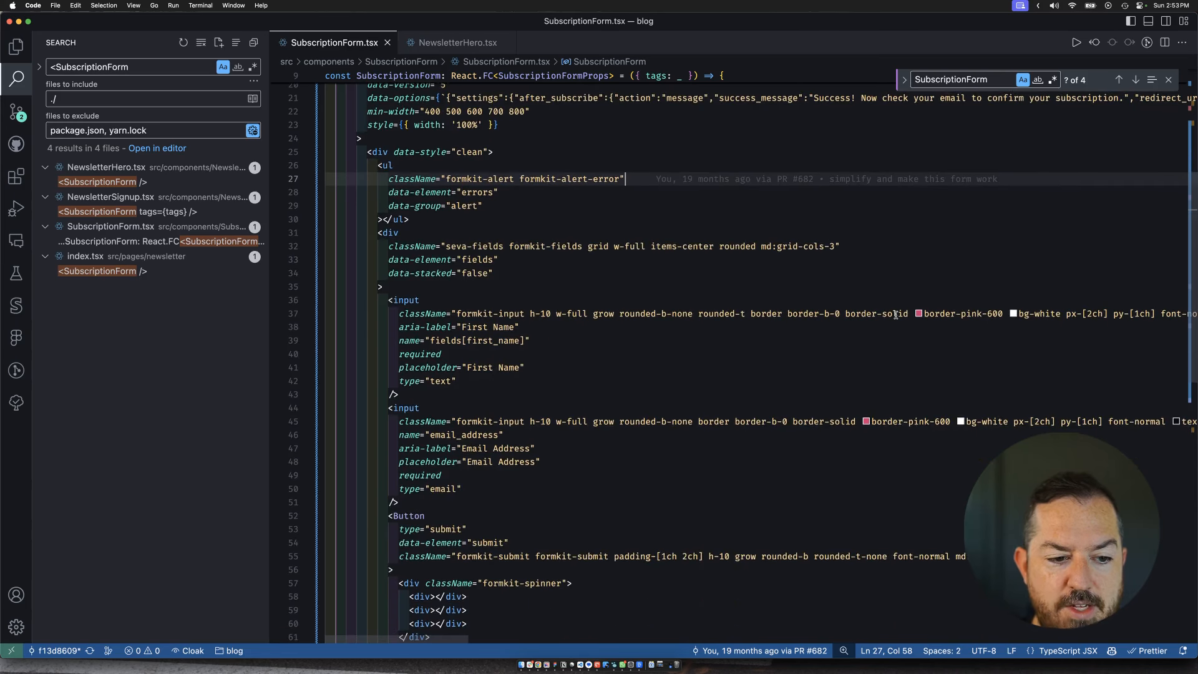
scroll("down", 3)
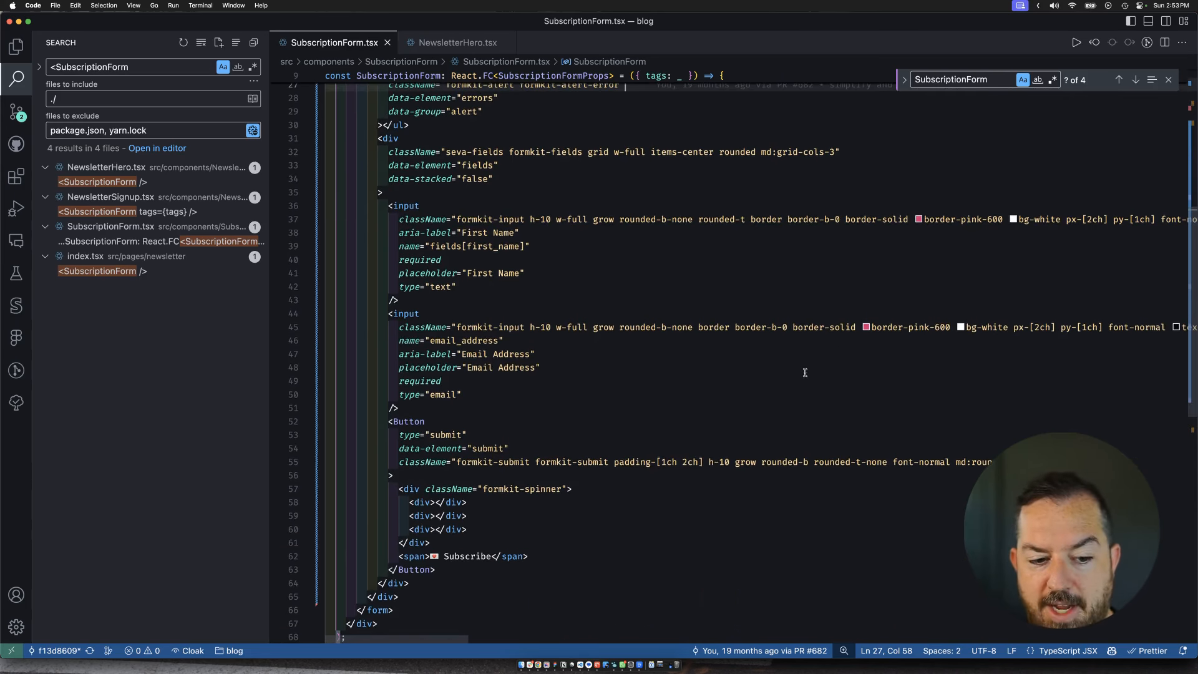
scroll("up", 3)
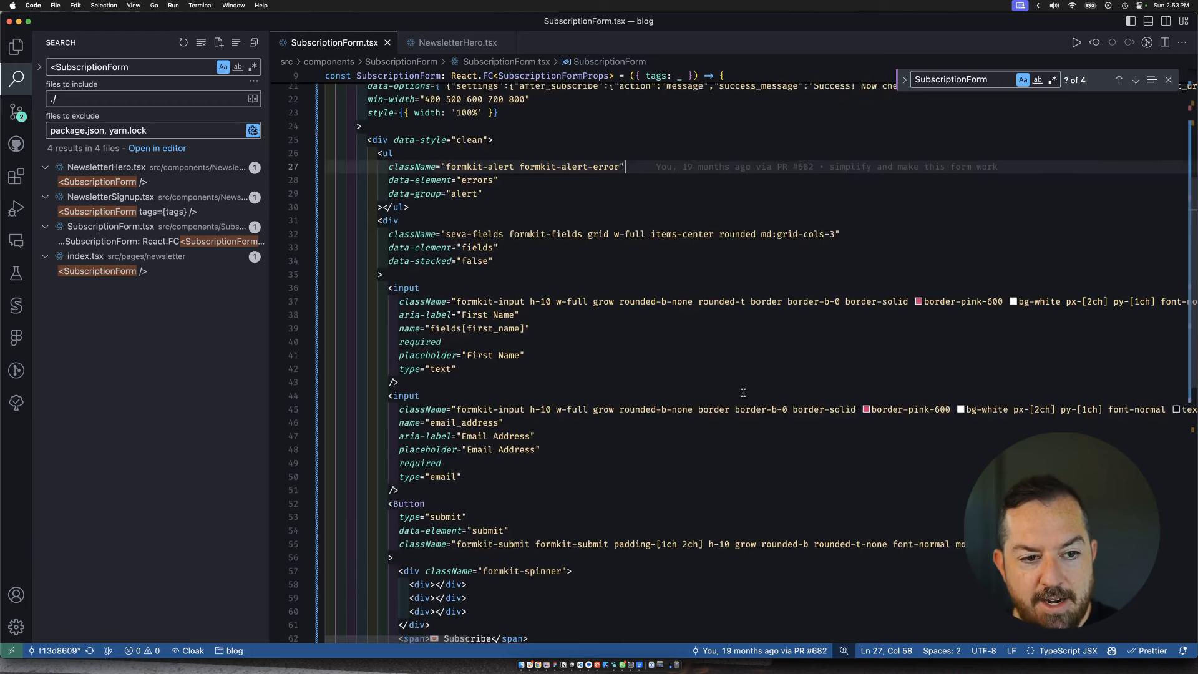
scroll("up", 3)
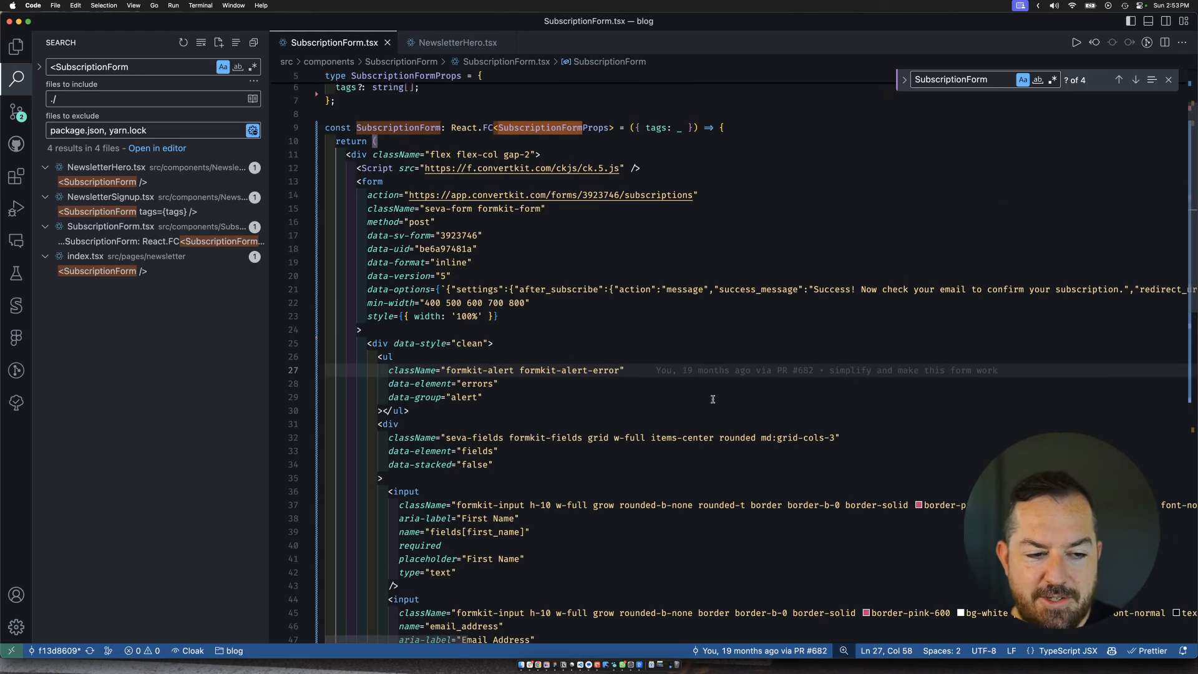
scroll("up", 3)
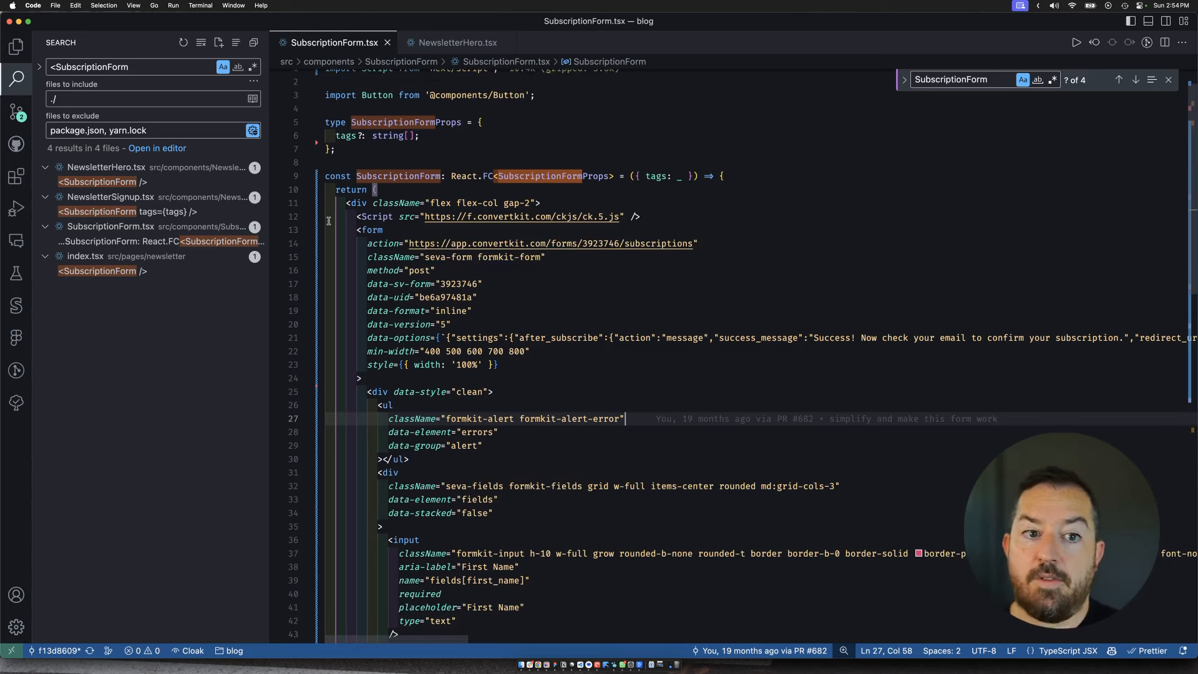
mouse_move(594, 216)
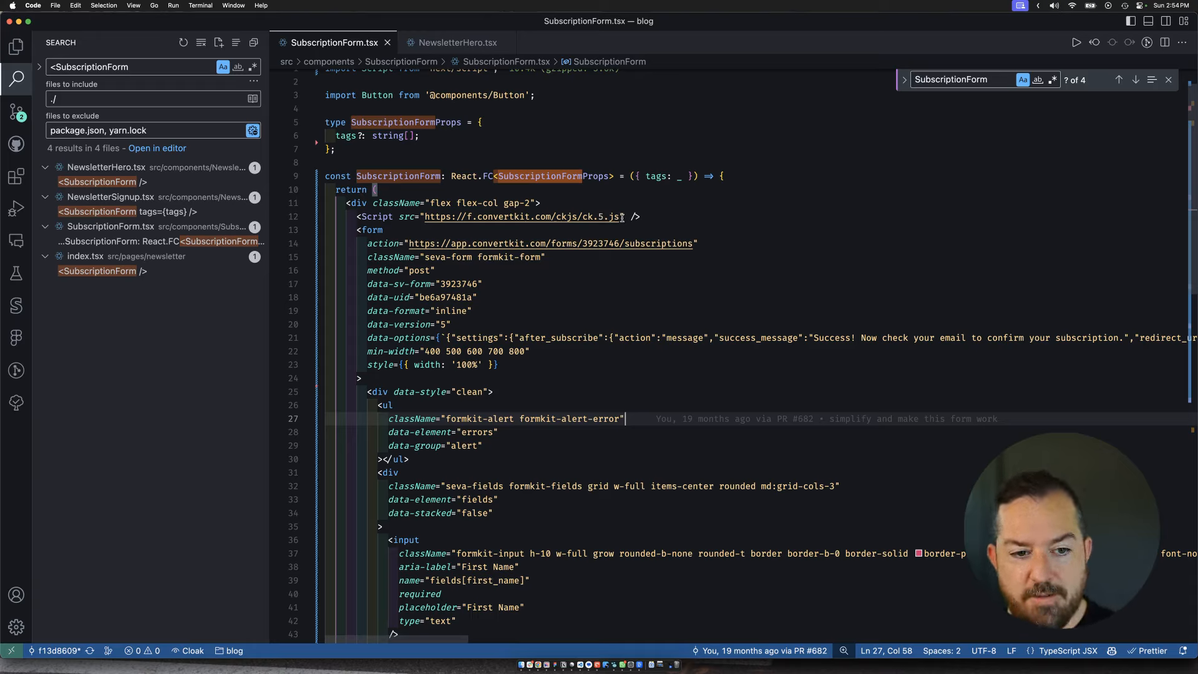
mouse_move(693, 216)
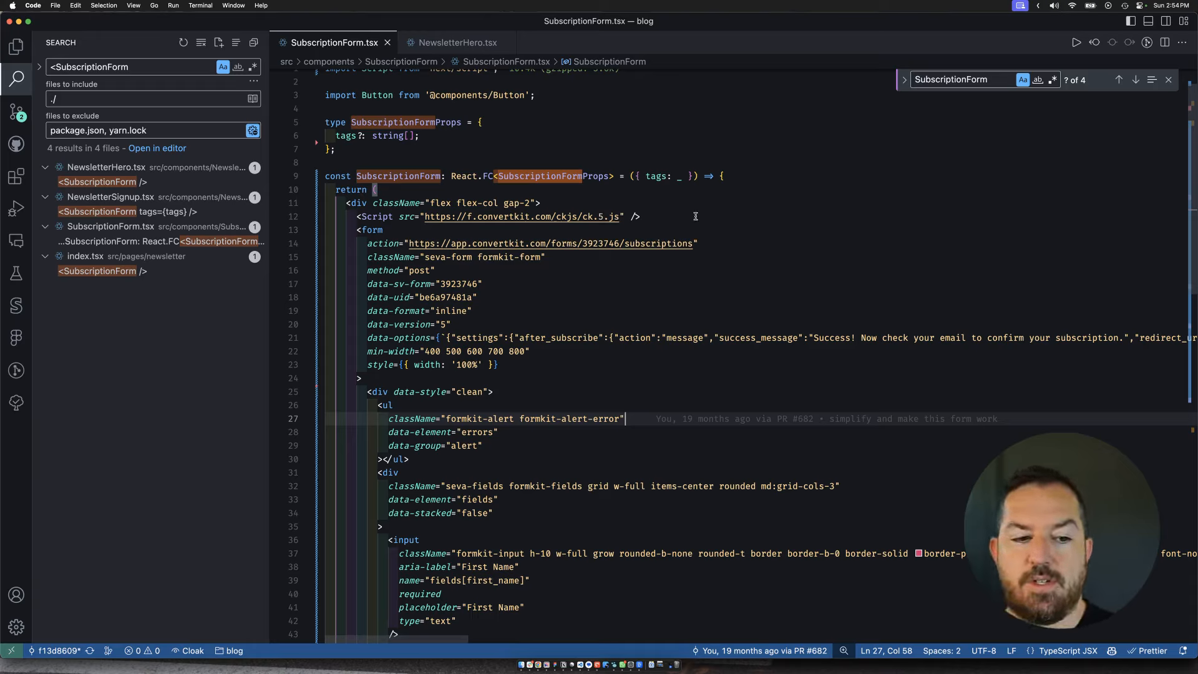
mouse_move(559, 290)
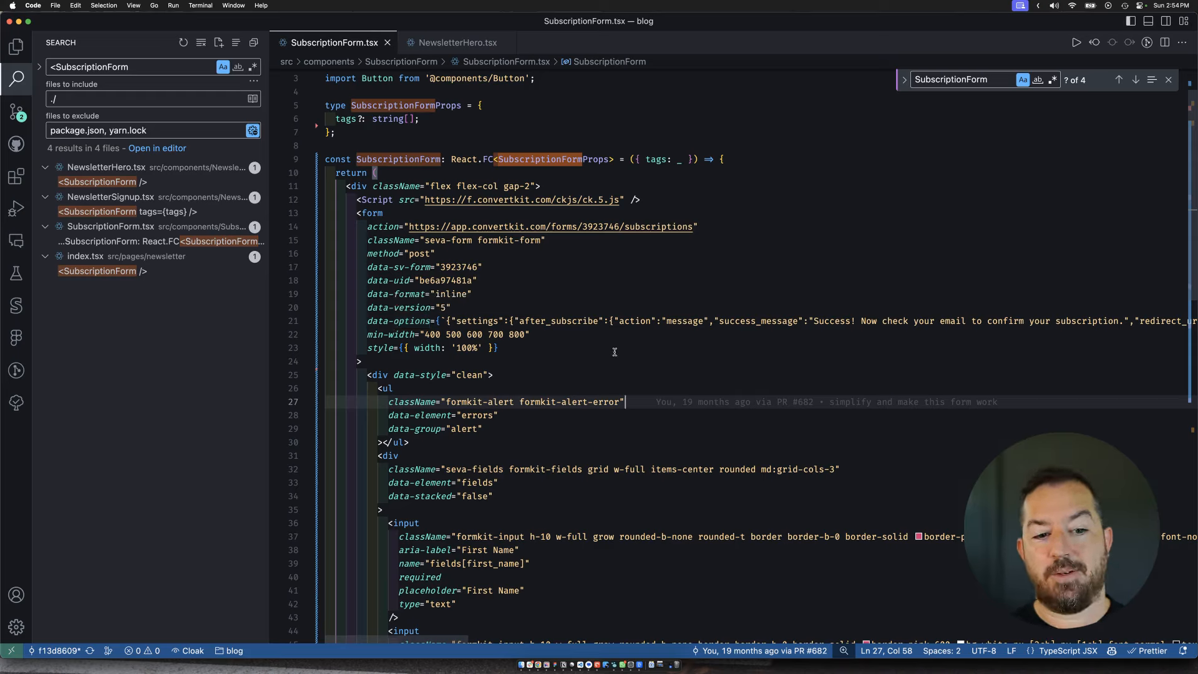
mouse_move(749, 341)
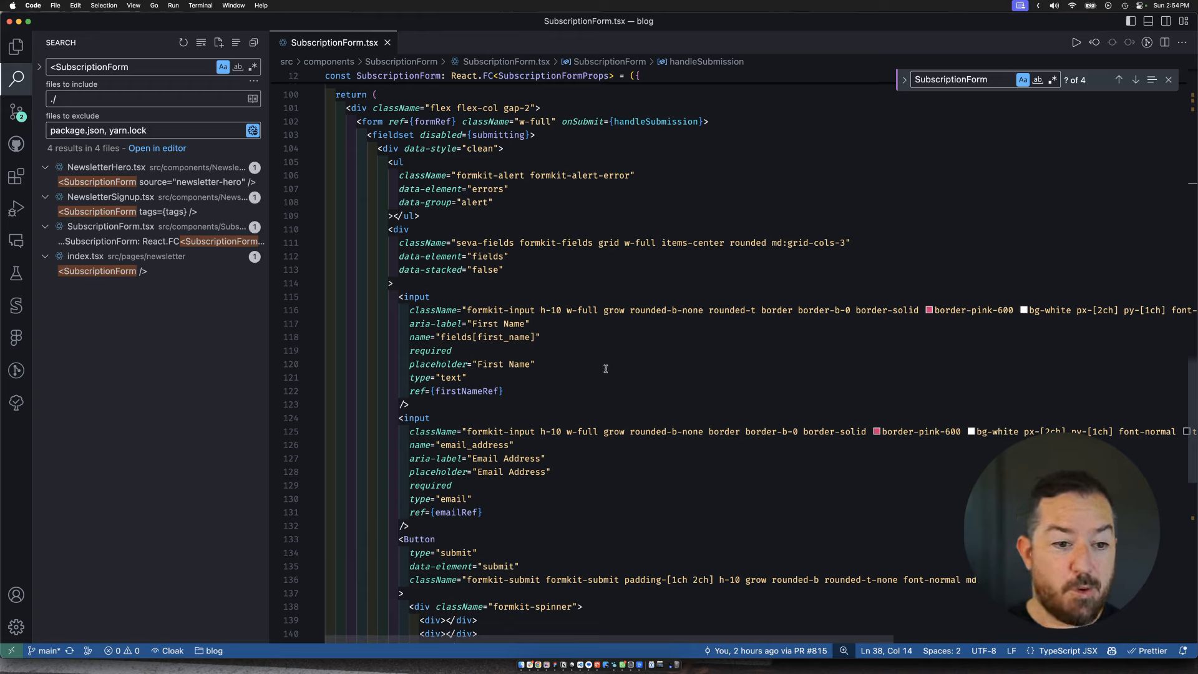
mouse_move(608, 383)
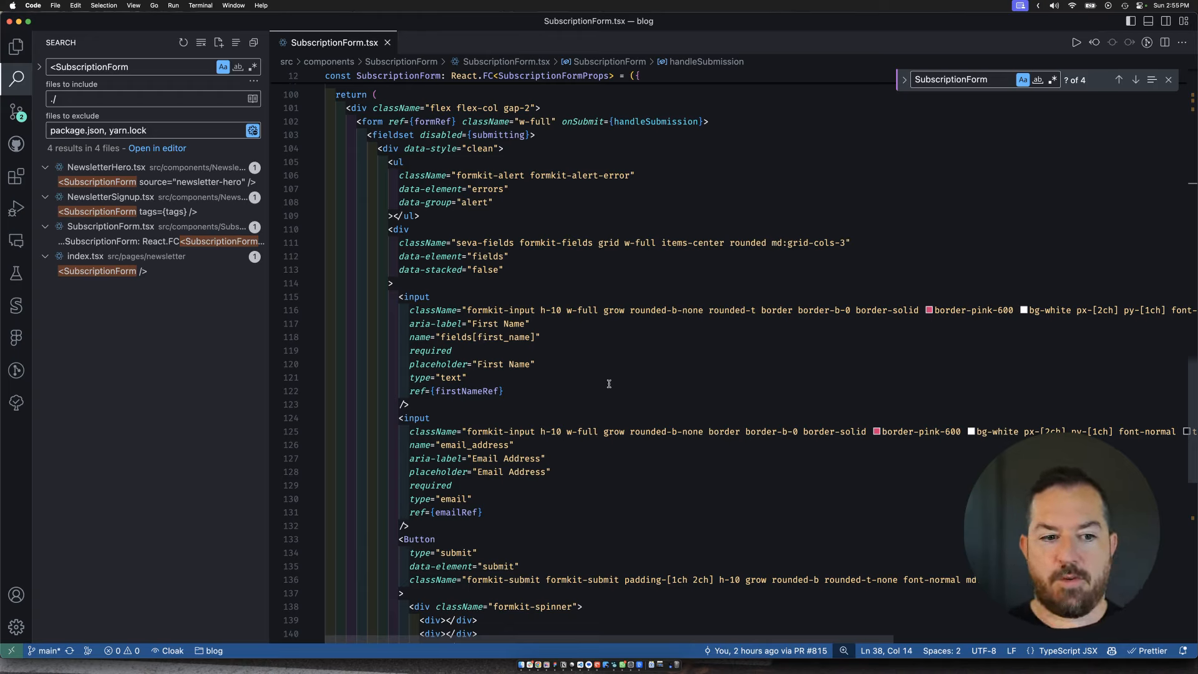
mouse_move(619, 363)
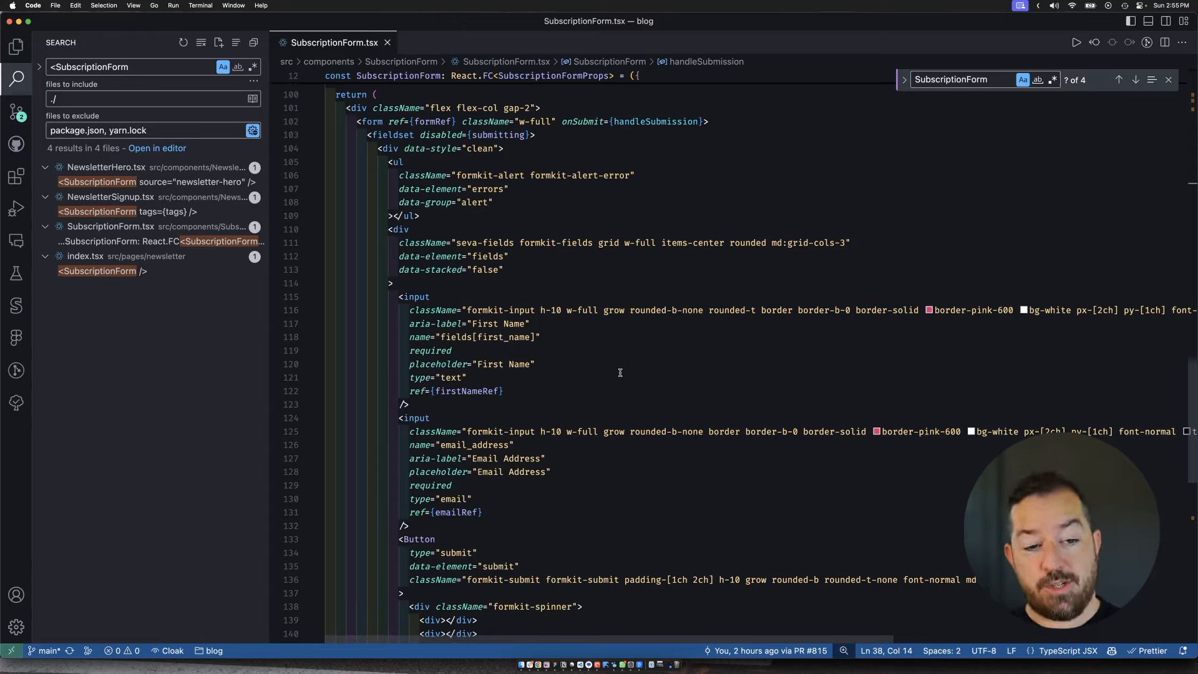
mouse_move(618, 345)
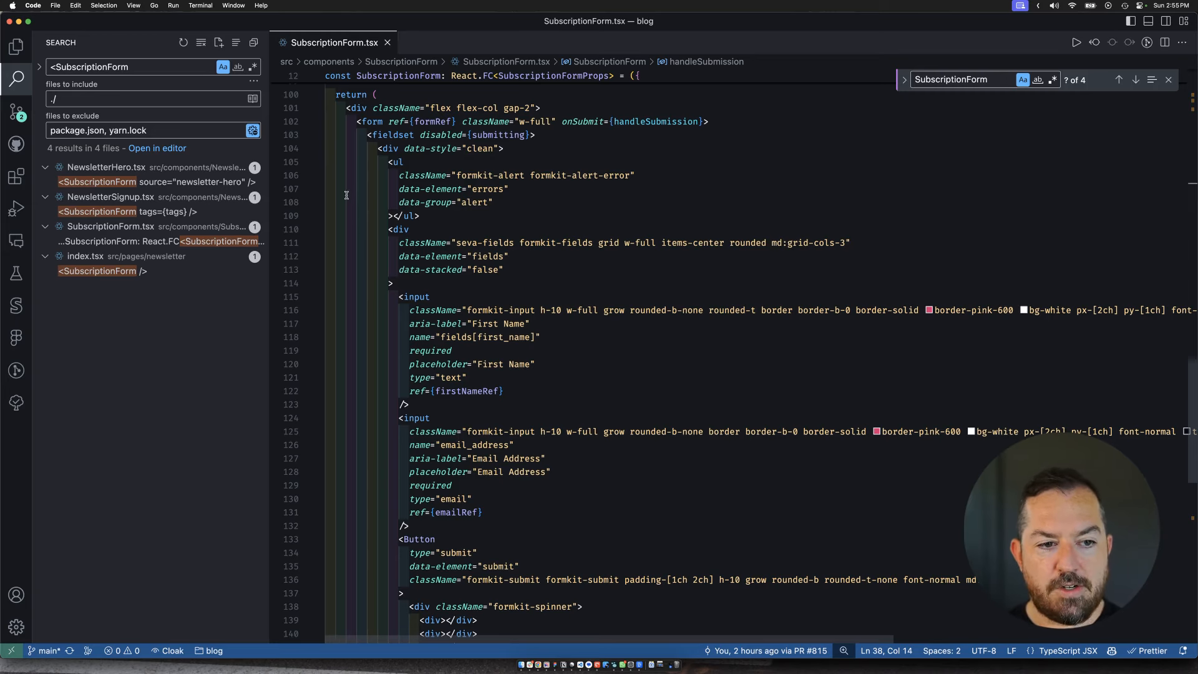
Step: Scroll to the main-branch form JSX with onSubmit handleSubmission and name/email input refs
scroll("up", 3)
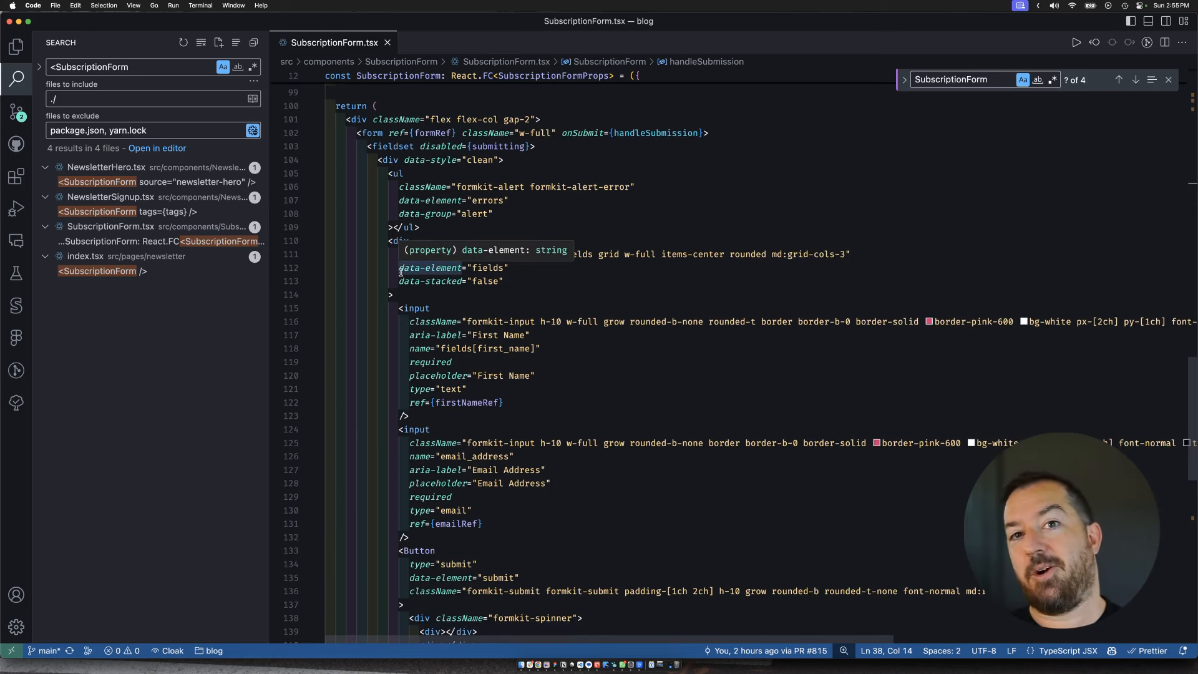
Step: Scroll to handleSubmission's posthog.identify and newsletter/subscribed capture, then the subscribe API POST
scroll("up", 3)
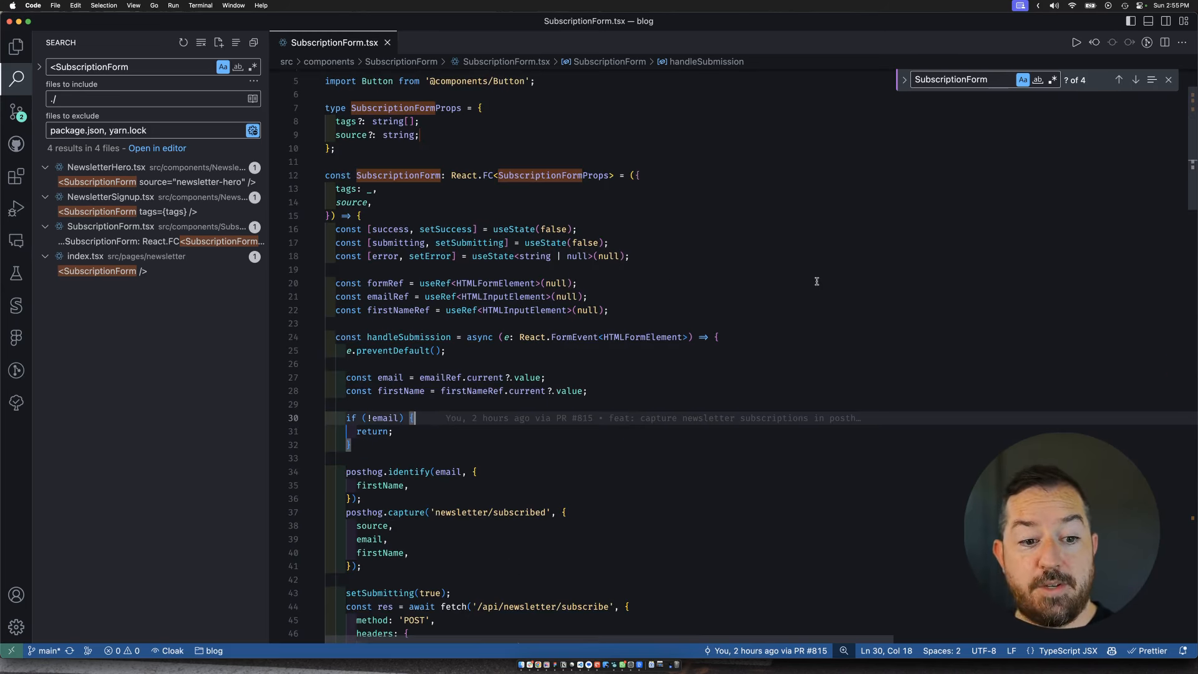
mouse_move(408, 271)
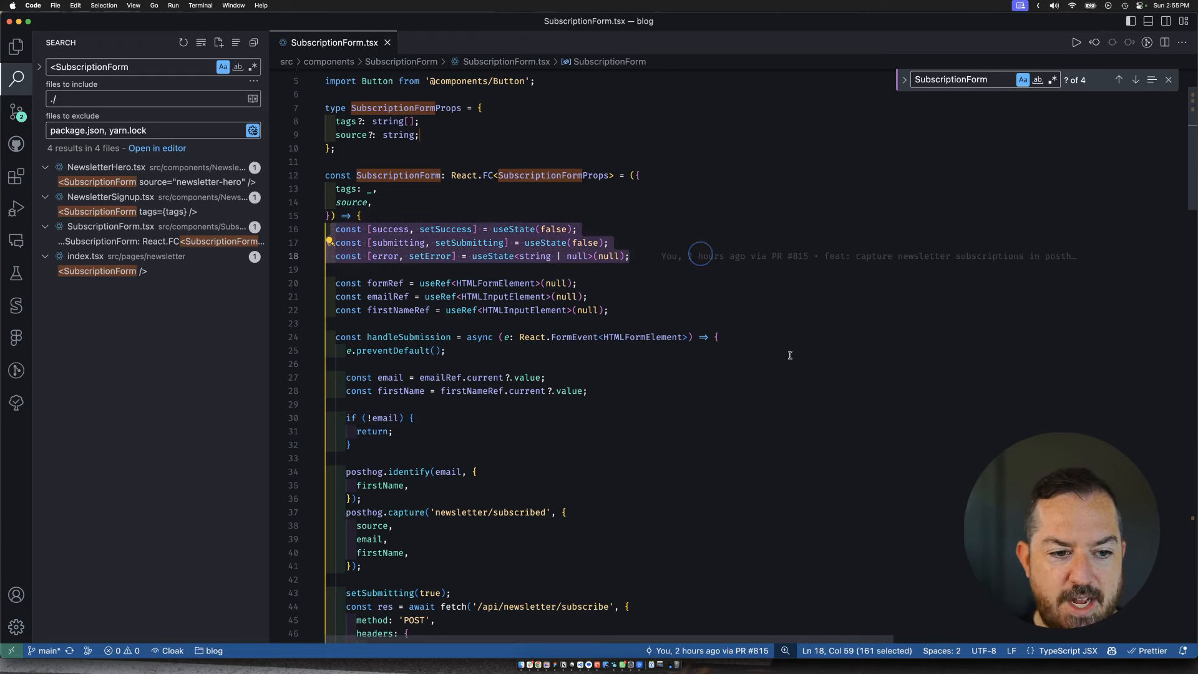
mouse_move(777, 359)
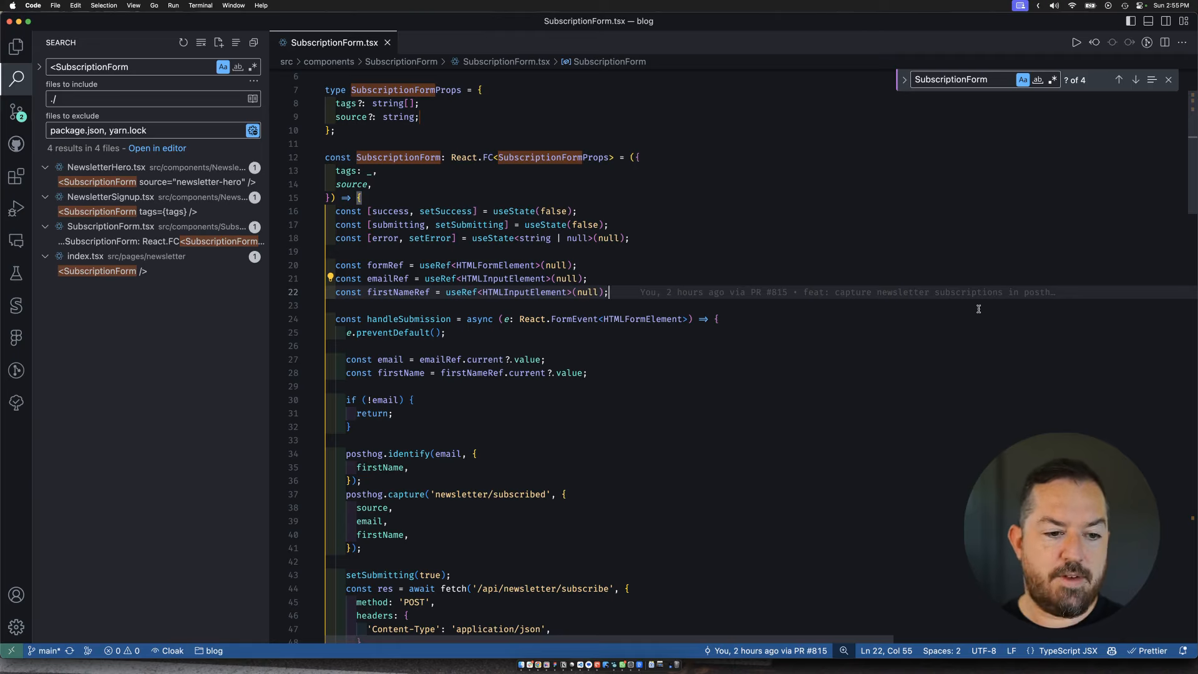
mouse_move(845, 391)
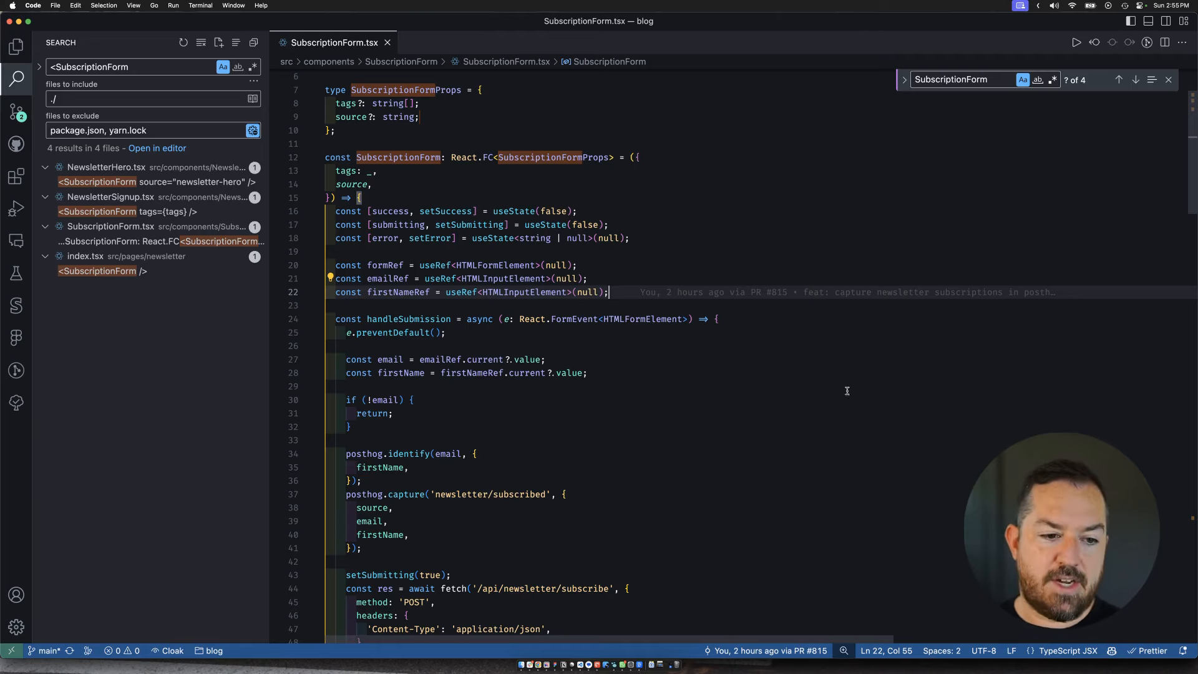
scroll("down", 3)
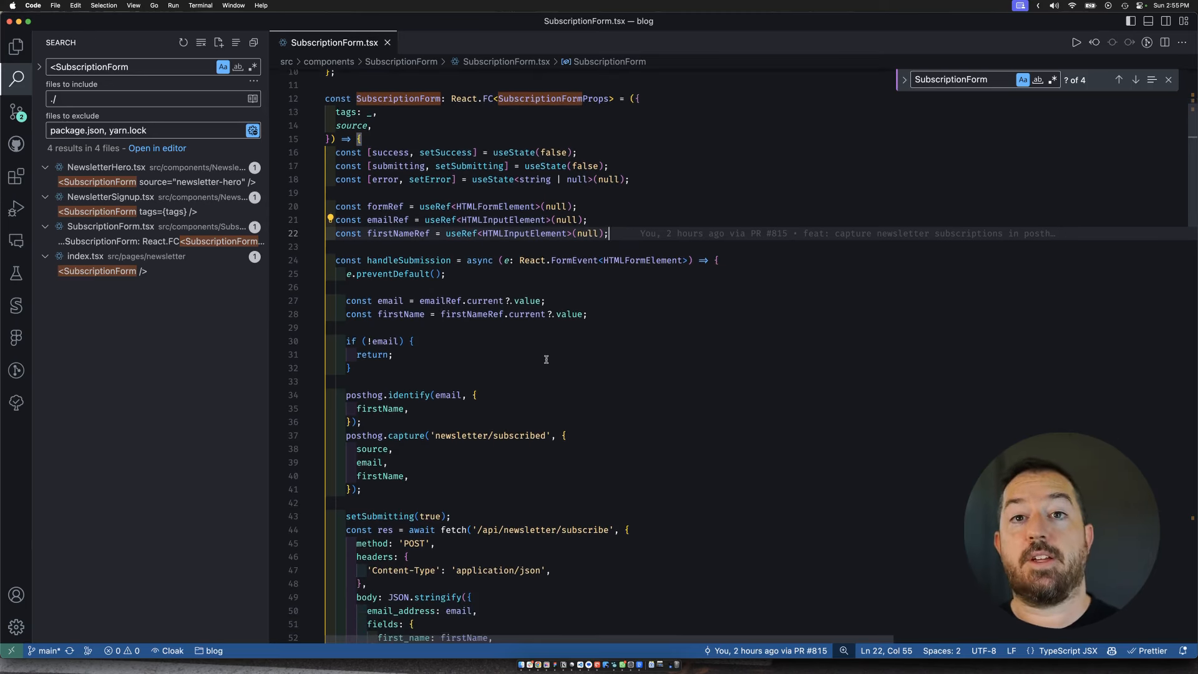
scroll("up", 3)
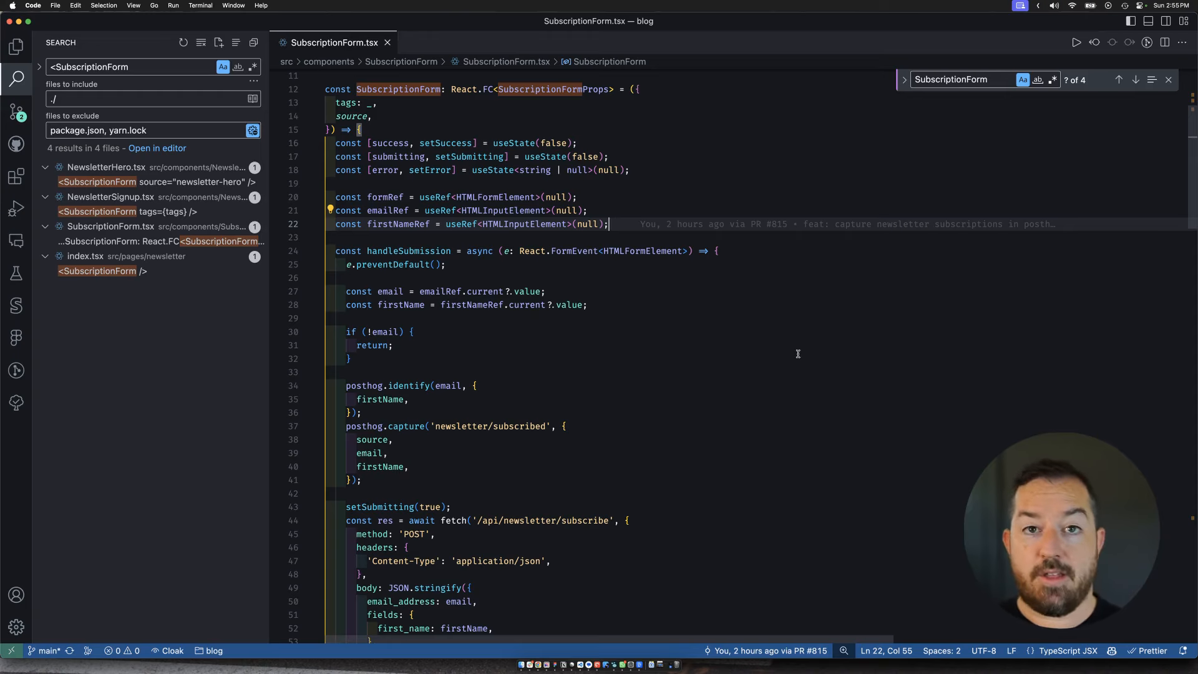
scroll("down", 3)
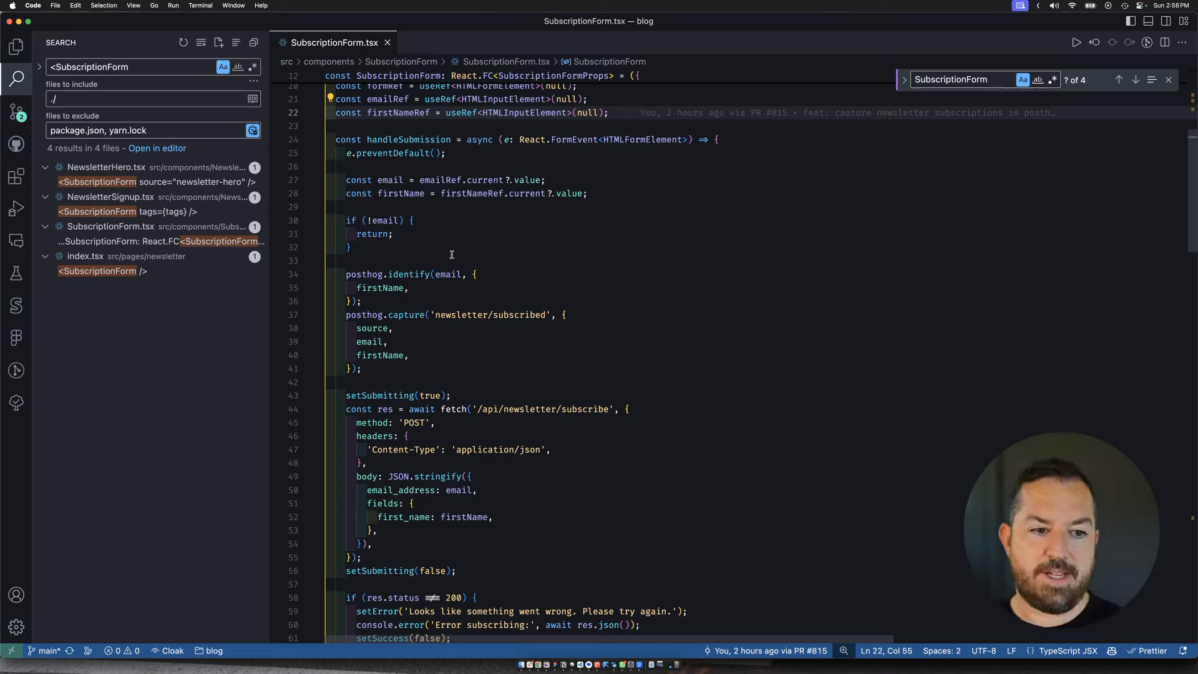
scroll("down", 3)
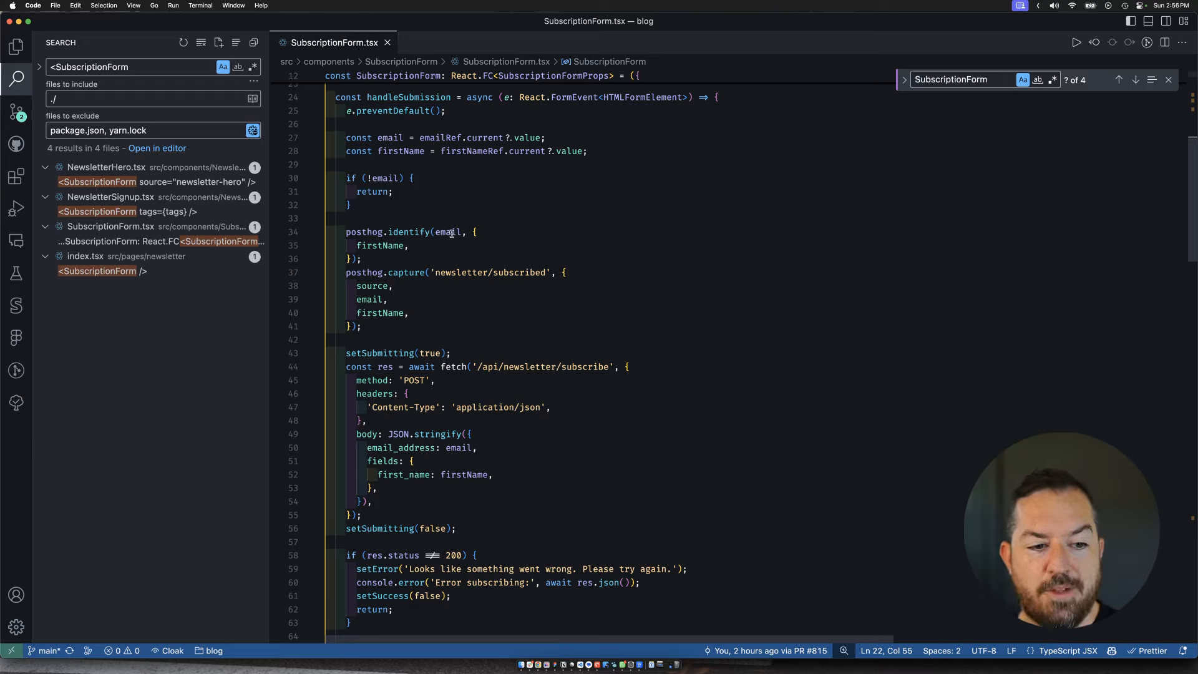
mouse_move(801, 232)
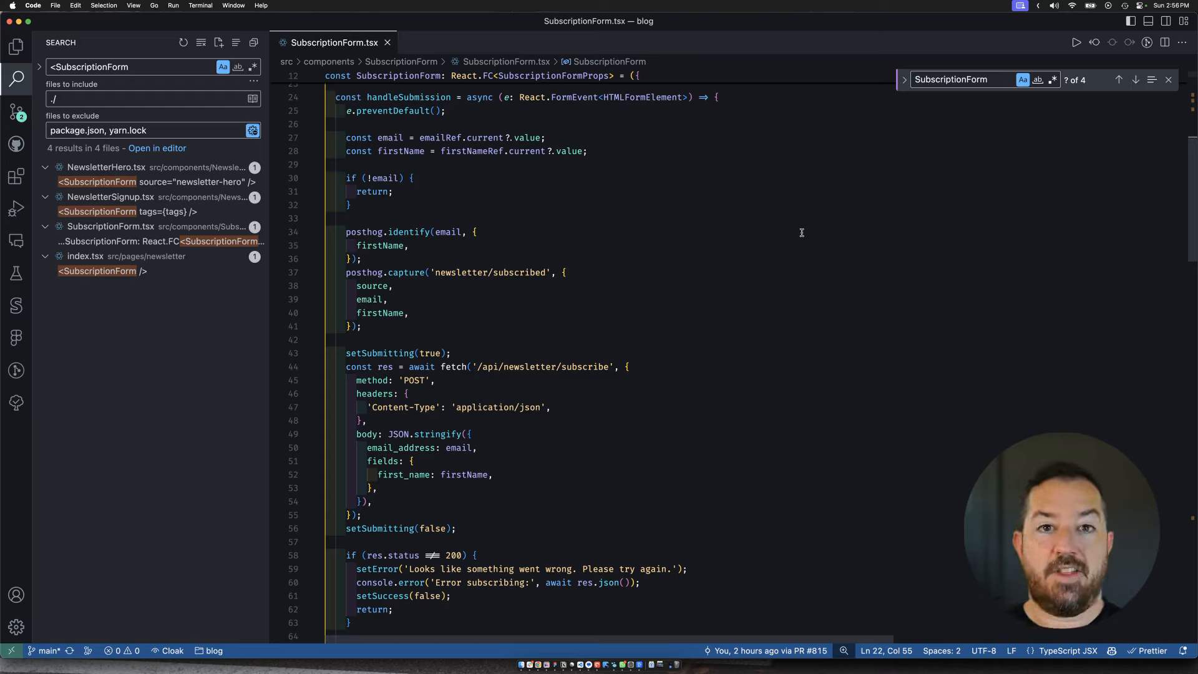
mouse_move(793, 181)
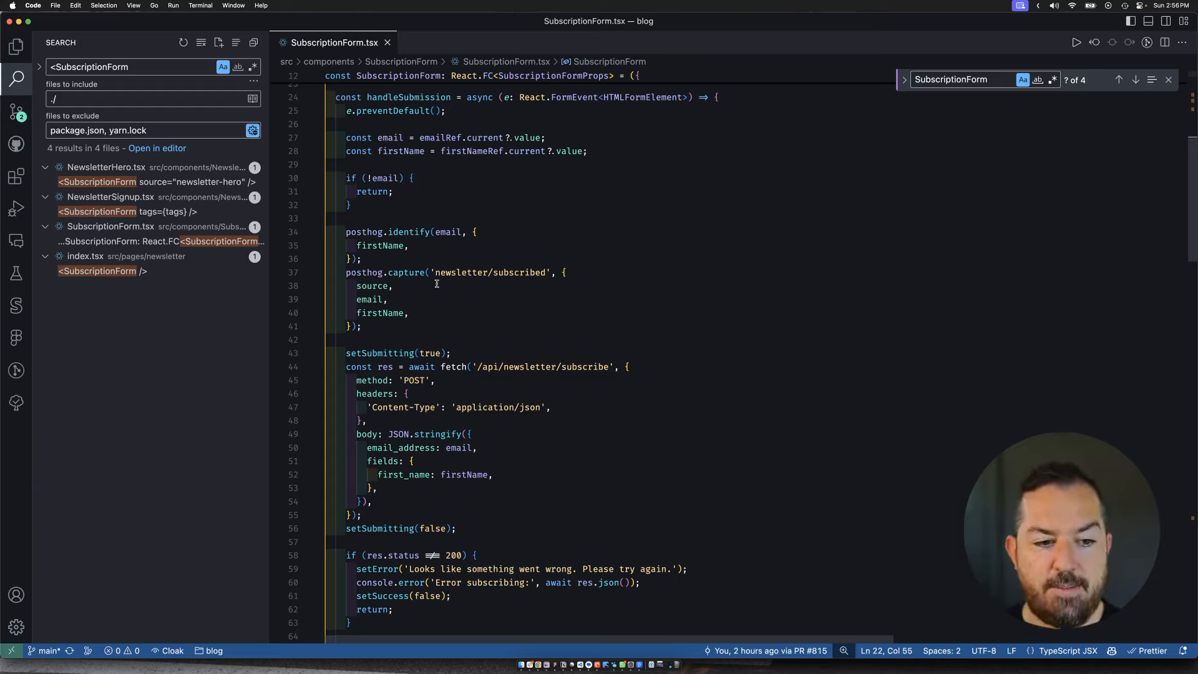
mouse_move(778, 290)
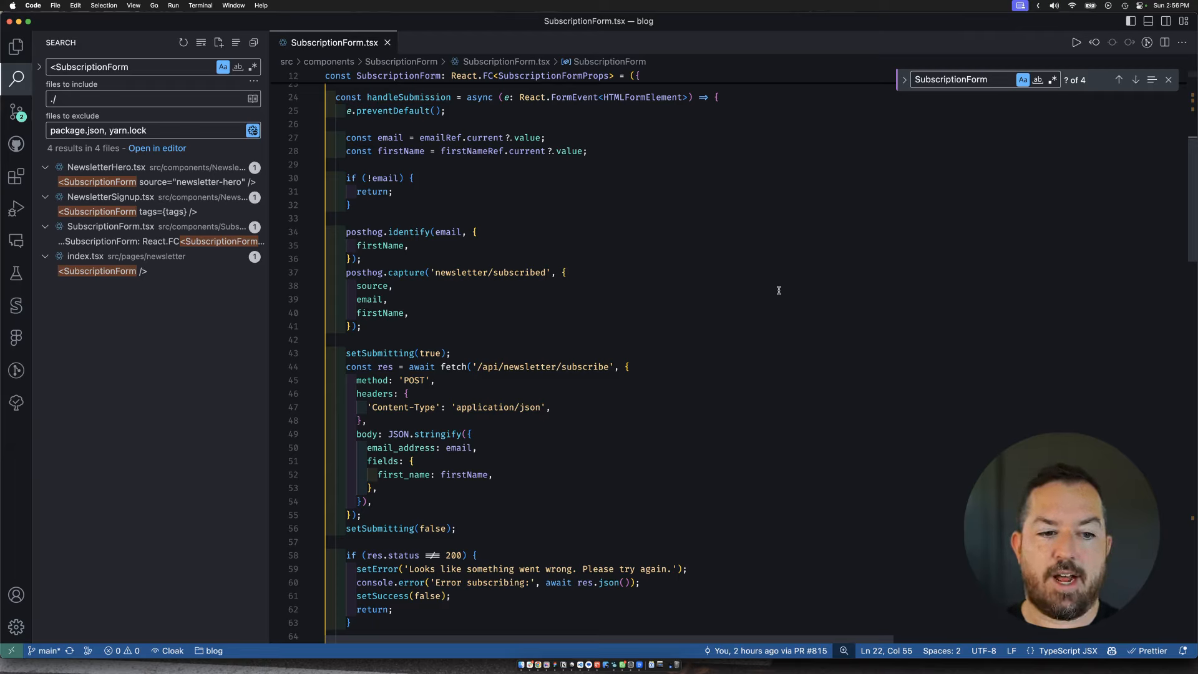
mouse_move(309, 362)
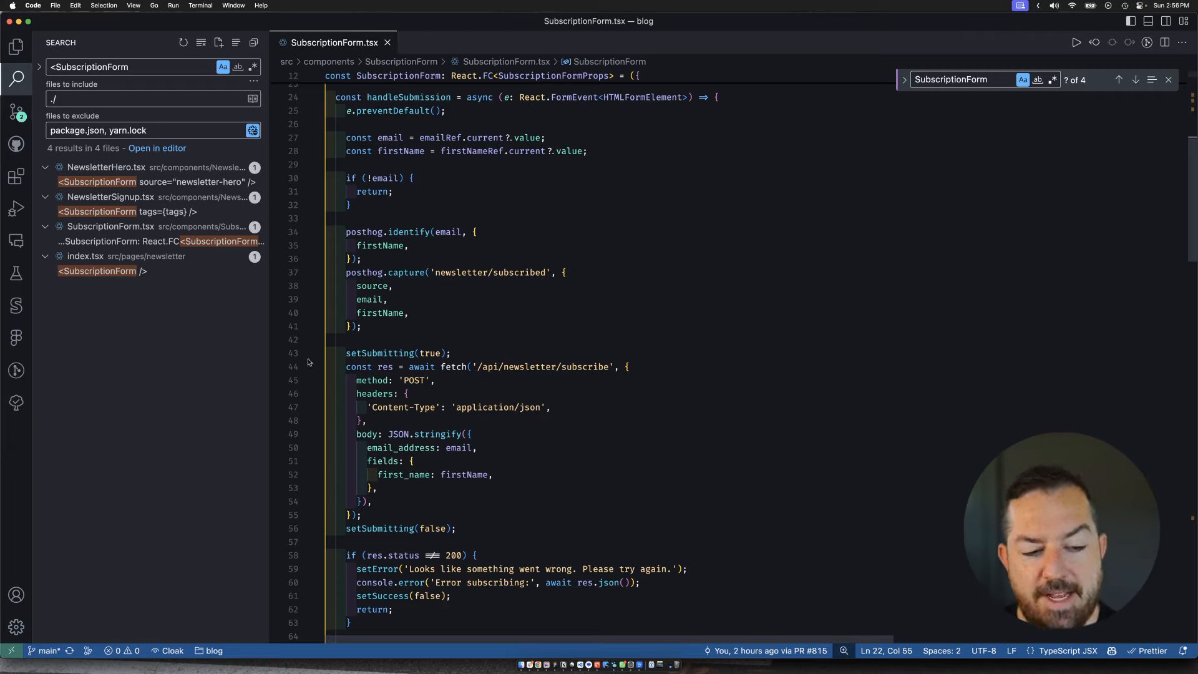
mouse_move(343, 314)
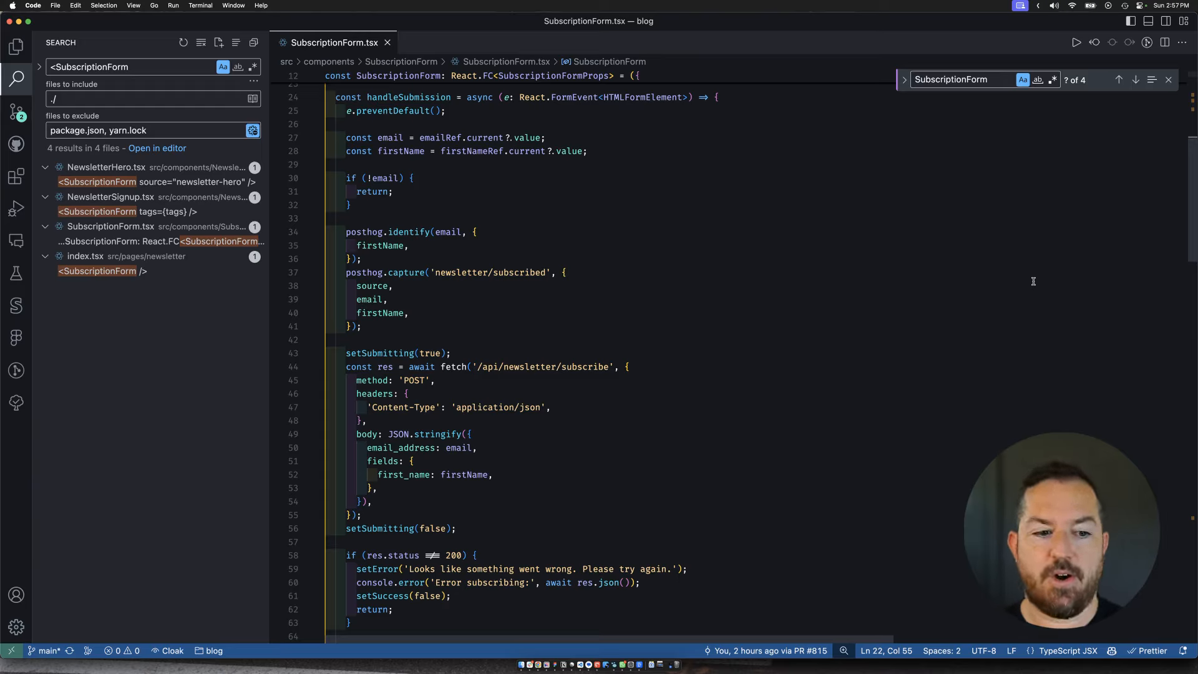
Step: Scroll SubscriptionForm.tsx past the fetch and res.status check to the error block with the contact email link
scroll("down", 3)
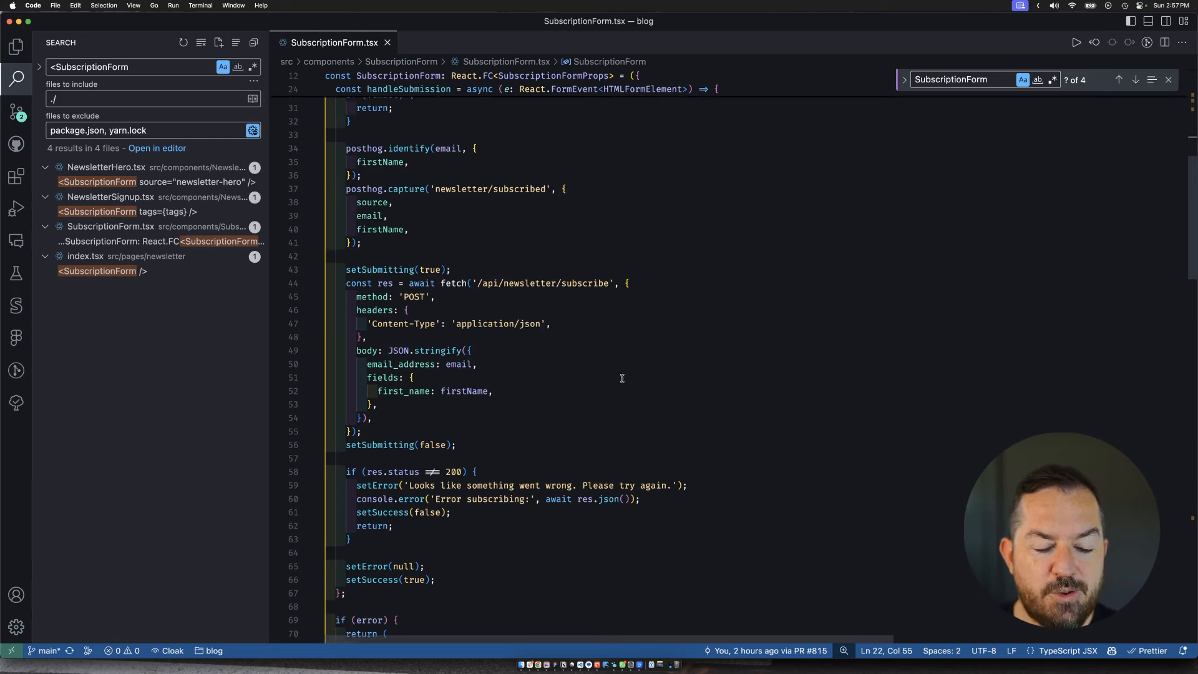
scroll("down", 3)
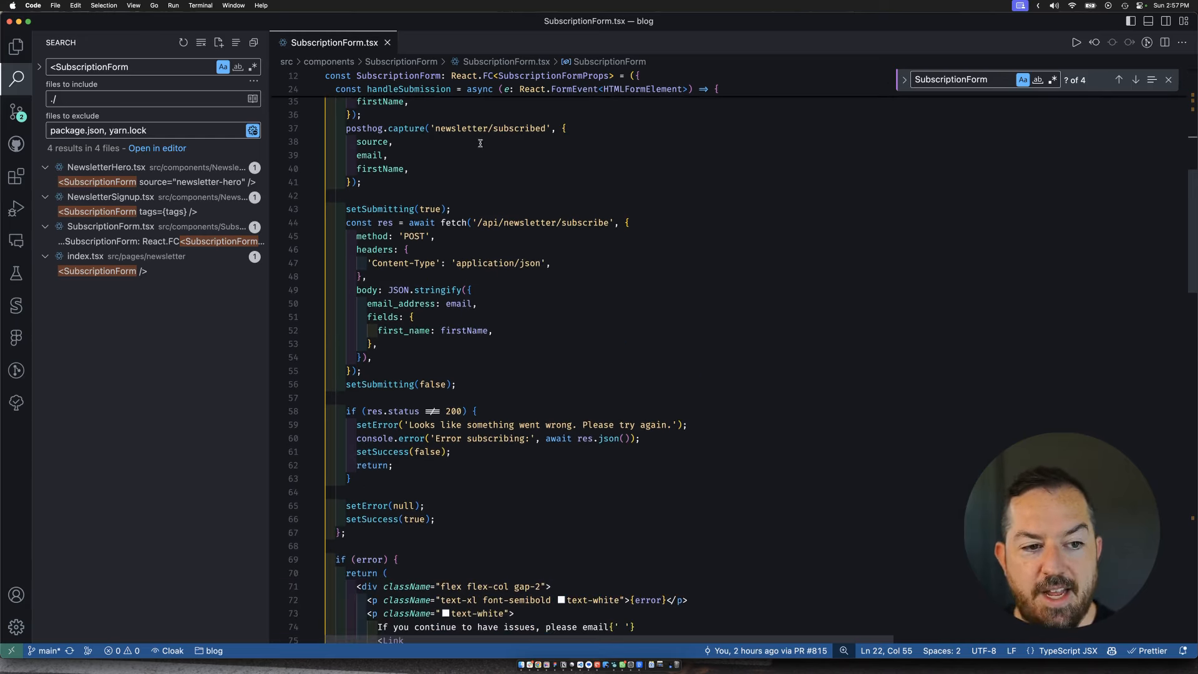
mouse_move(843, 287)
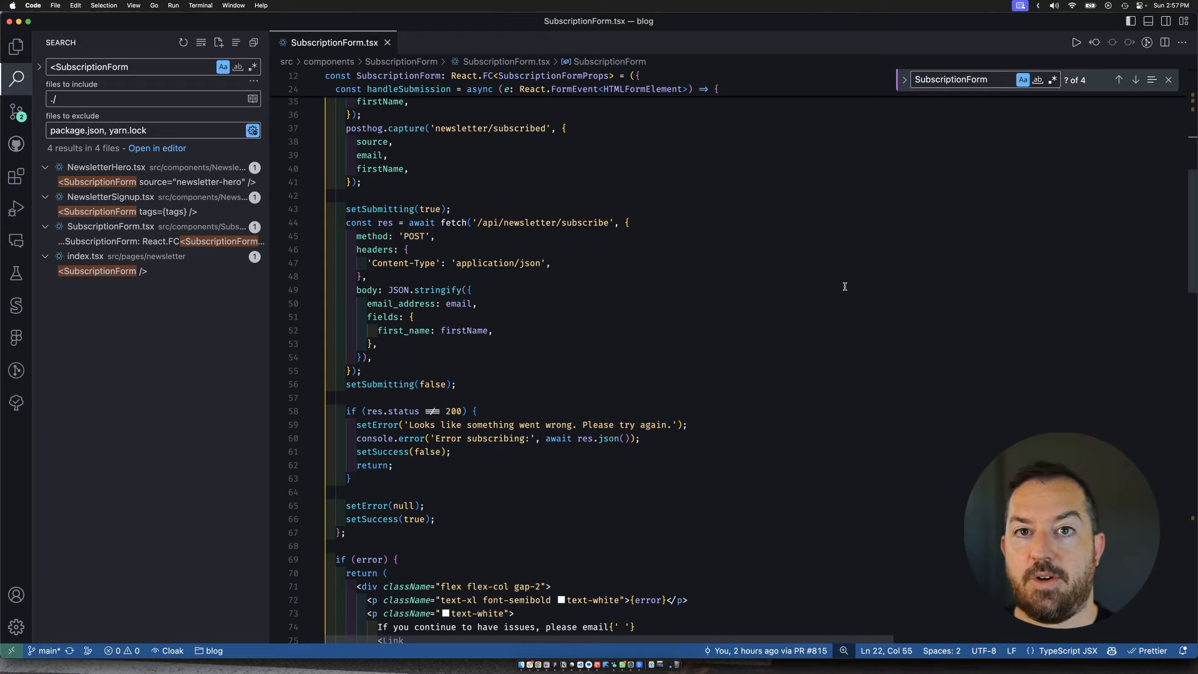
scroll("down", 3)
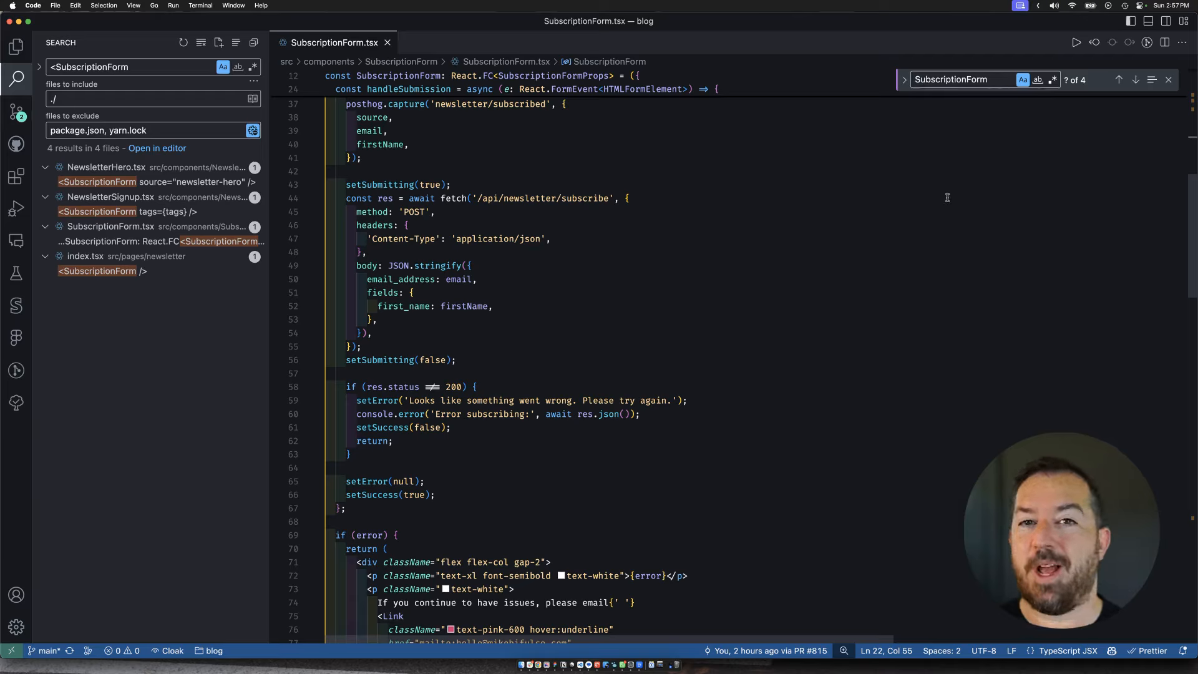
mouse_move(621, 219)
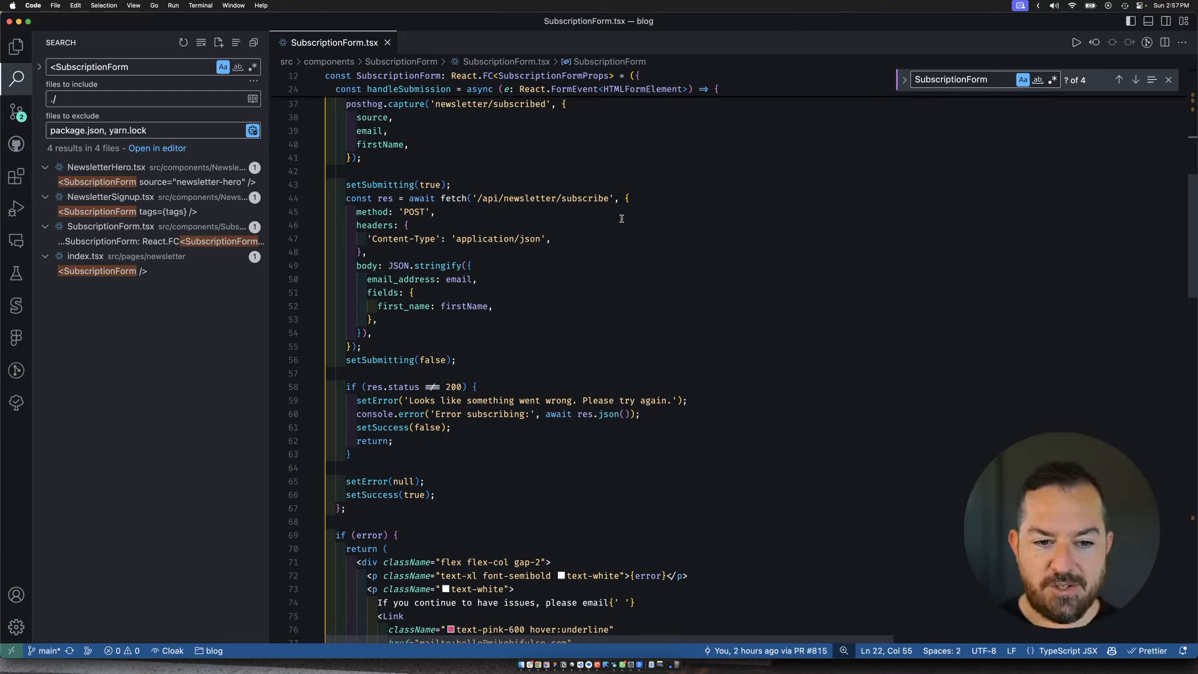
mouse_move(895, 249)
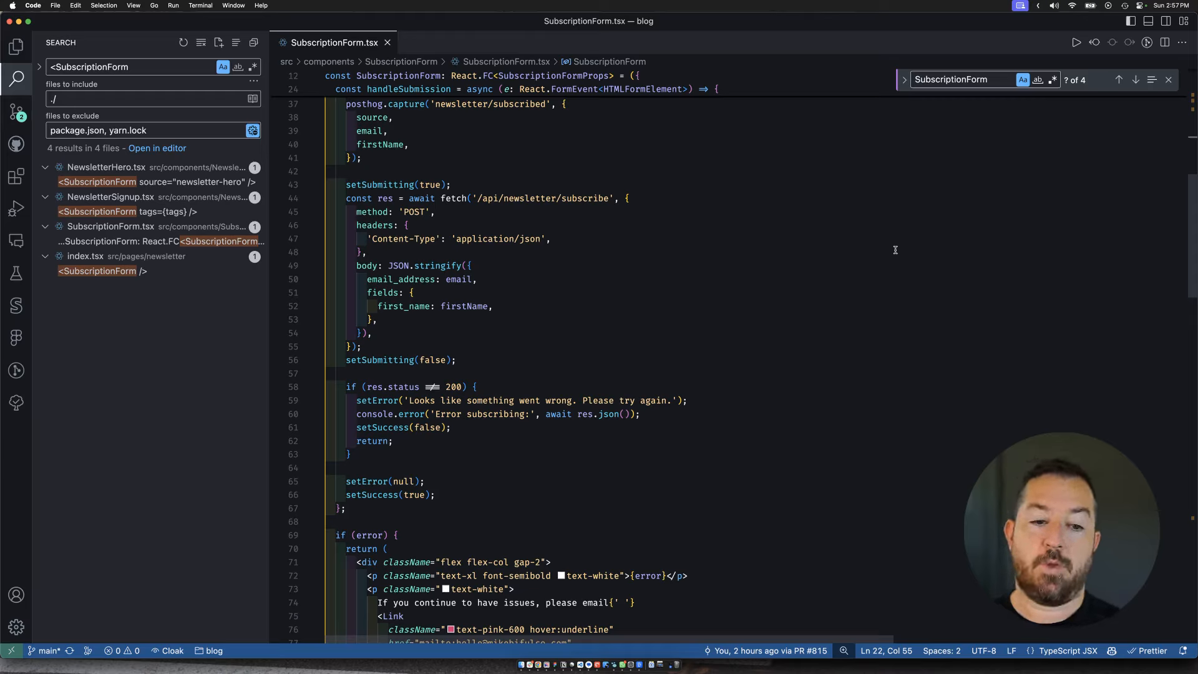
mouse_move(531, 323)
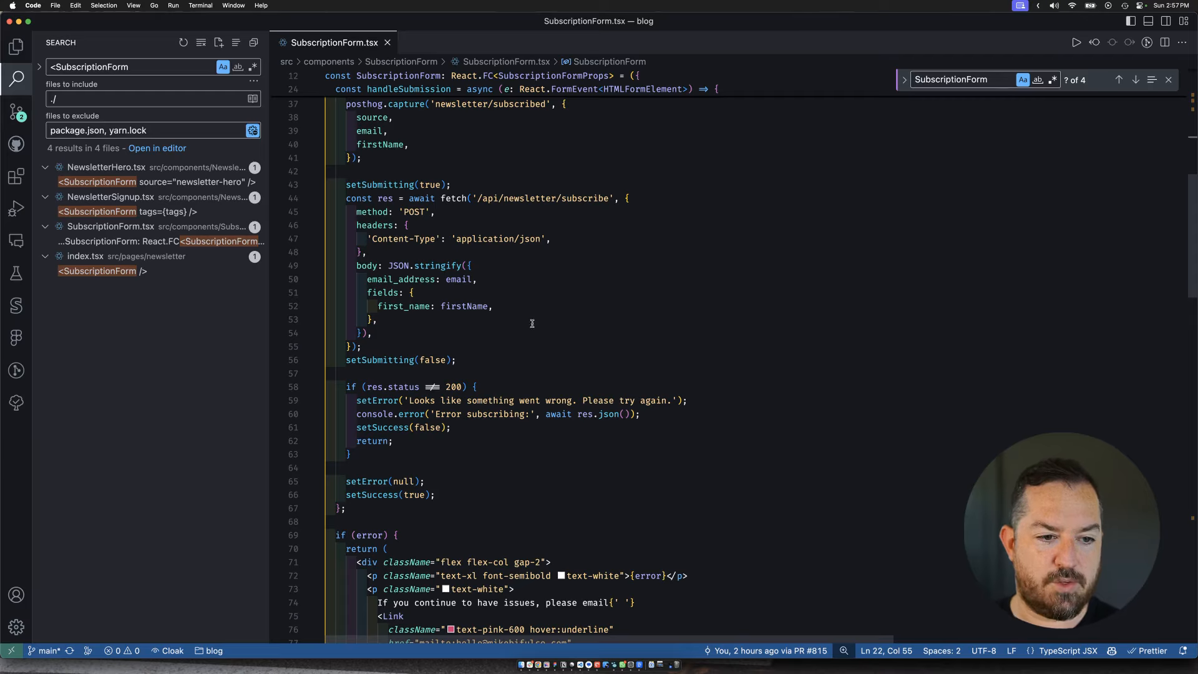
mouse_move(471, 170)
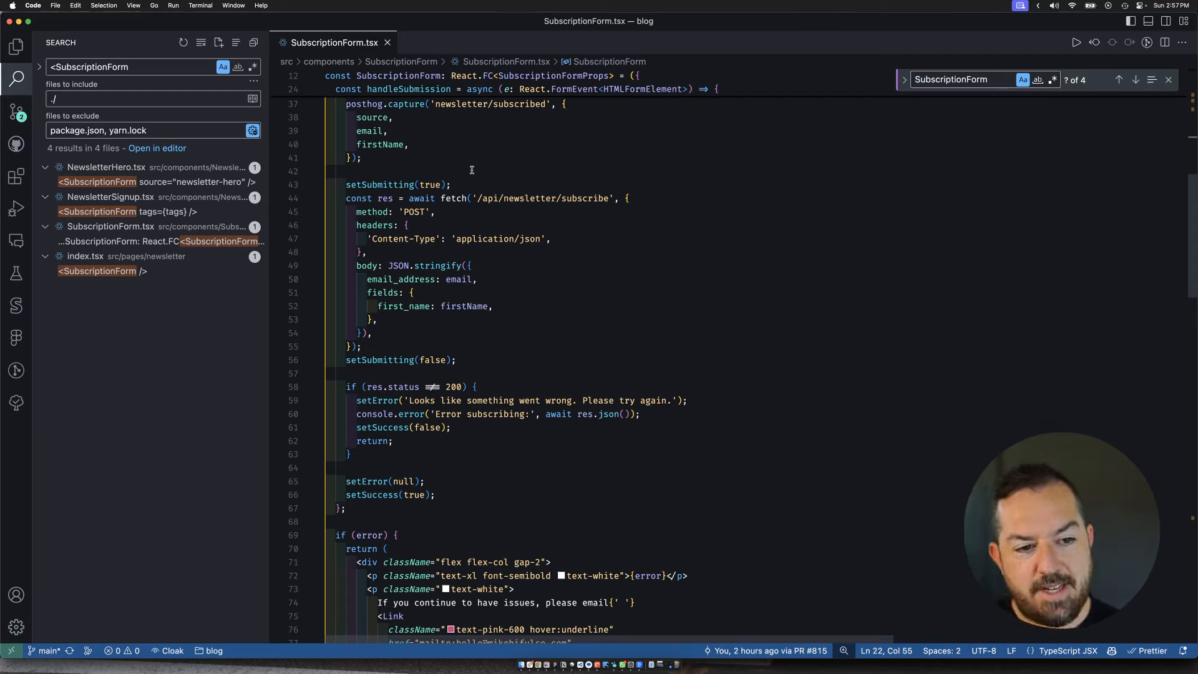
mouse_move(932, 277)
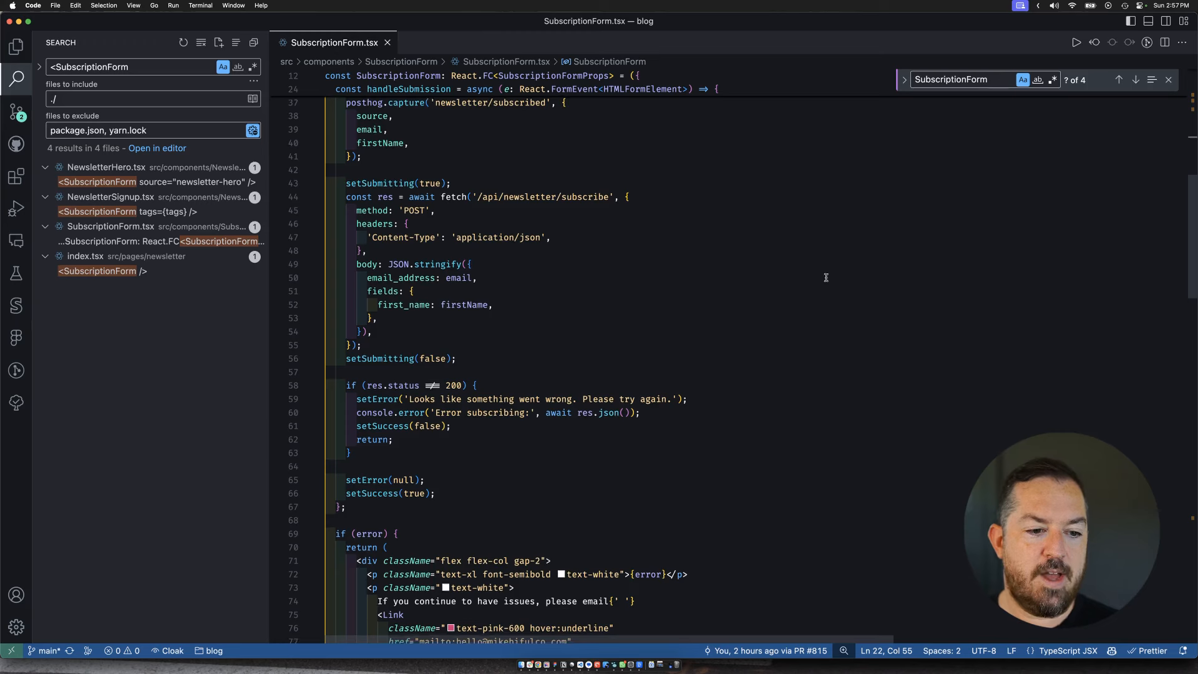
scroll("down", 3)
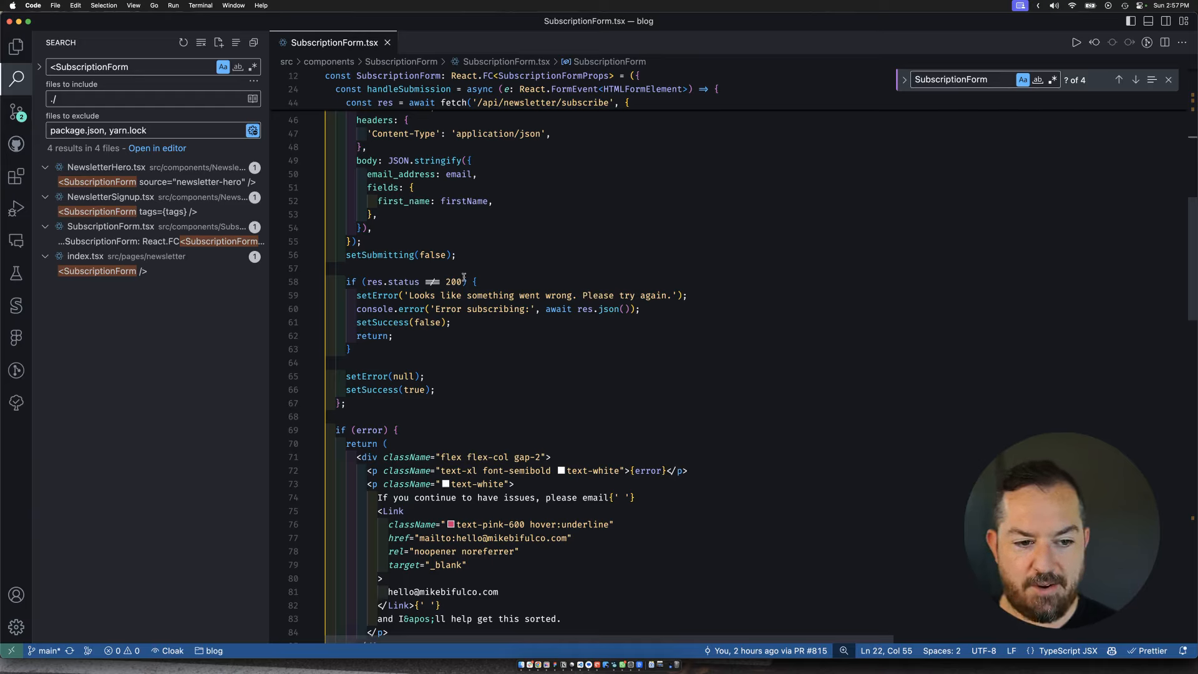
mouse_move(386, 308)
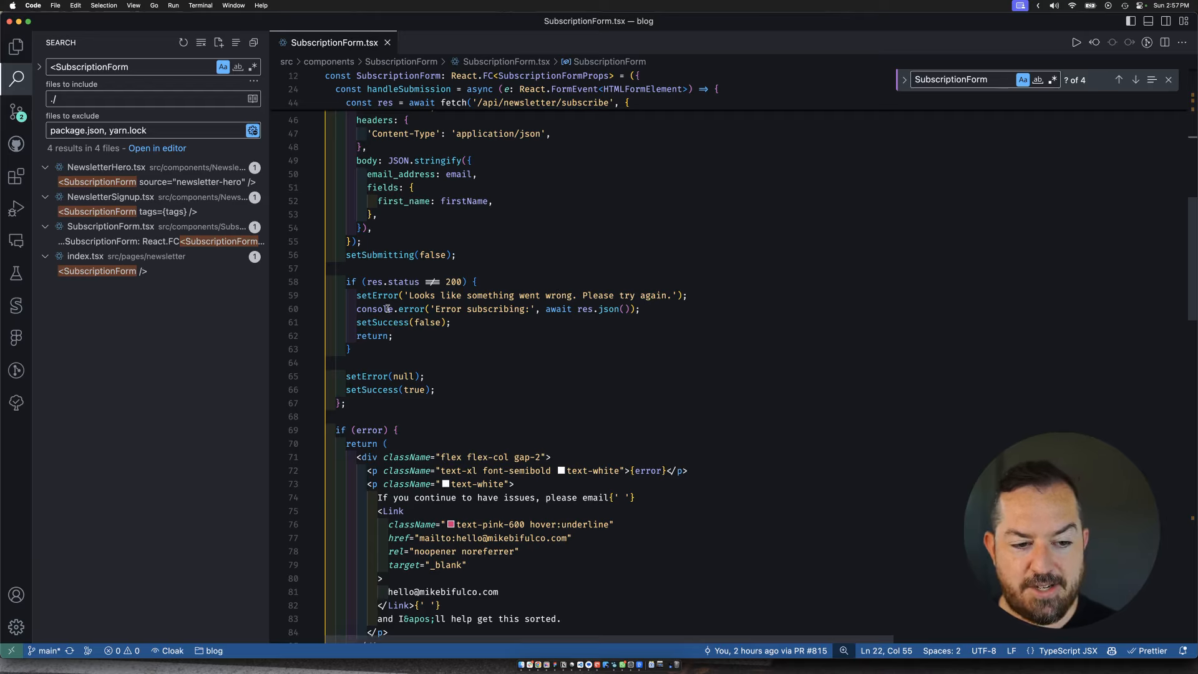
scroll("down", 3)
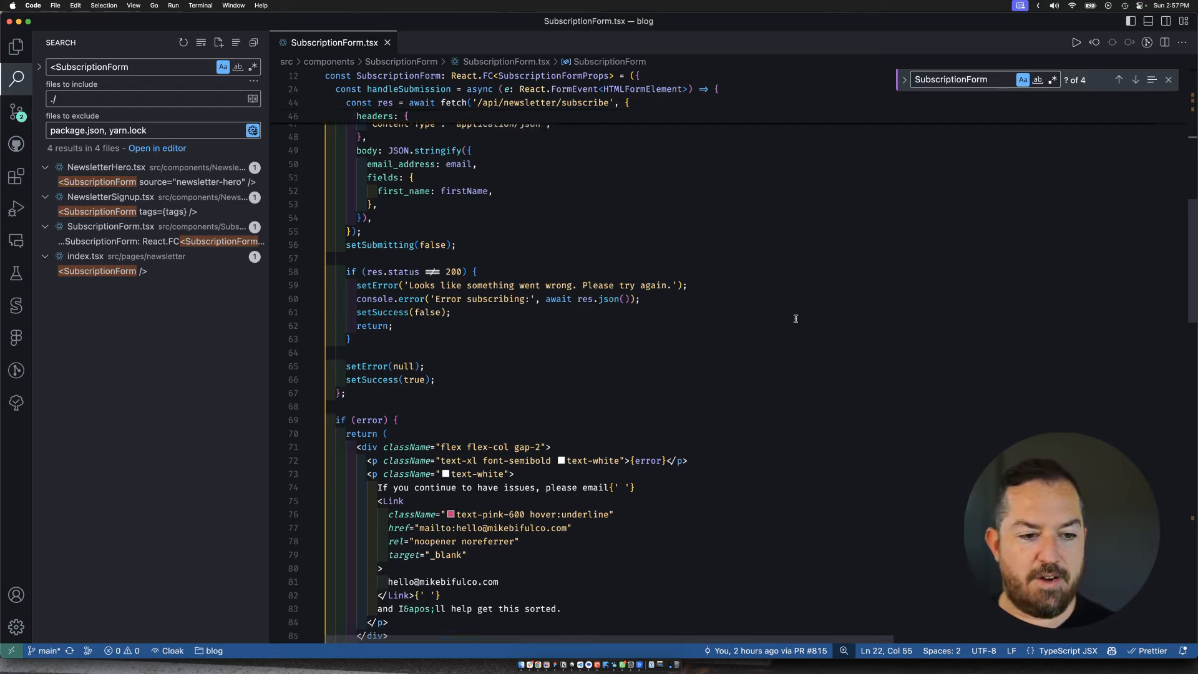
scroll("down", 3)
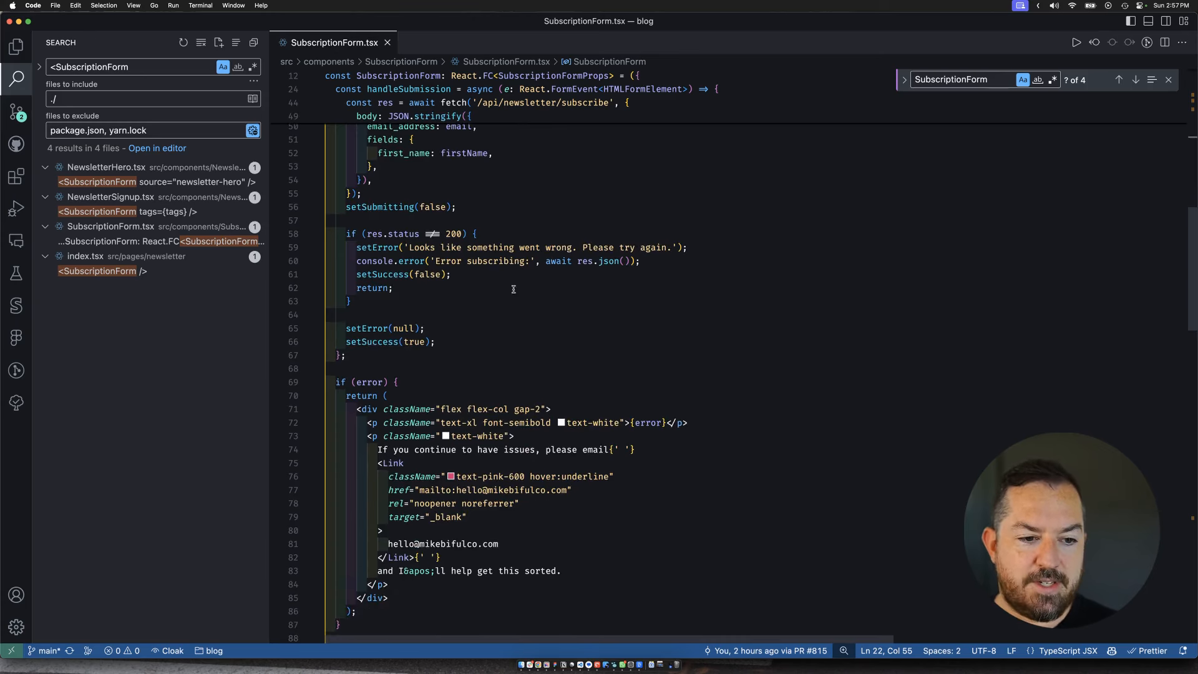
scroll("down", 3)
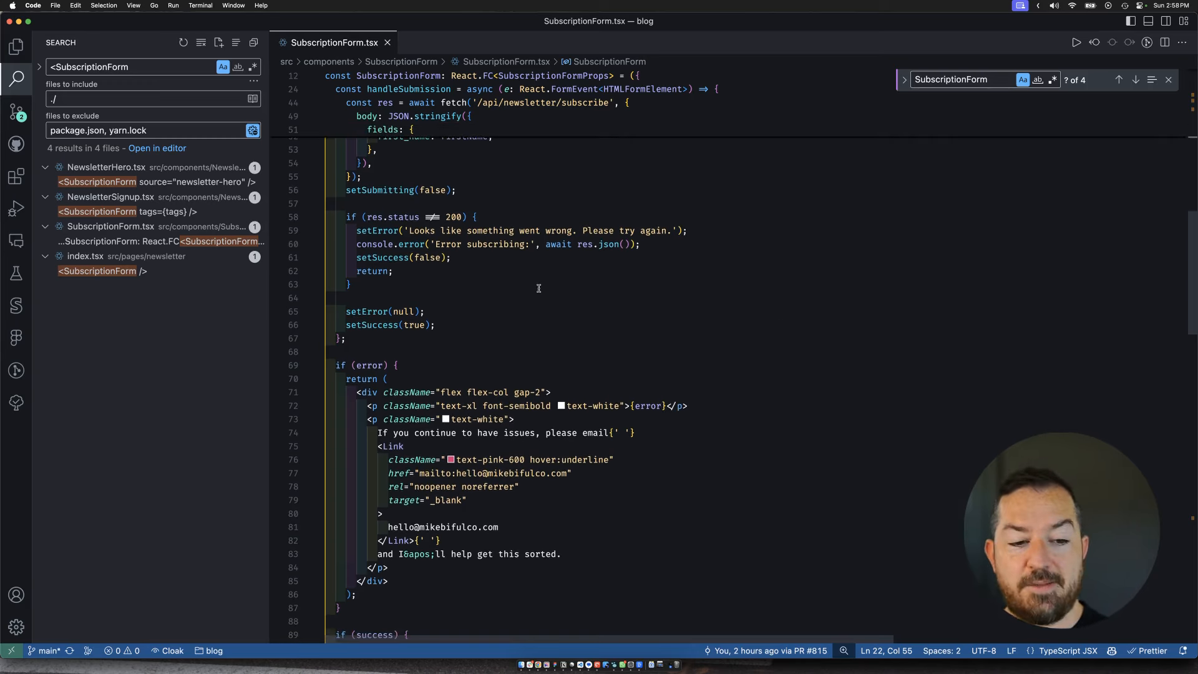
scroll("down", 3)
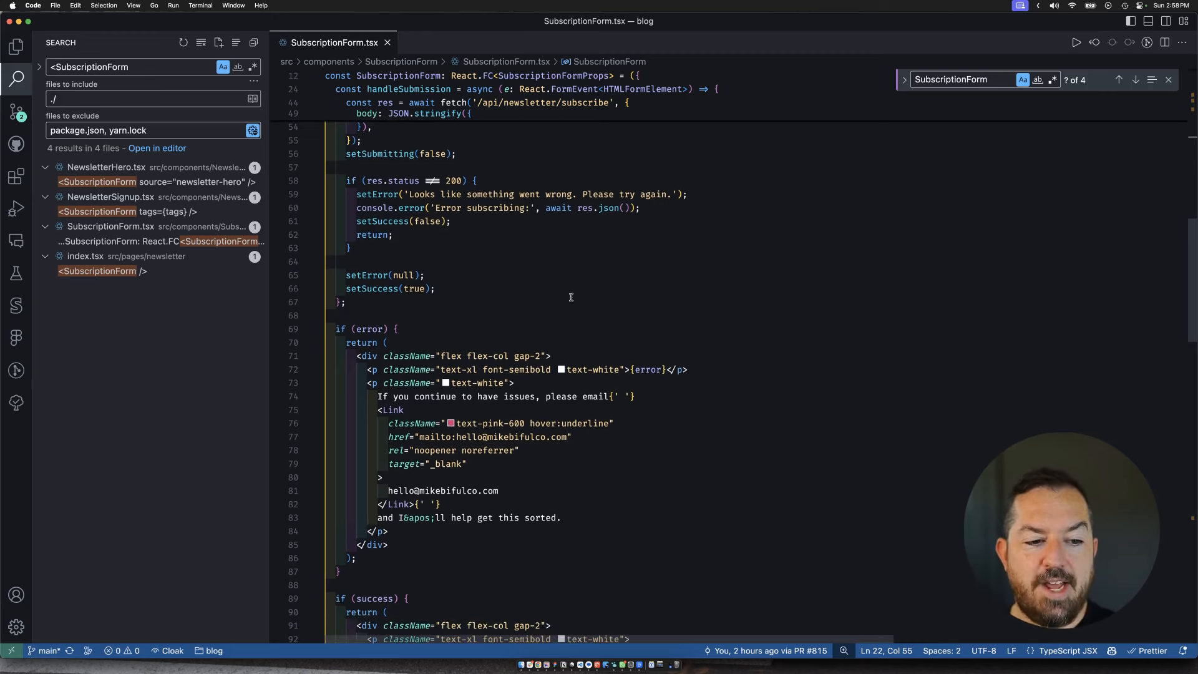
mouse_move(988, 445)
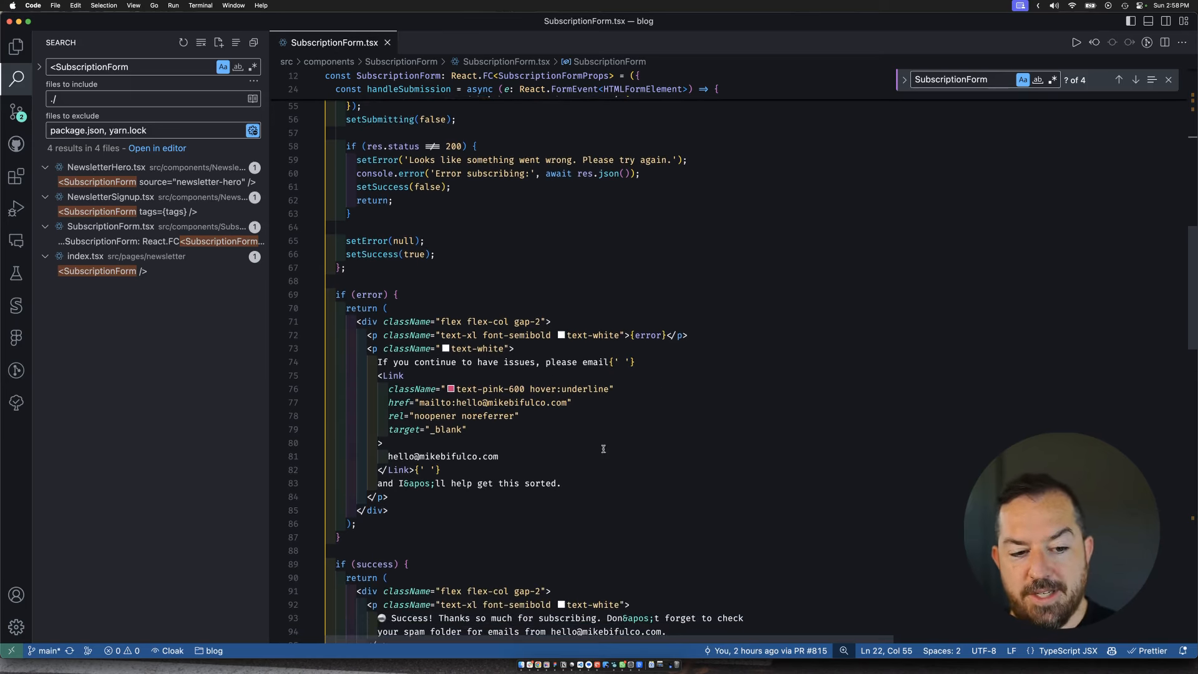
Step: Scroll through the if (success) block to the form JSX with First Name and Email Address inputs
scroll("down", 3)
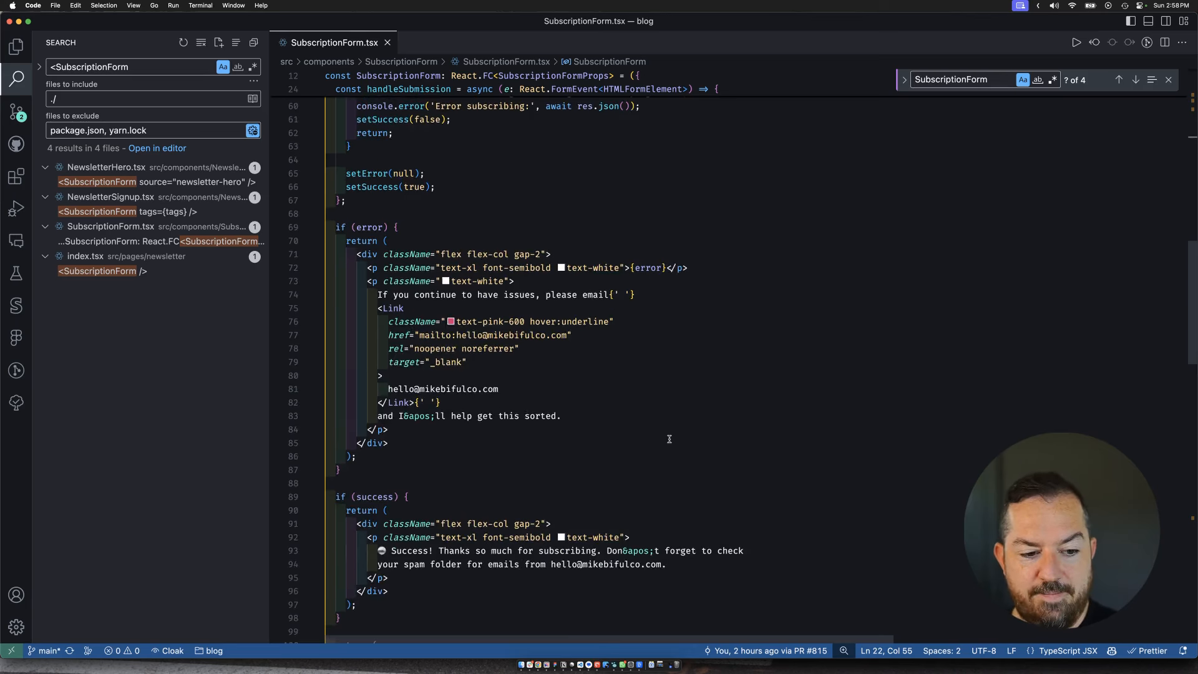
scroll("down", 3)
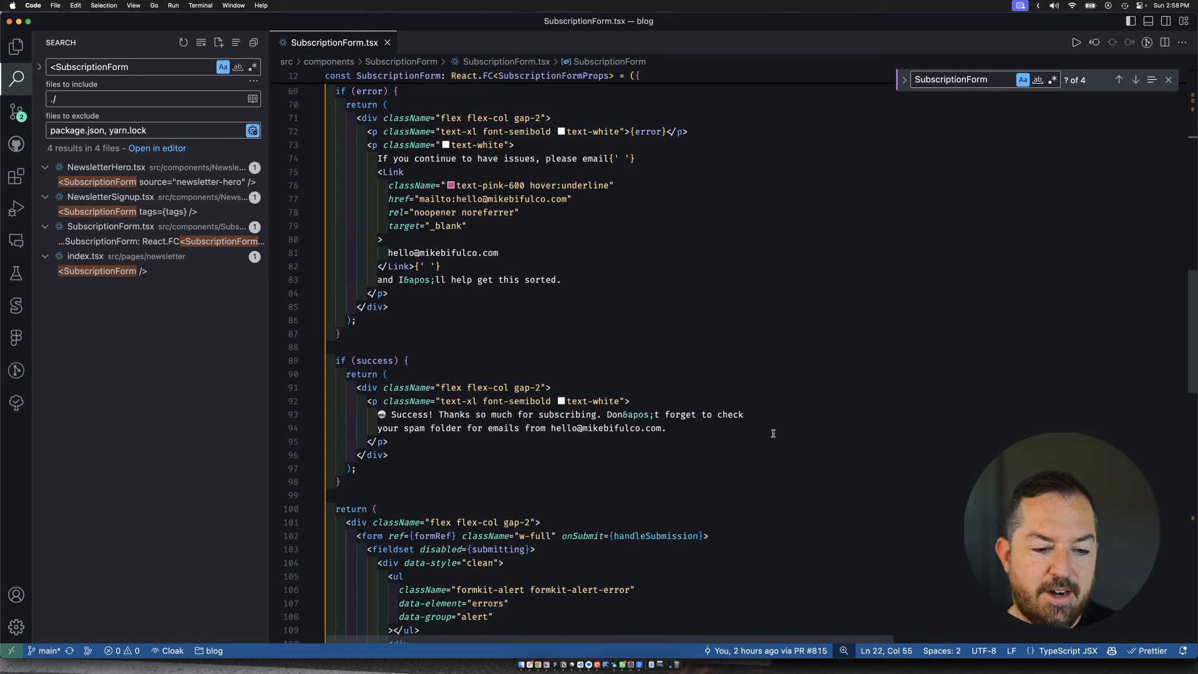
scroll("down", 3)
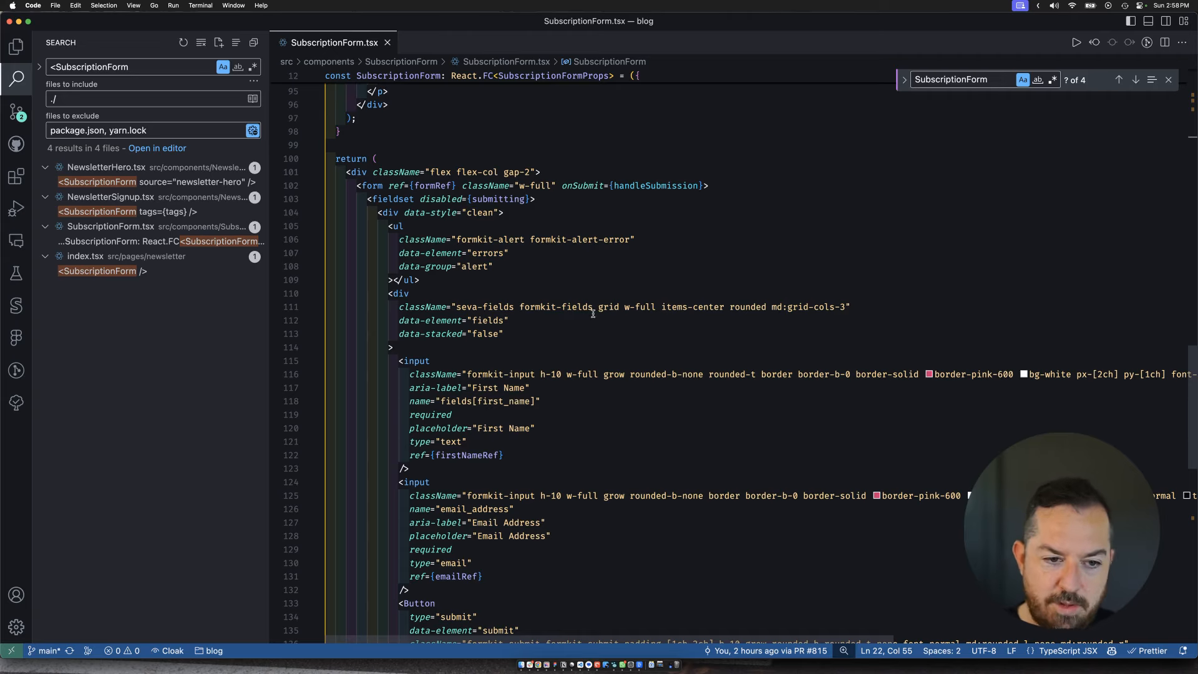
mouse_move(789, 184)
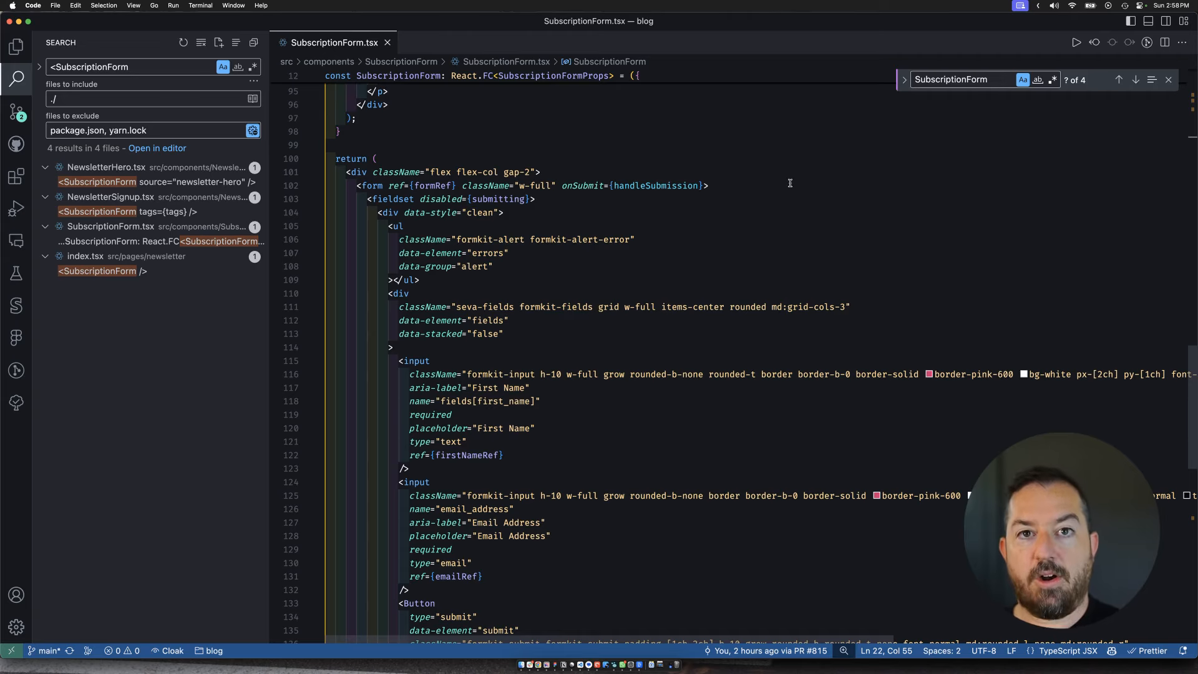
mouse_move(748, 218)
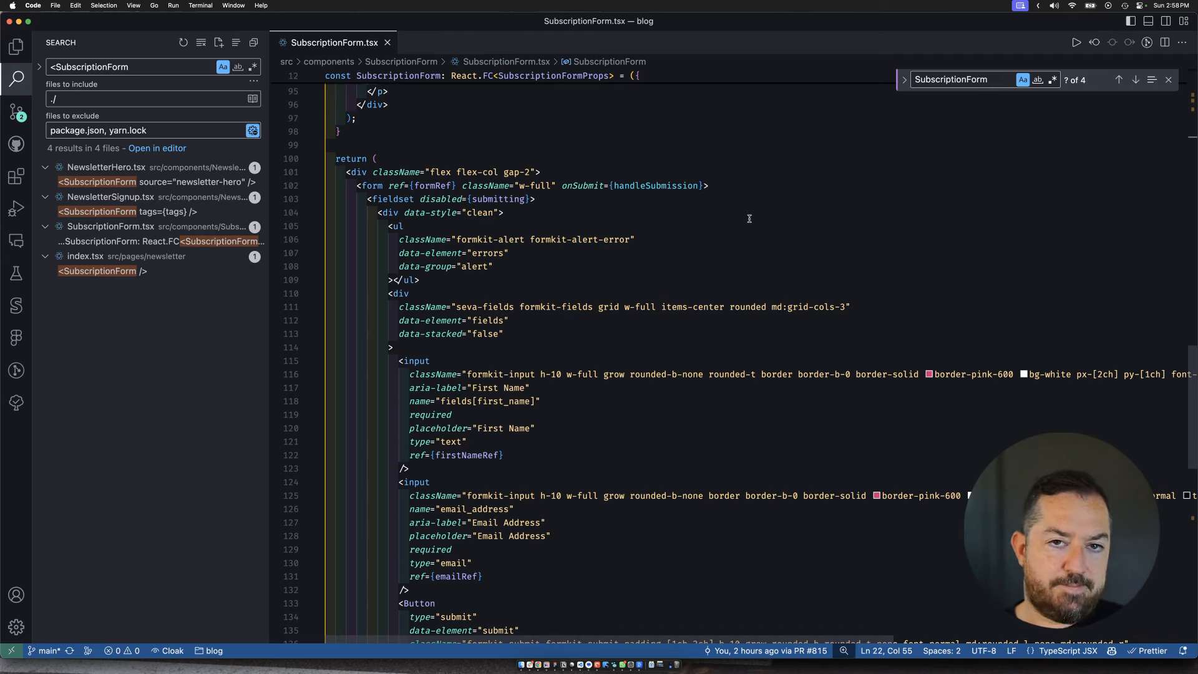
scroll("up", 3)
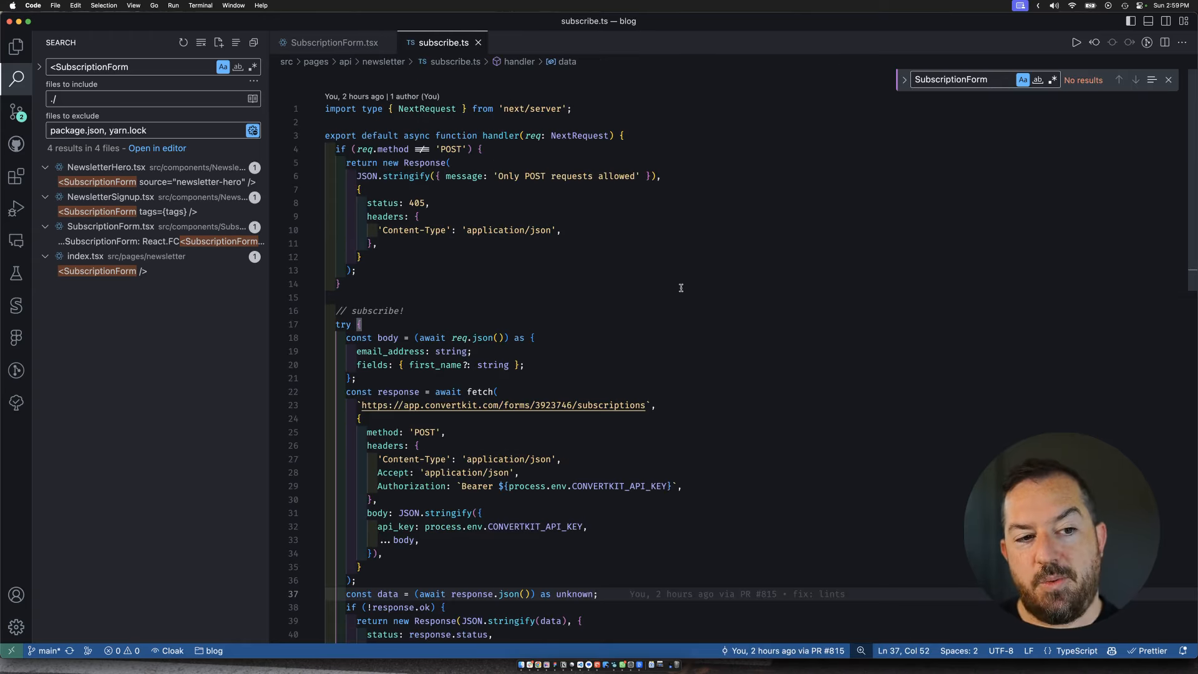
scroll("up", 3)
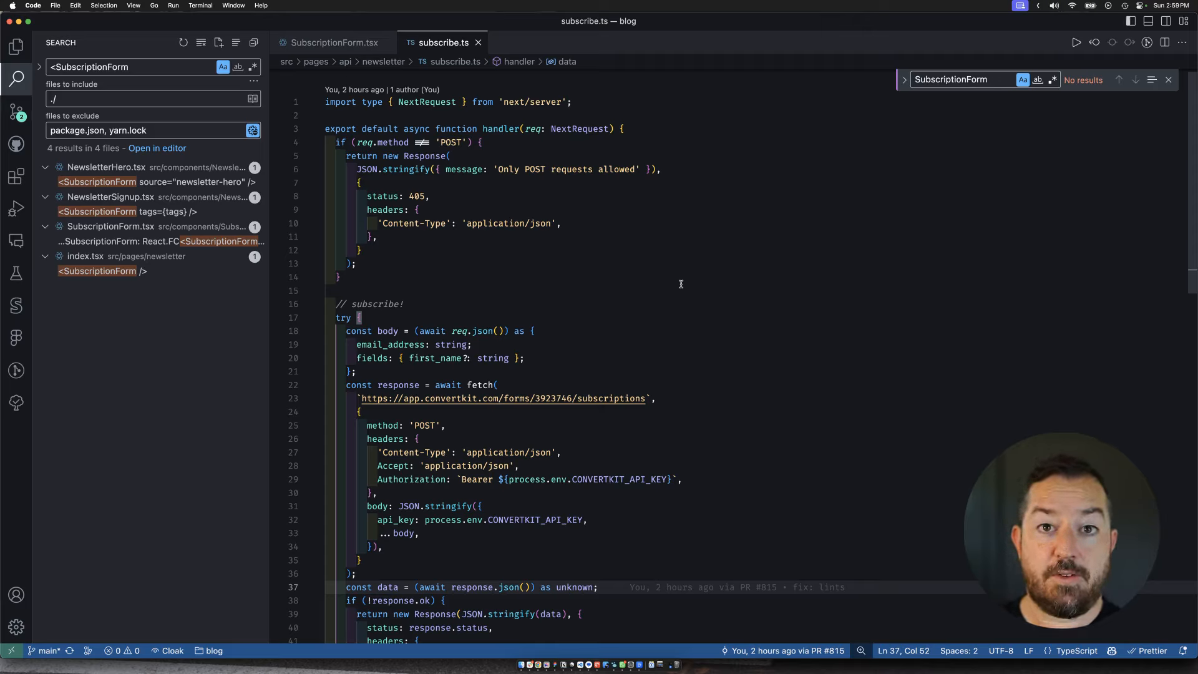
mouse_move(555, 290)
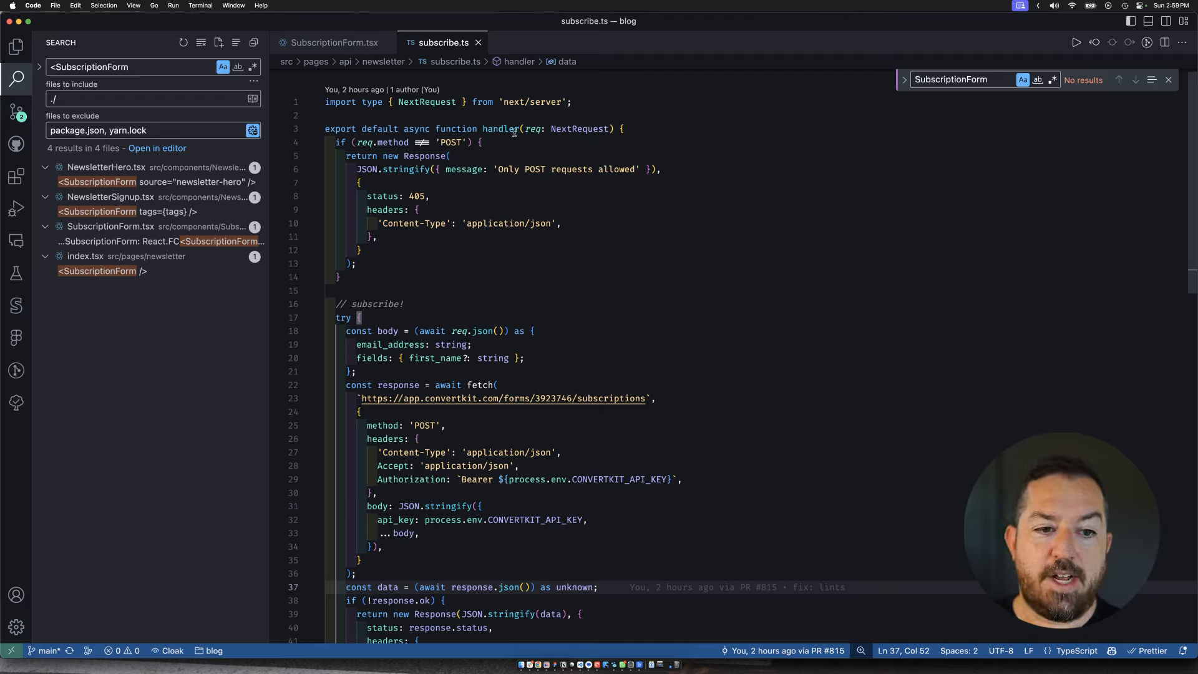
mouse_move(866, 341)
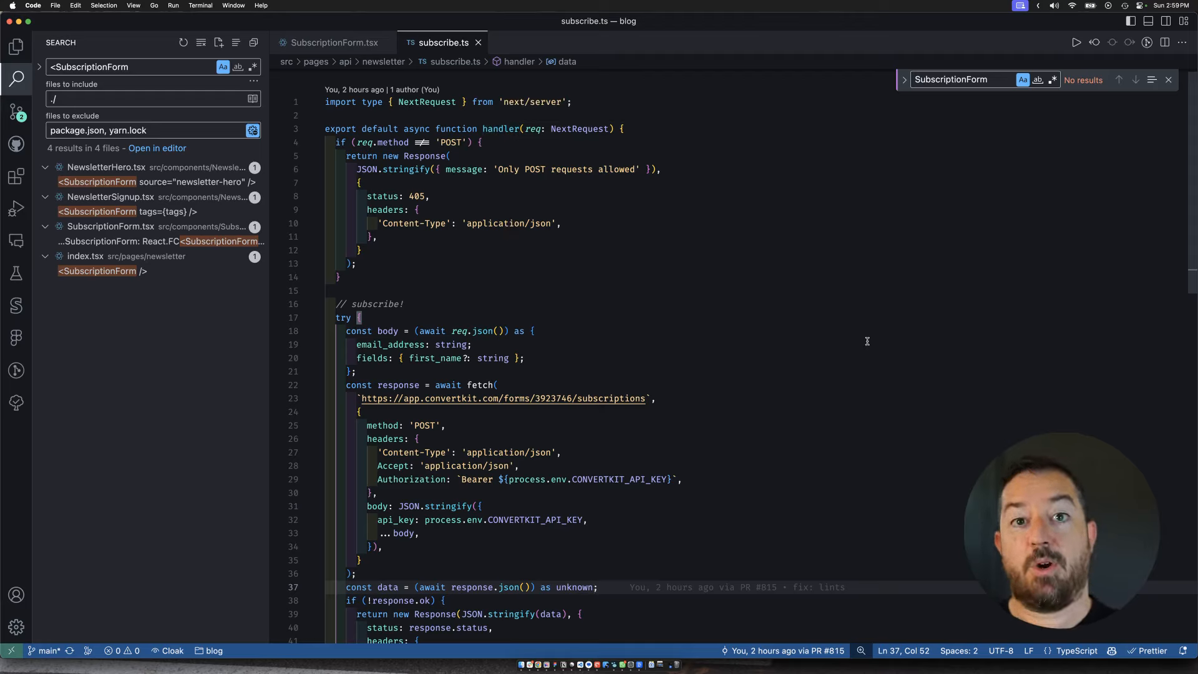
mouse_move(746, 288)
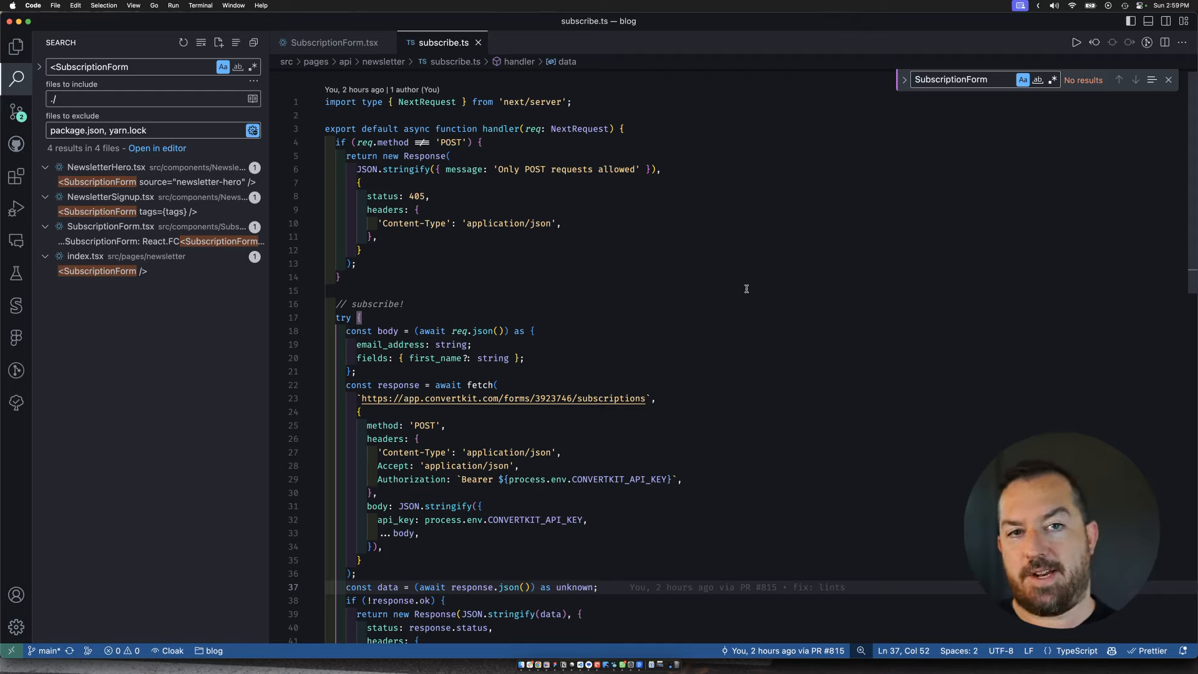
mouse_move(743, 260)
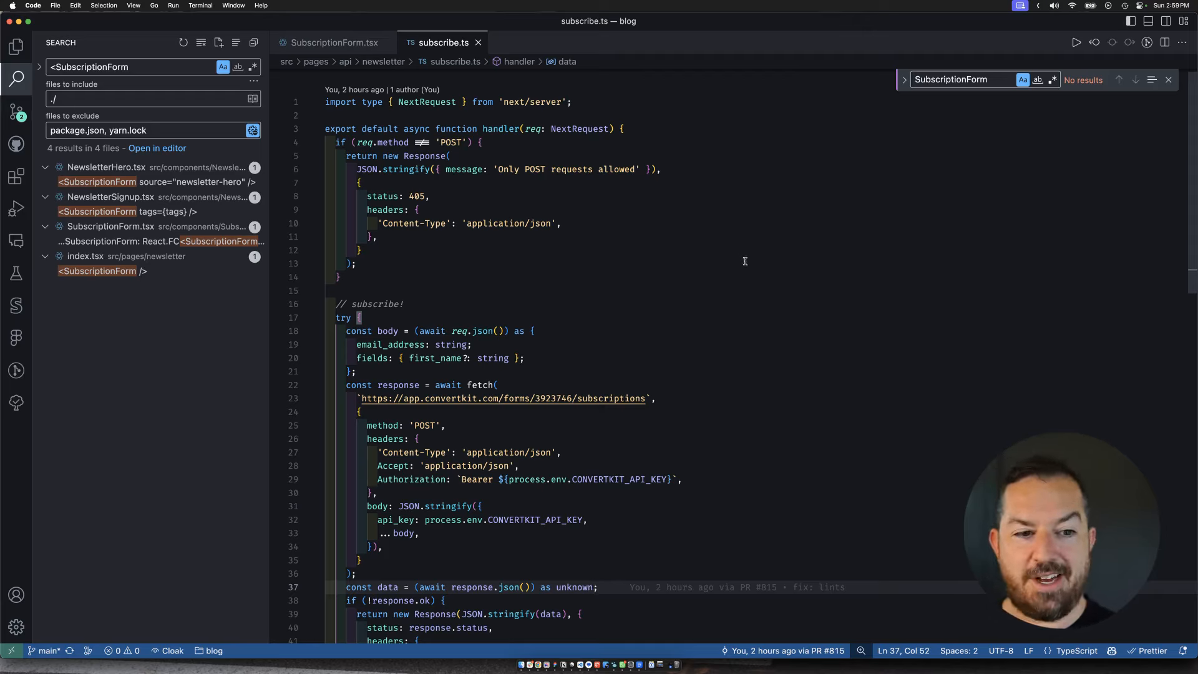
left_click(340, 142)
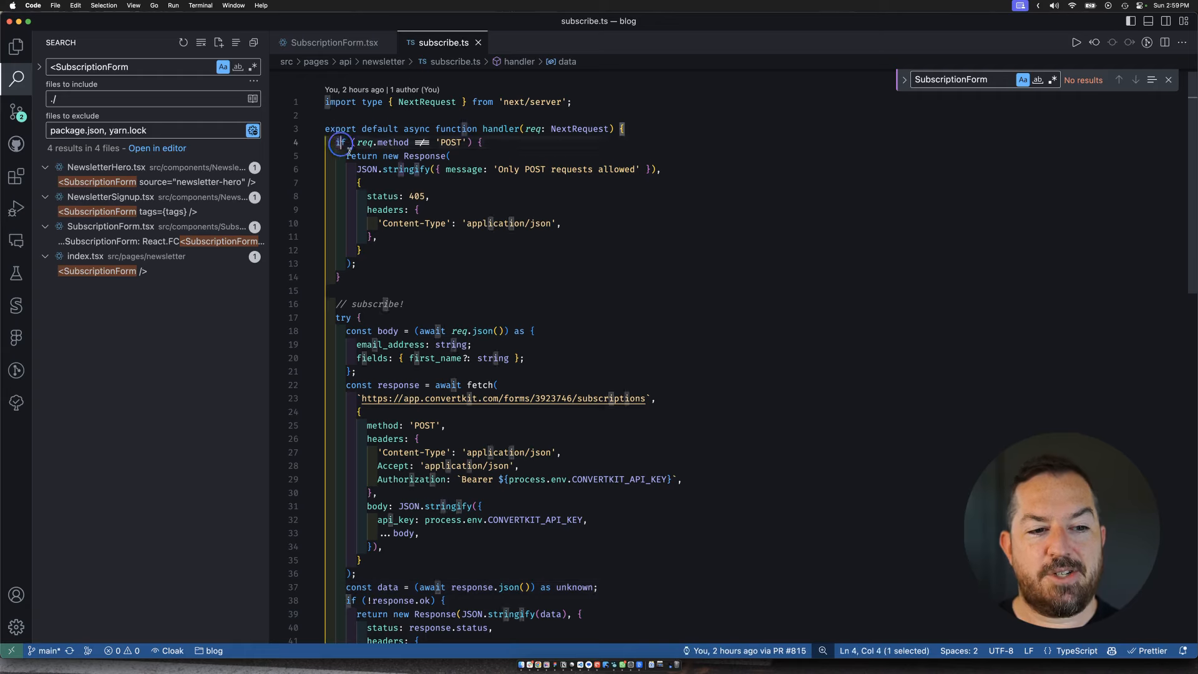
left_click(475, 289)
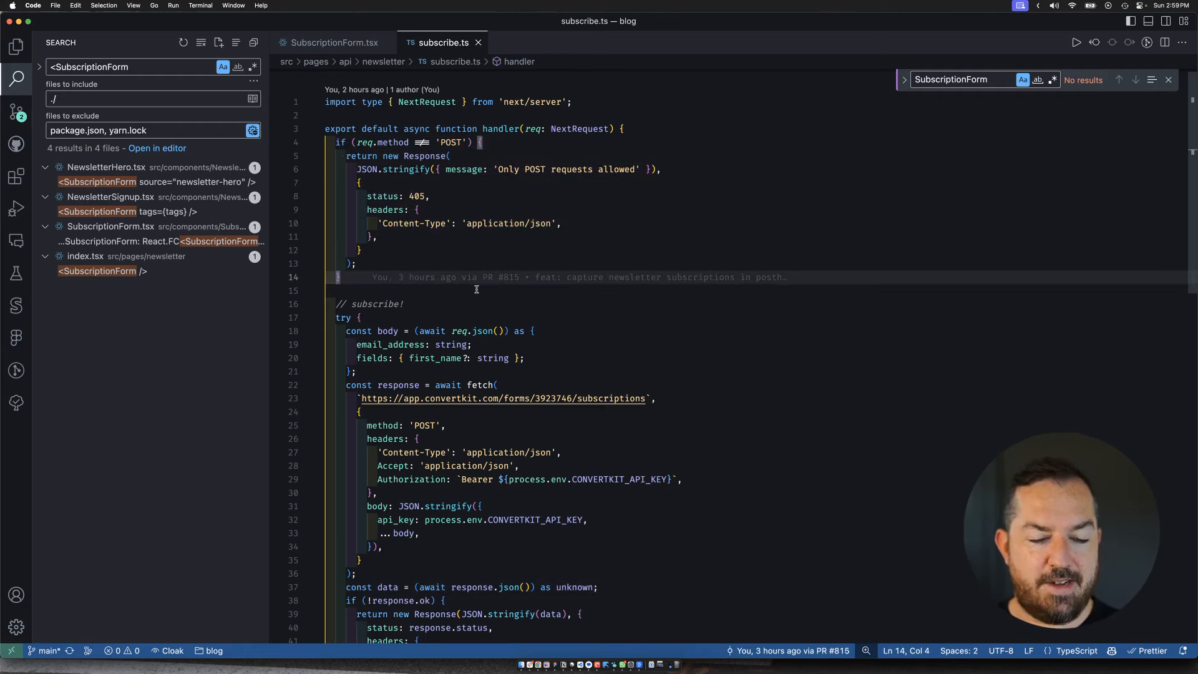
scroll("down", 3)
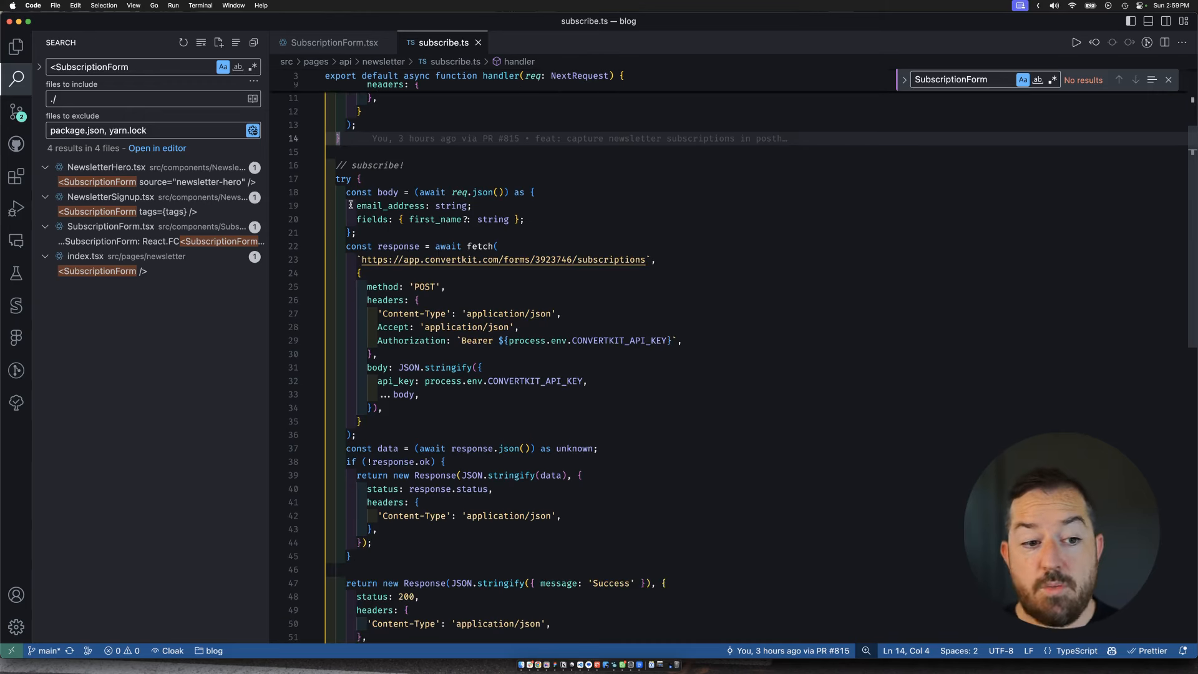
mouse_move(346, 201)
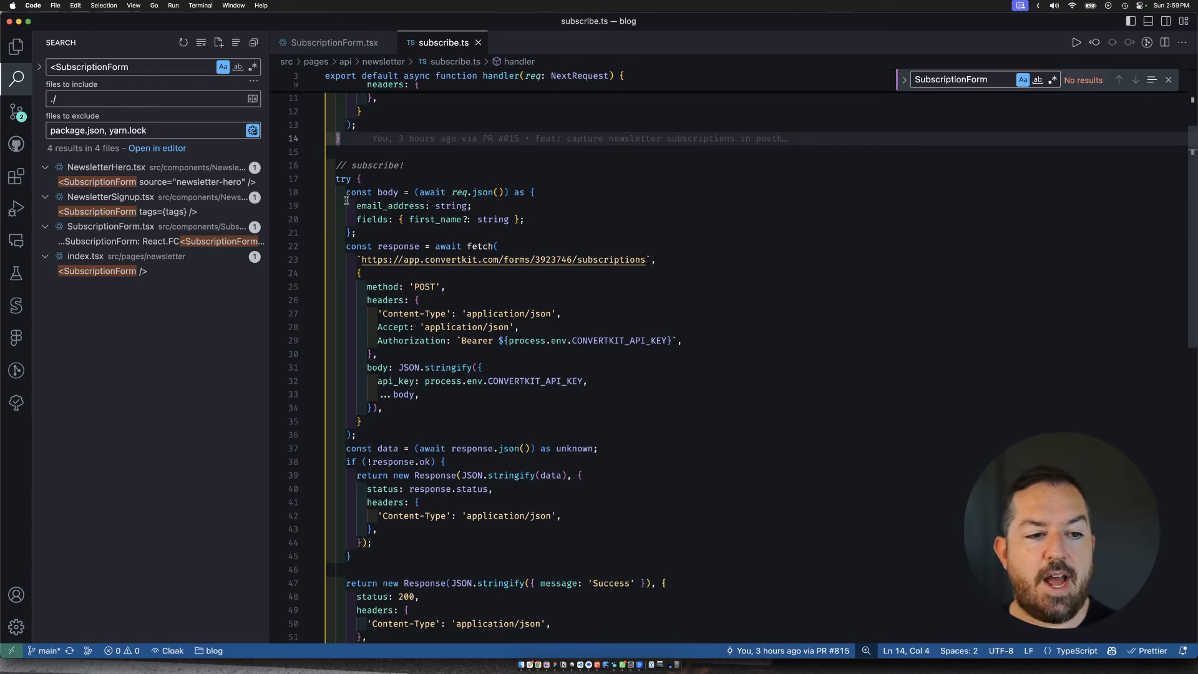
mouse_move(621, 210)
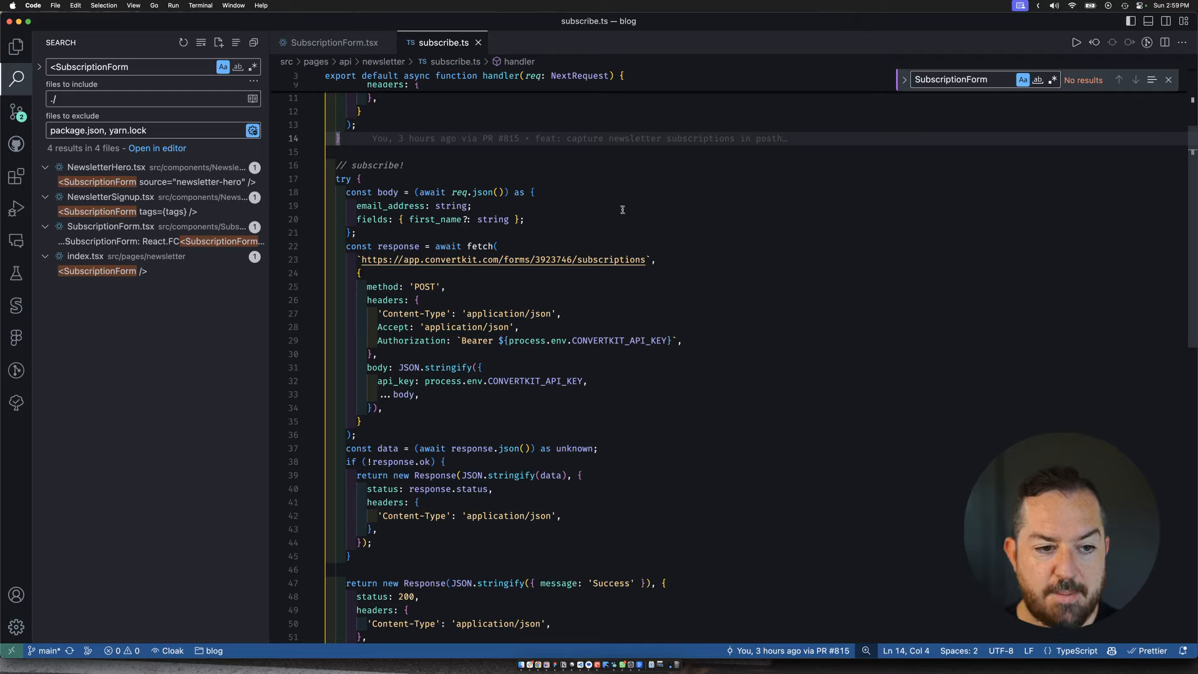
mouse_move(708, 283)
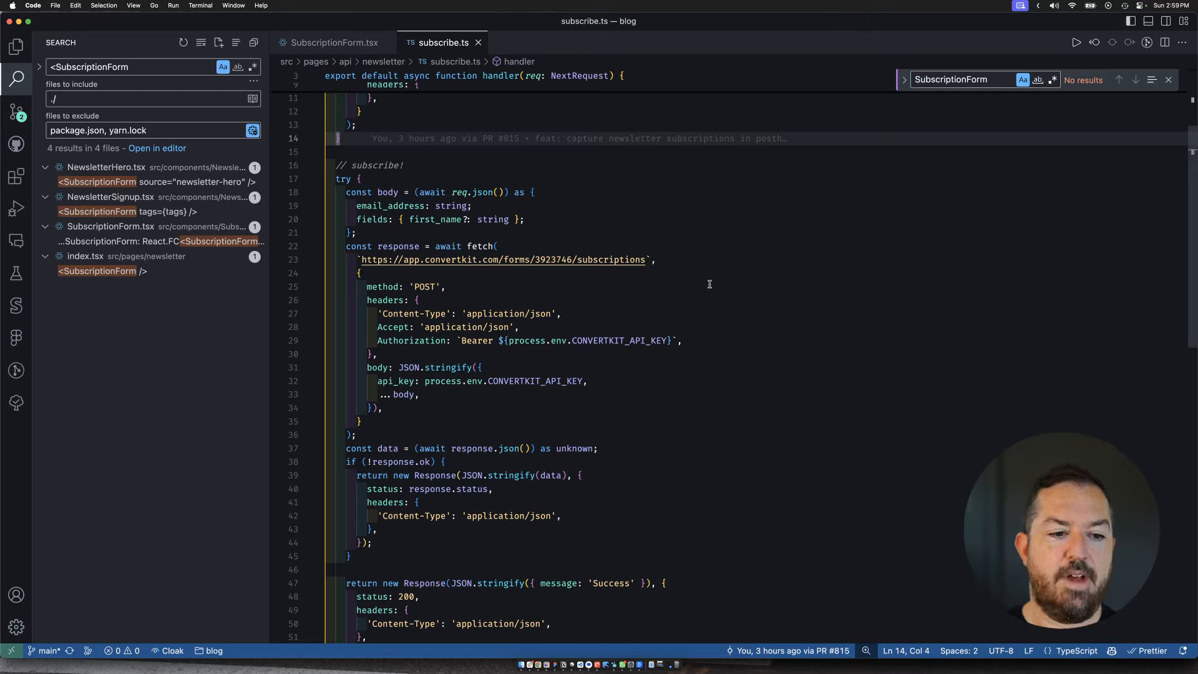
mouse_move(923, 322)
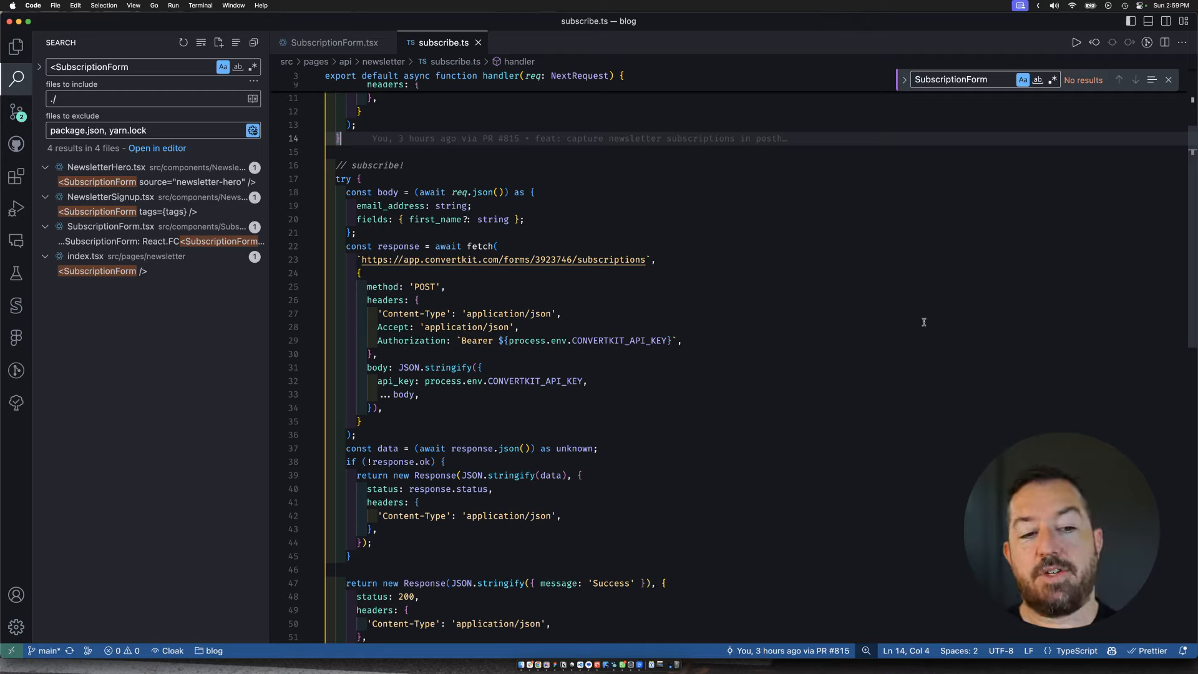
mouse_move(374, 260)
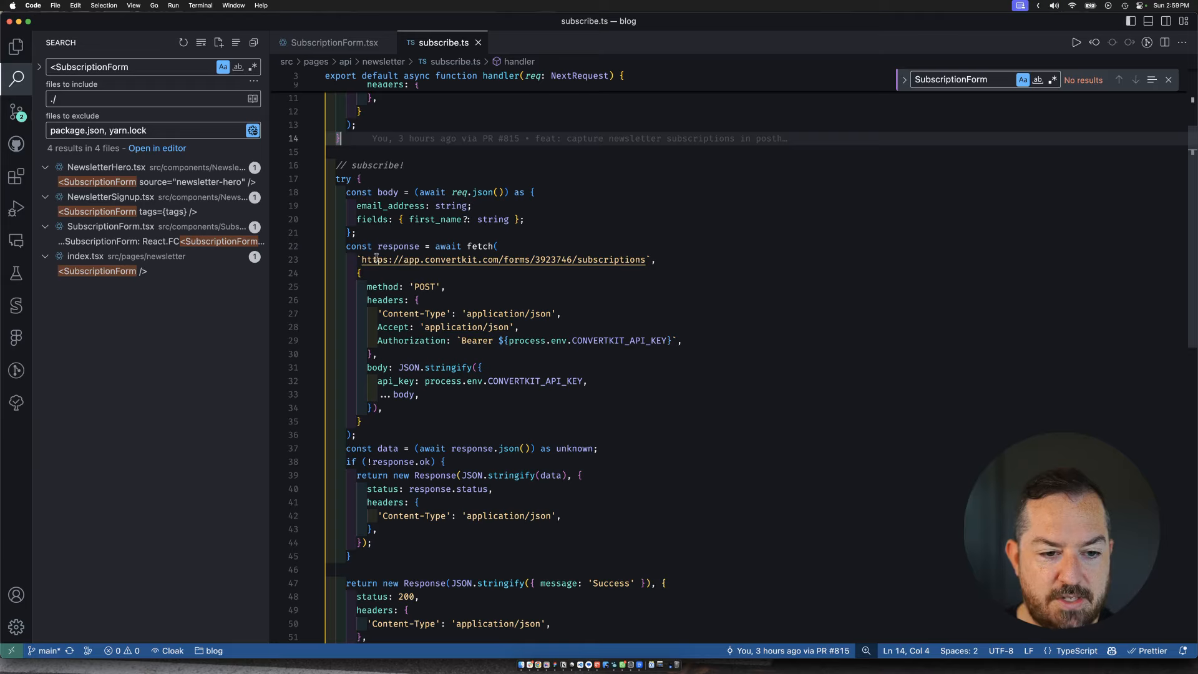
double_click(426, 286)
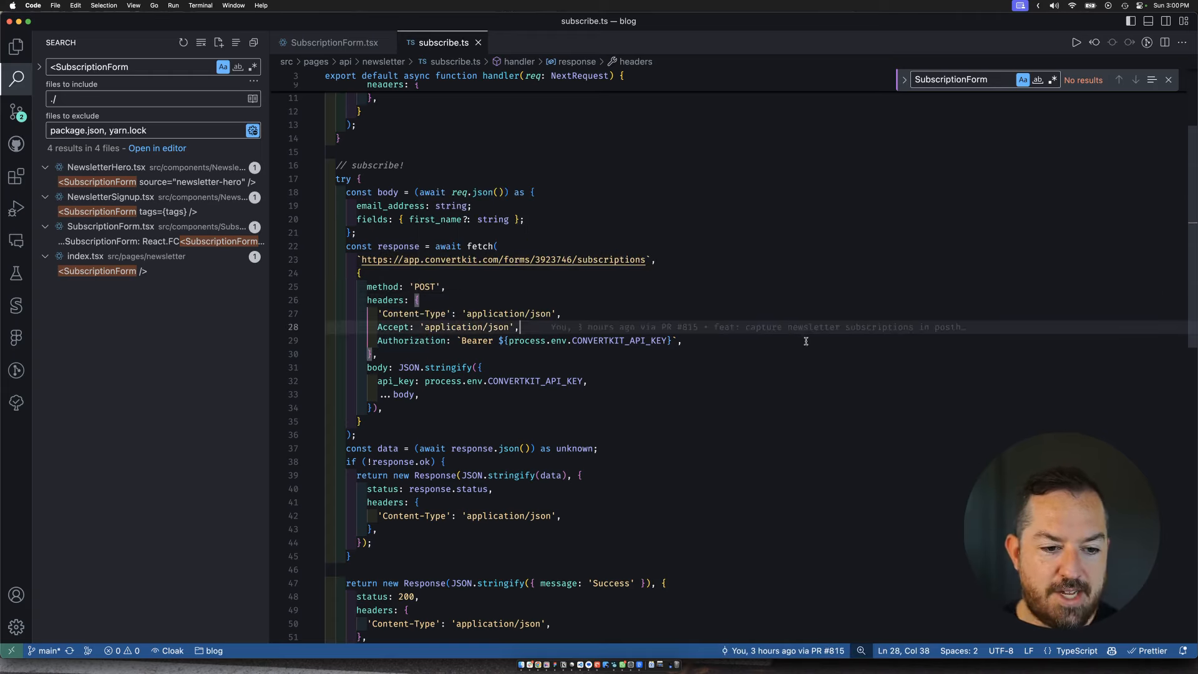
mouse_move(832, 403)
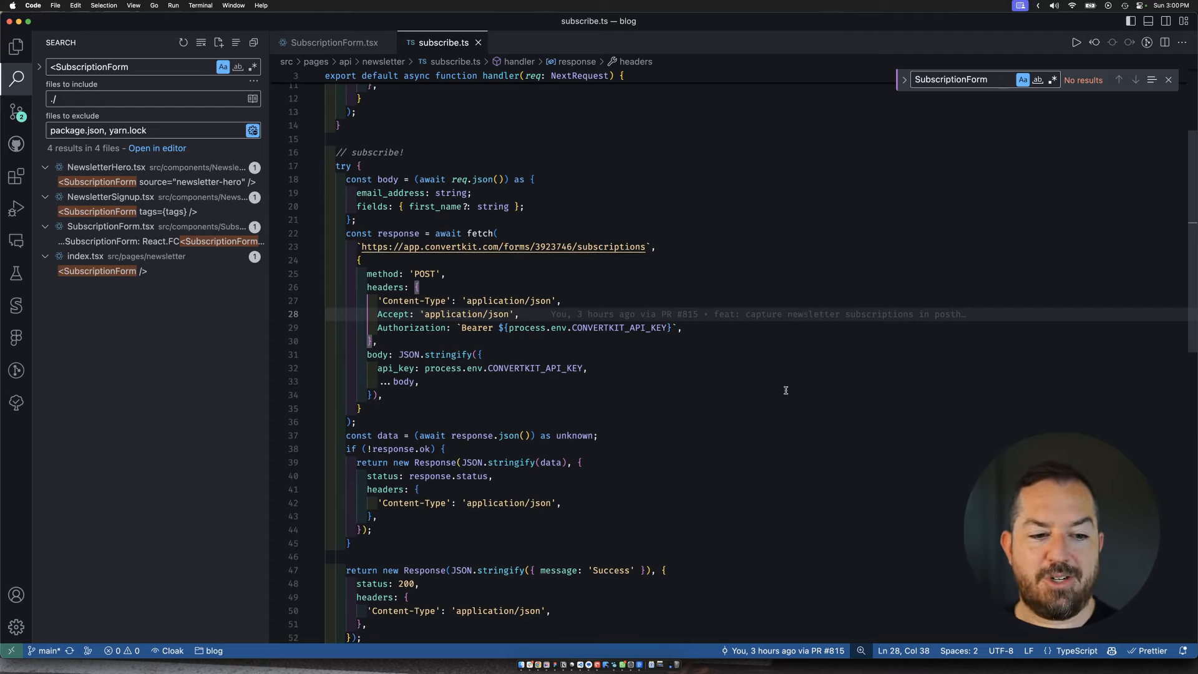
scroll("down", 3)
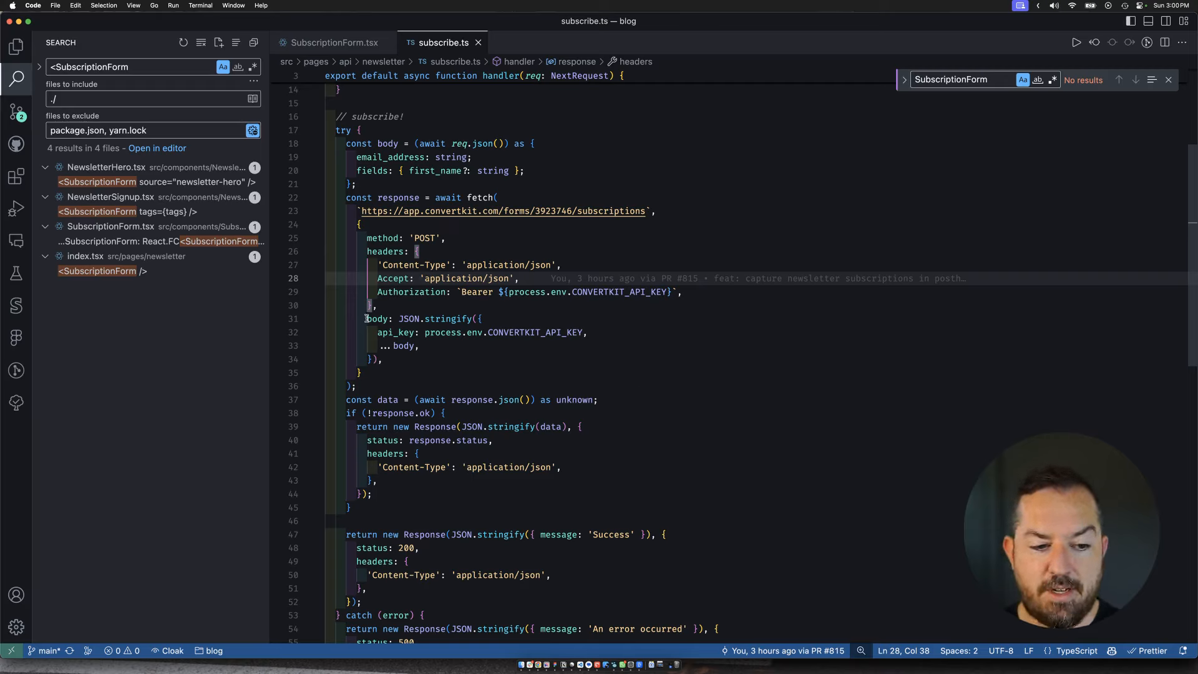
mouse_move(395, 332)
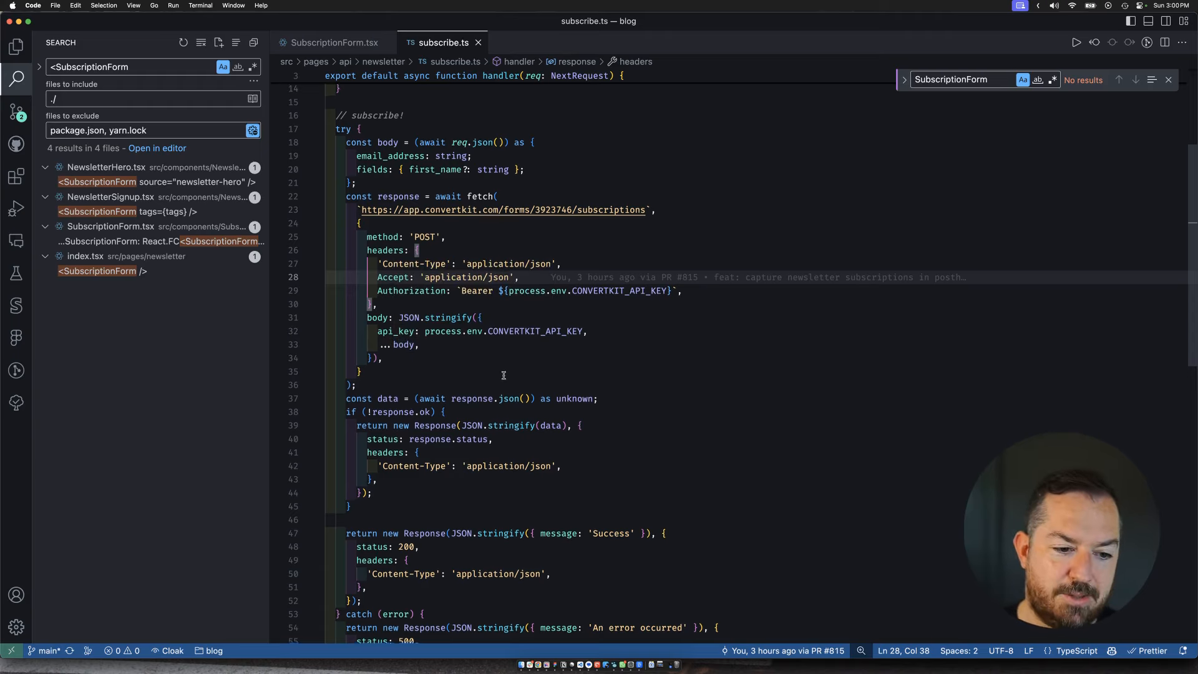
scroll("down", 3)
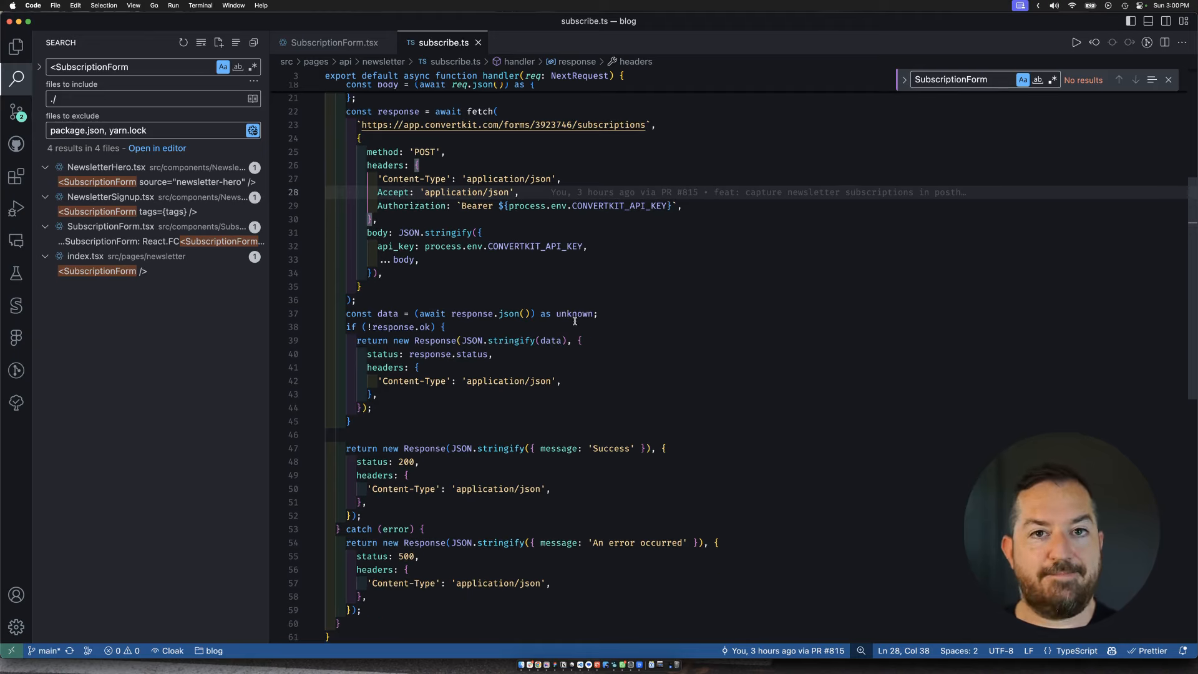
scroll("up", 3)
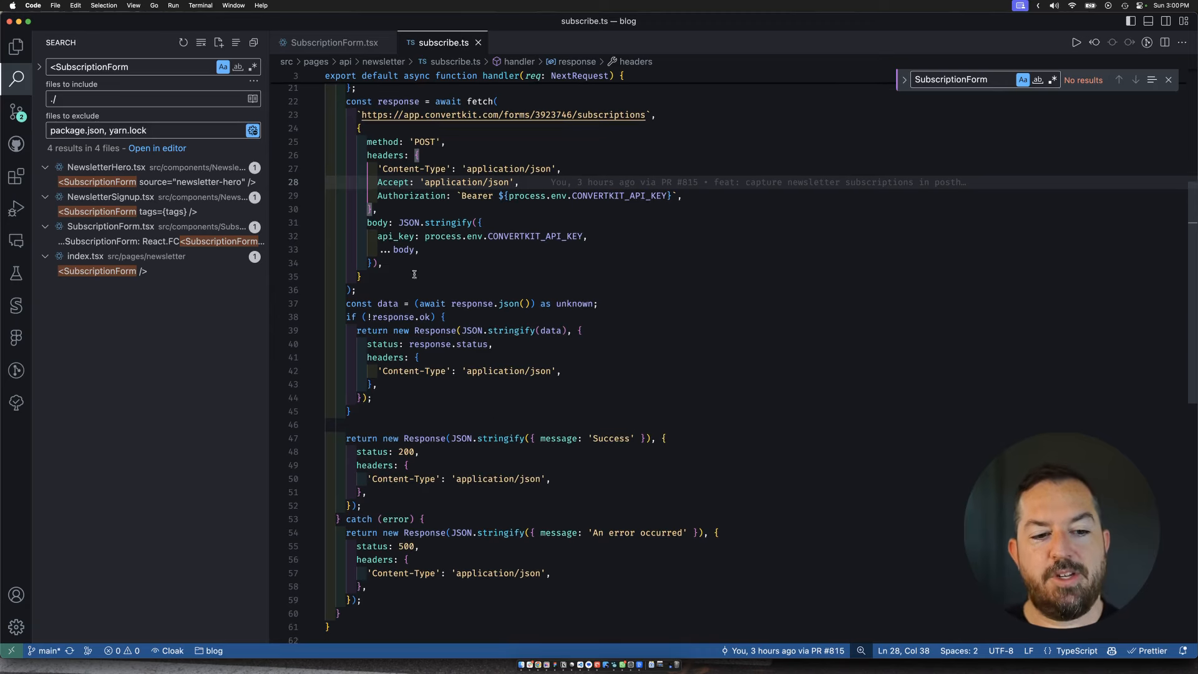
mouse_move(464, 403)
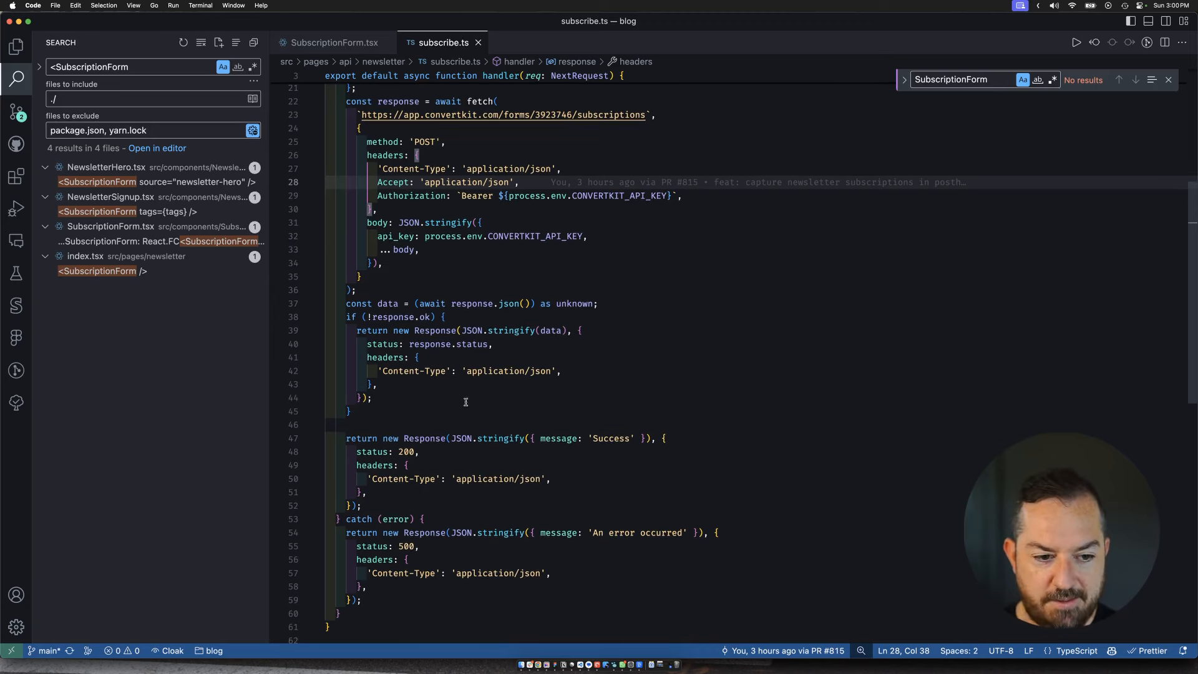
scroll("up", 3)
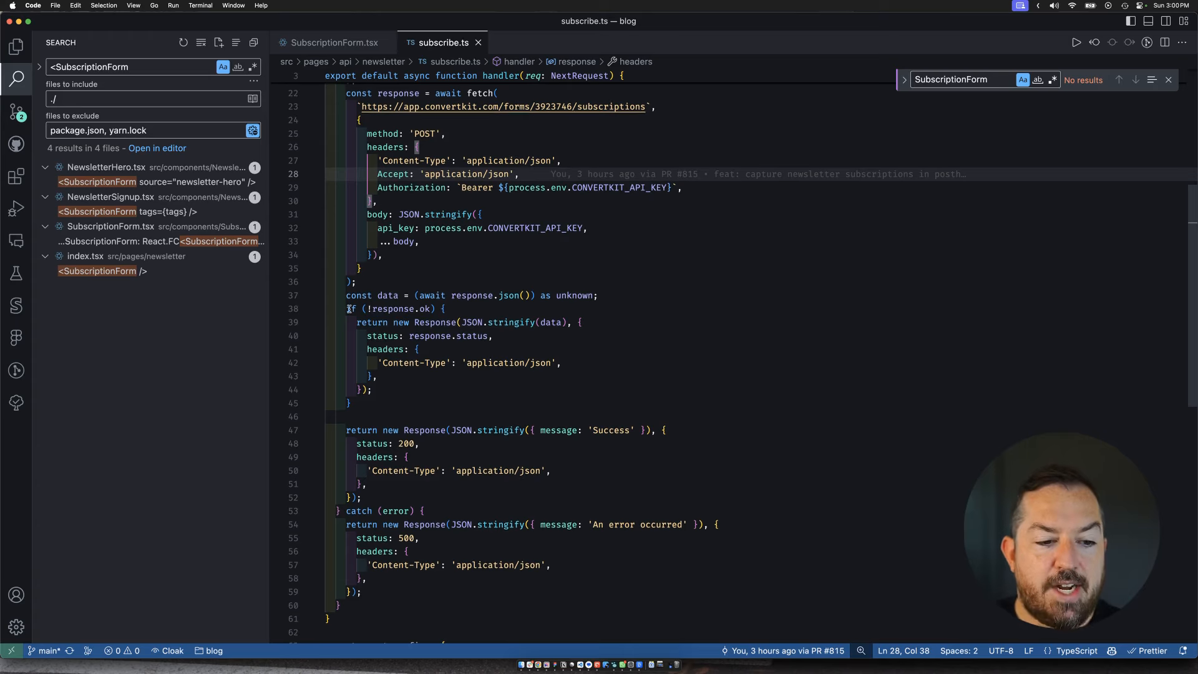
mouse_move(424, 309)
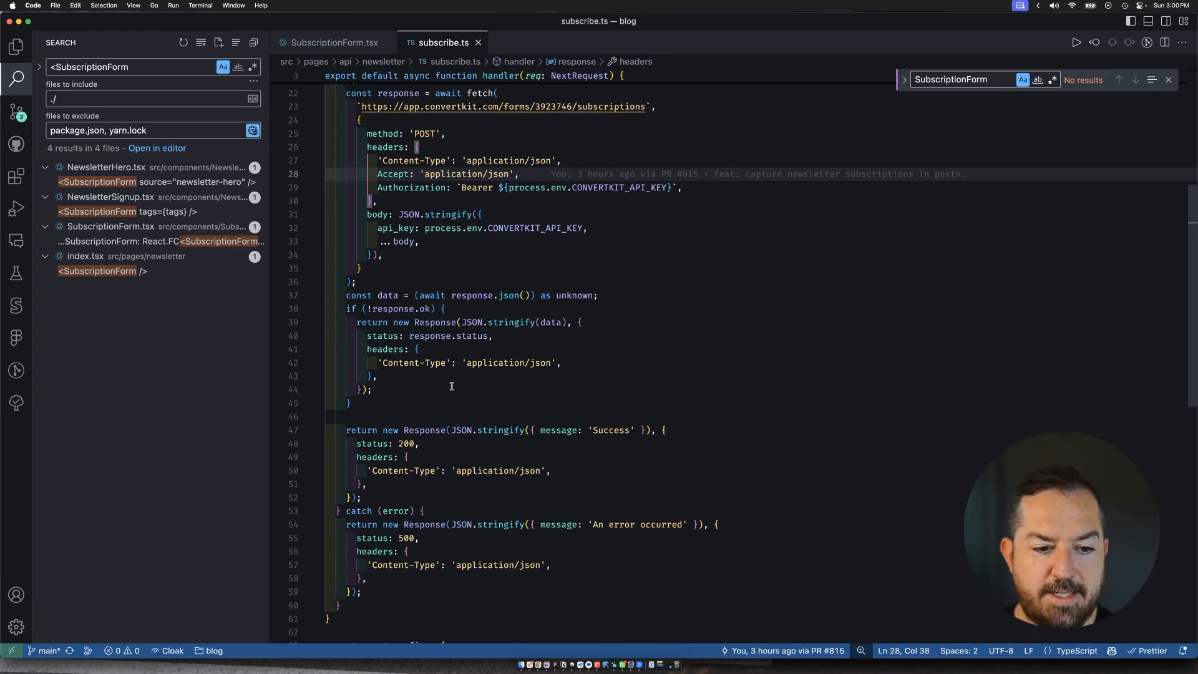
scroll("down", 3)
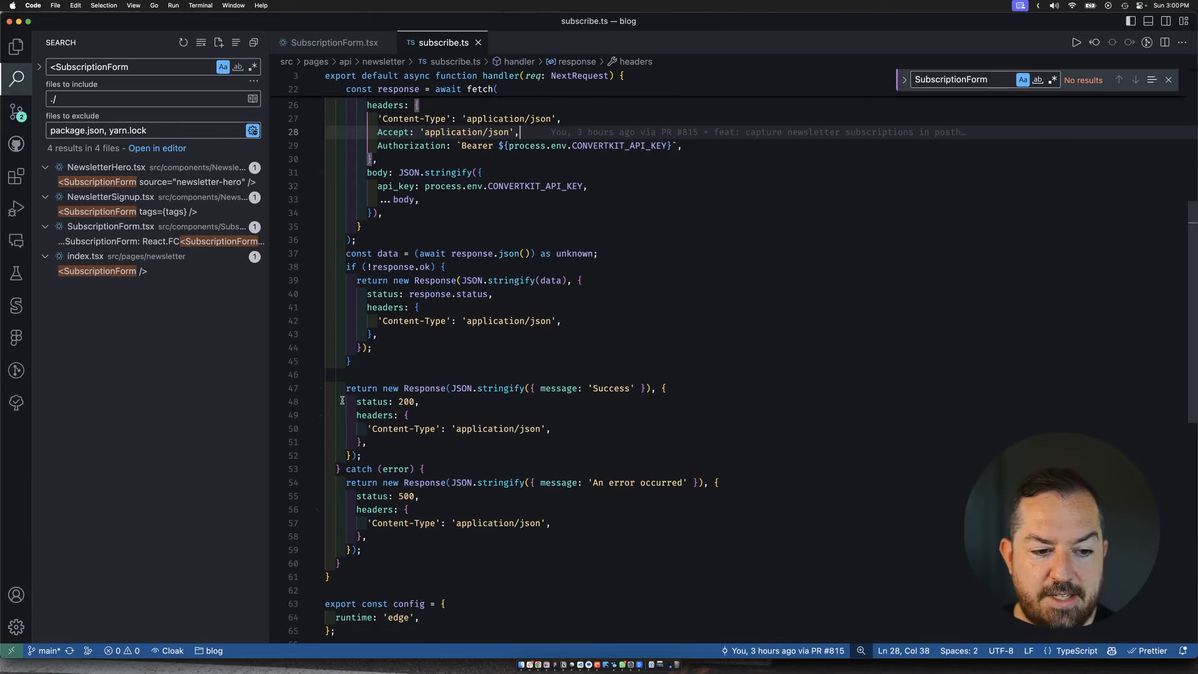
scroll("down", 3)
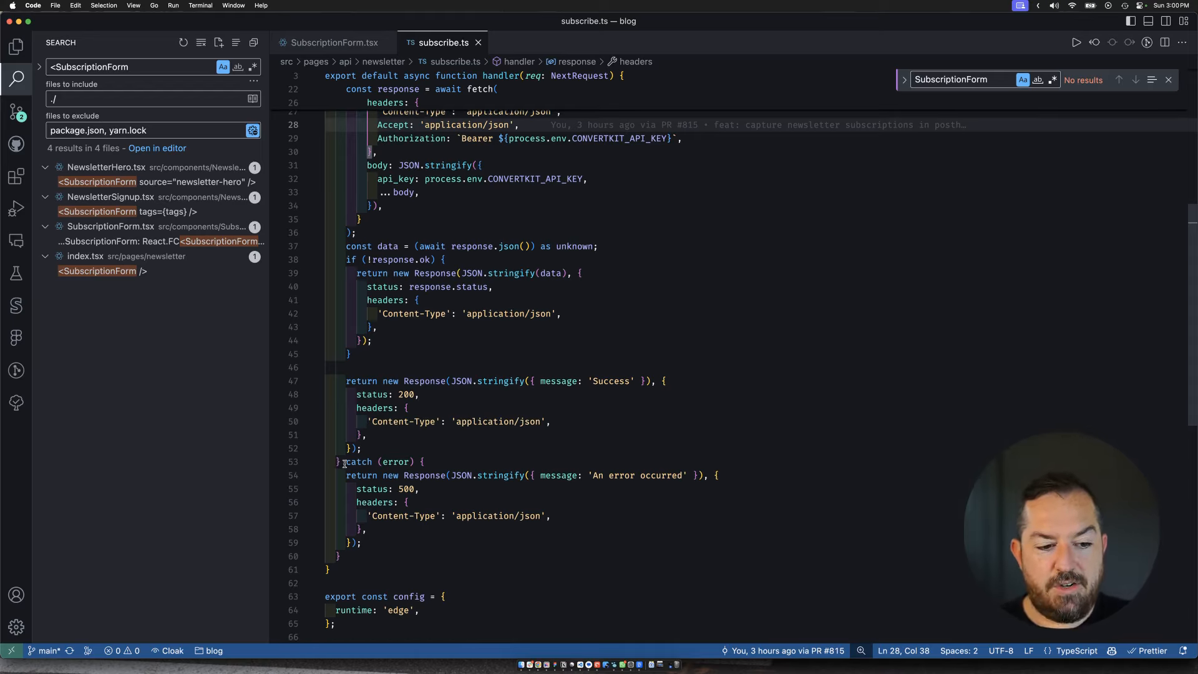
left_click(419, 394)
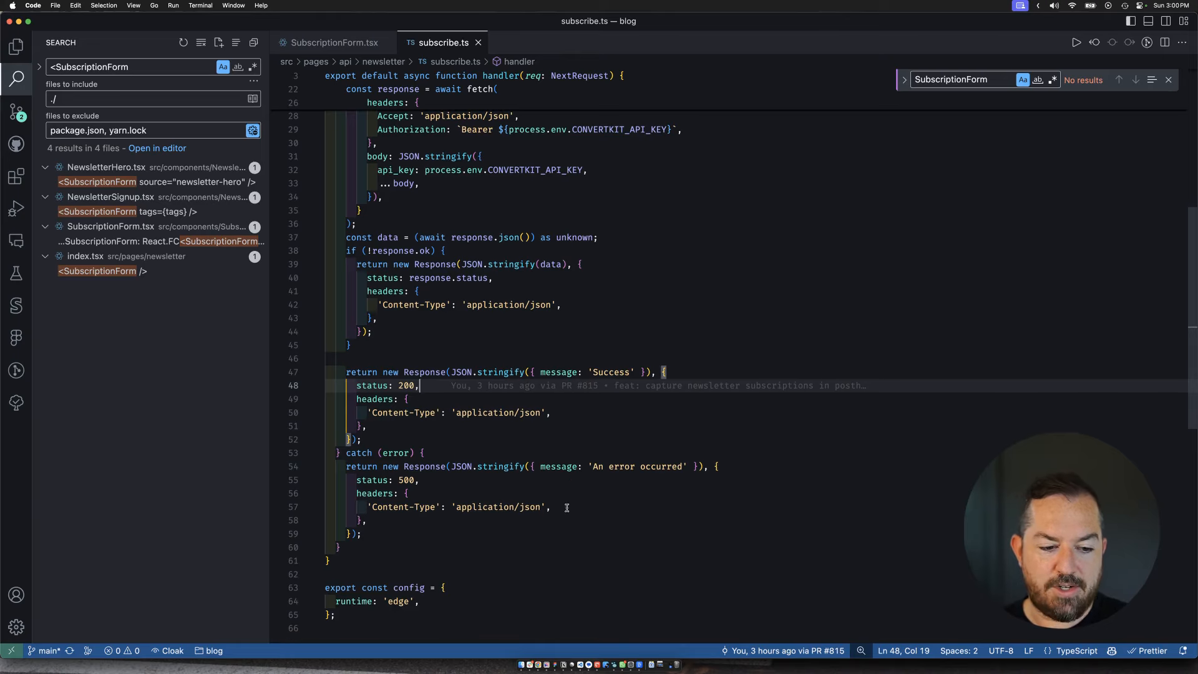
scroll("up", 3)
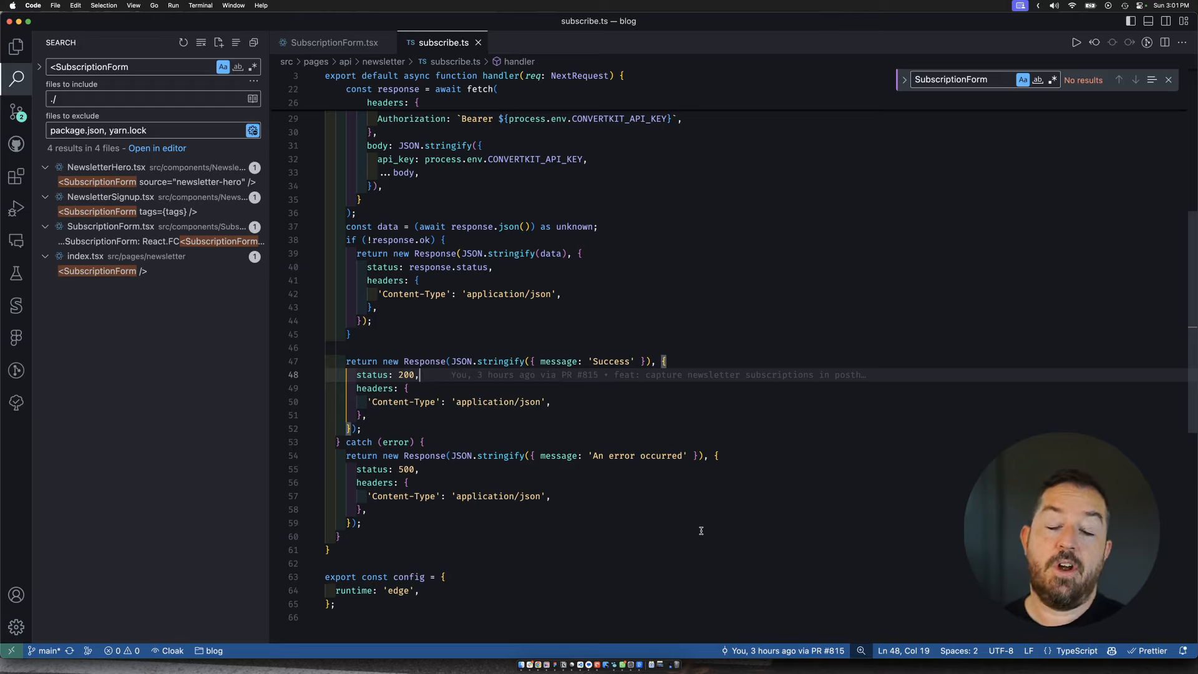
mouse_move(691, 549)
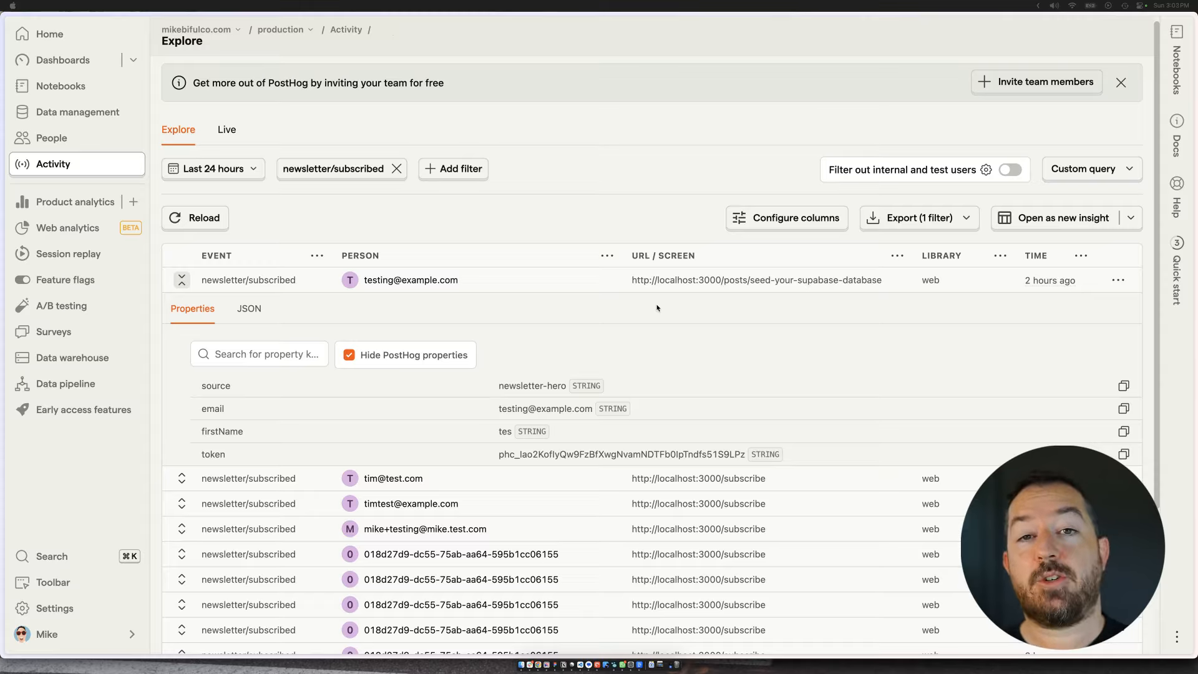
mouse_move(495, 243)
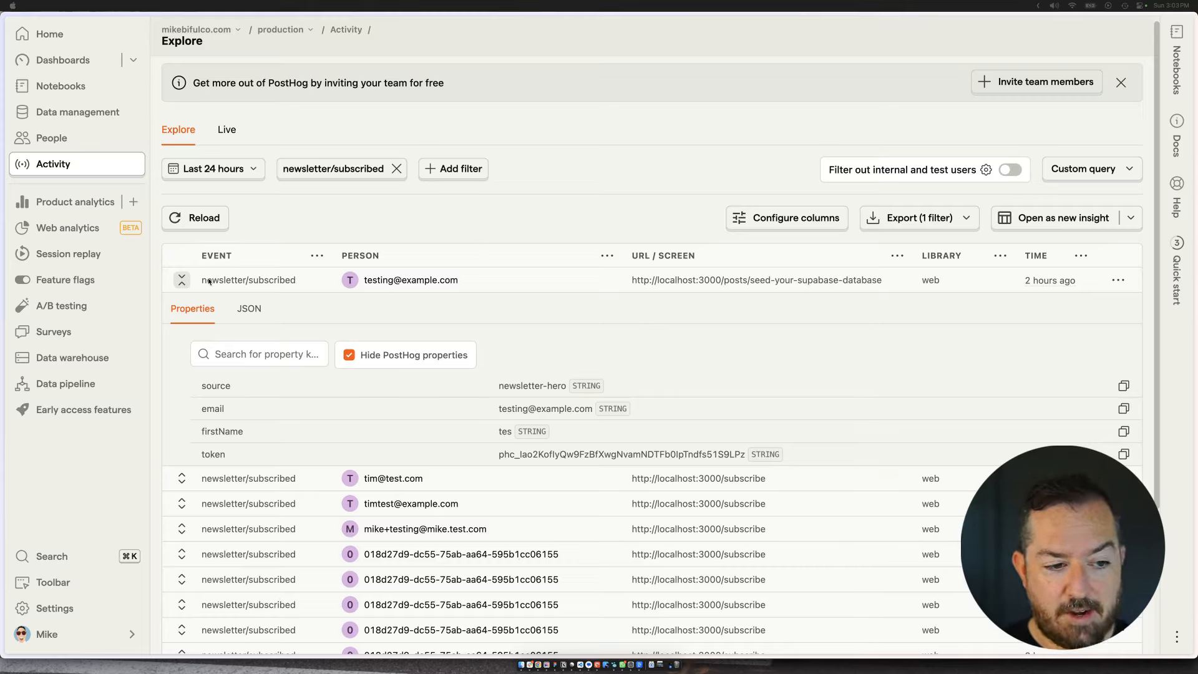
mouse_move(292, 279)
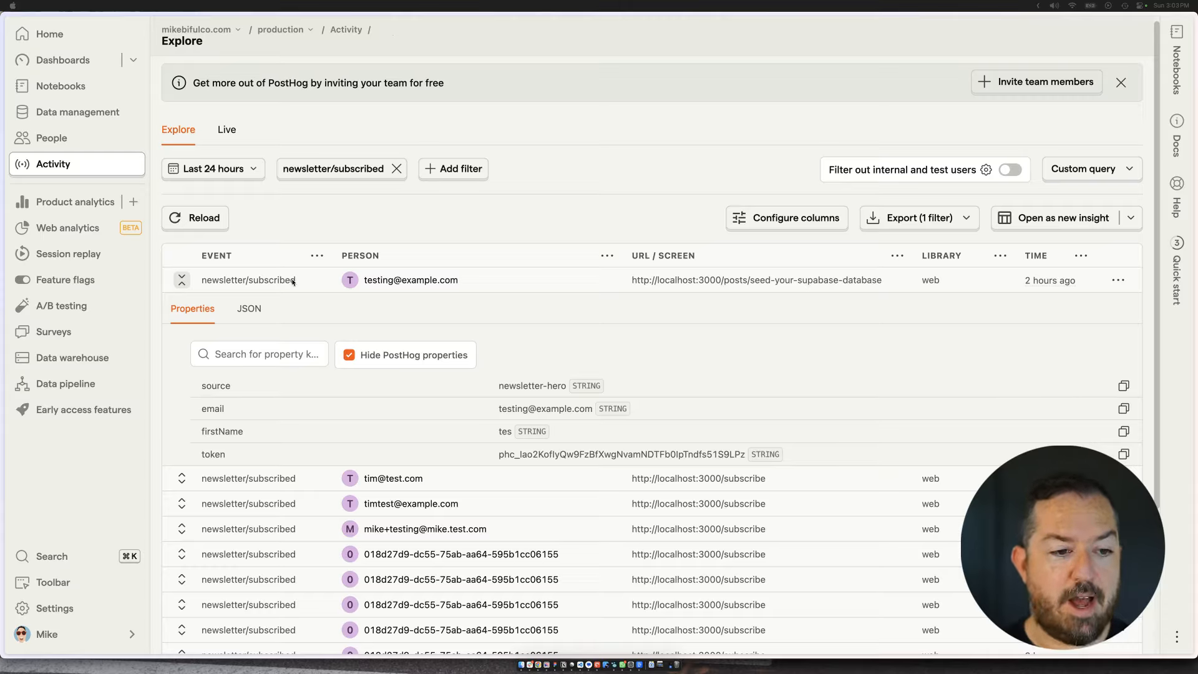
mouse_move(516, 283)
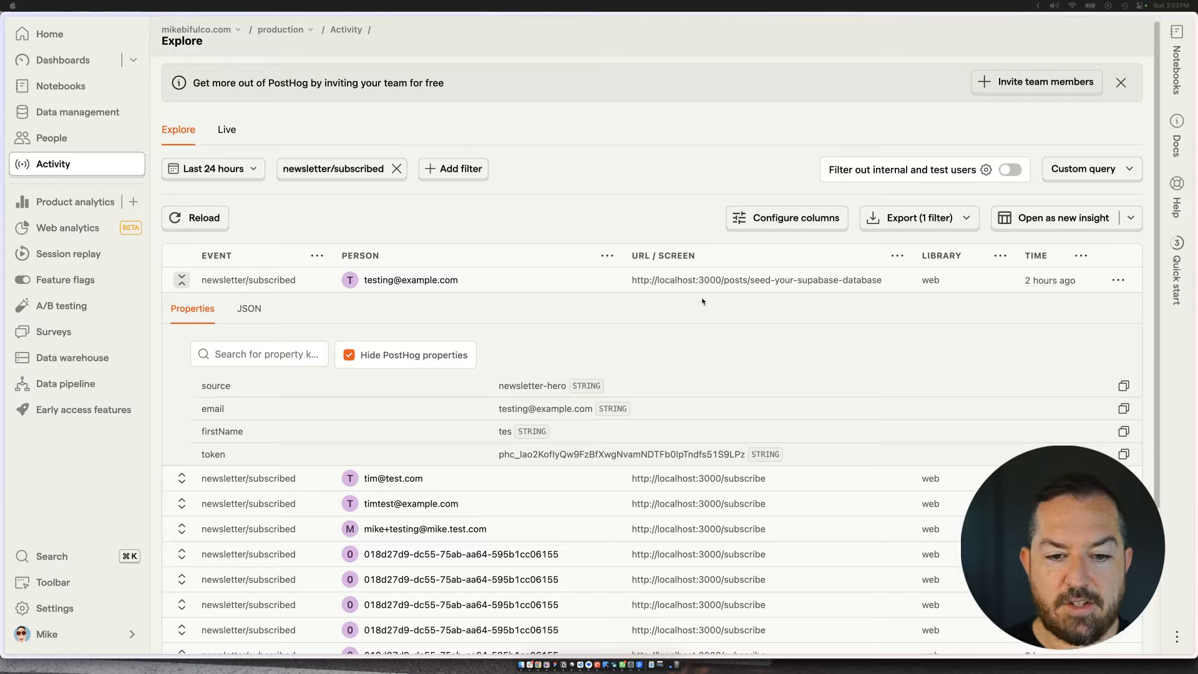
mouse_move(428, 377)
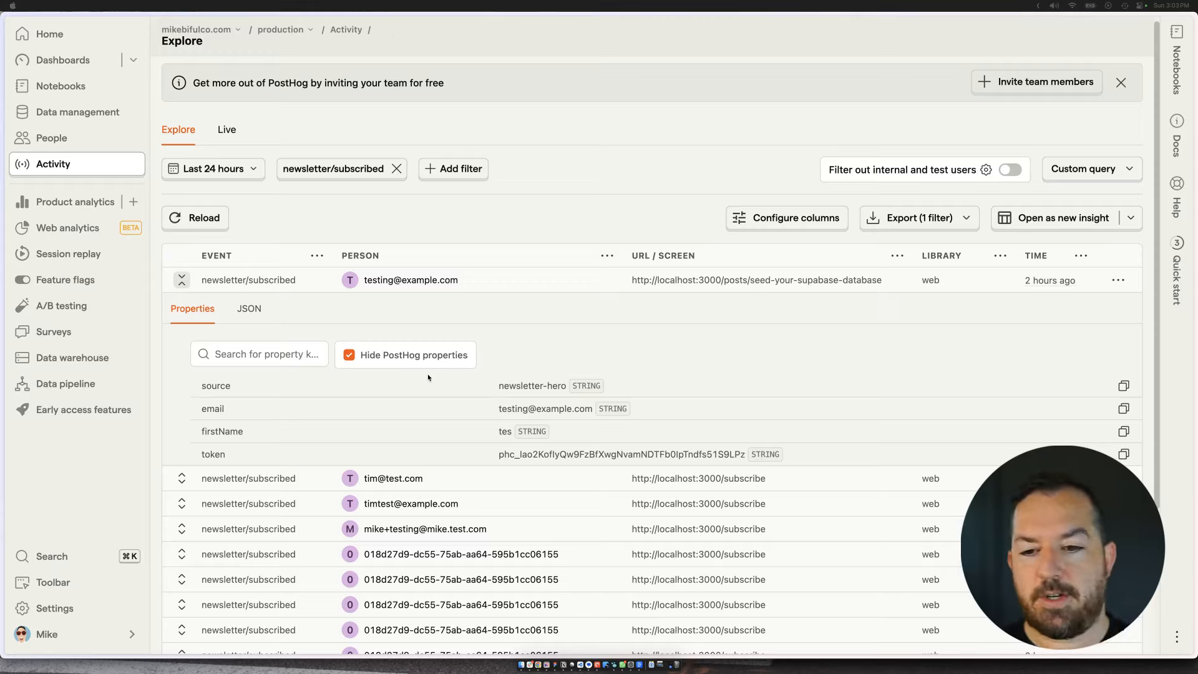
mouse_move(440, 384)
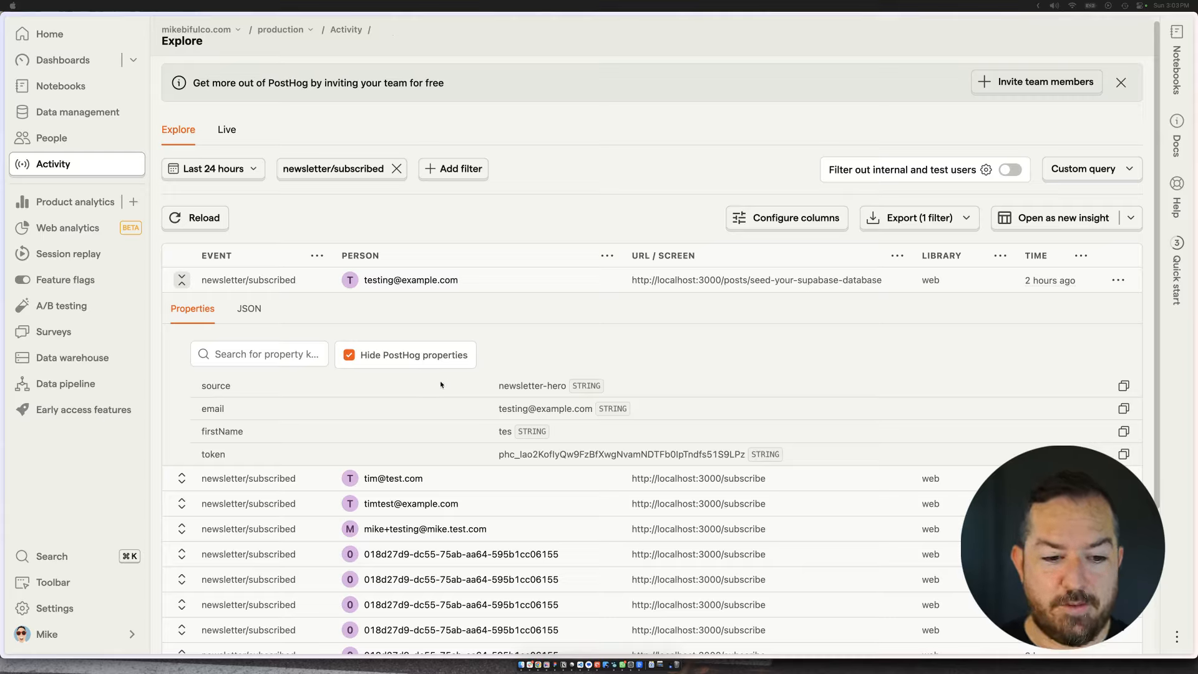
mouse_move(532, 396)
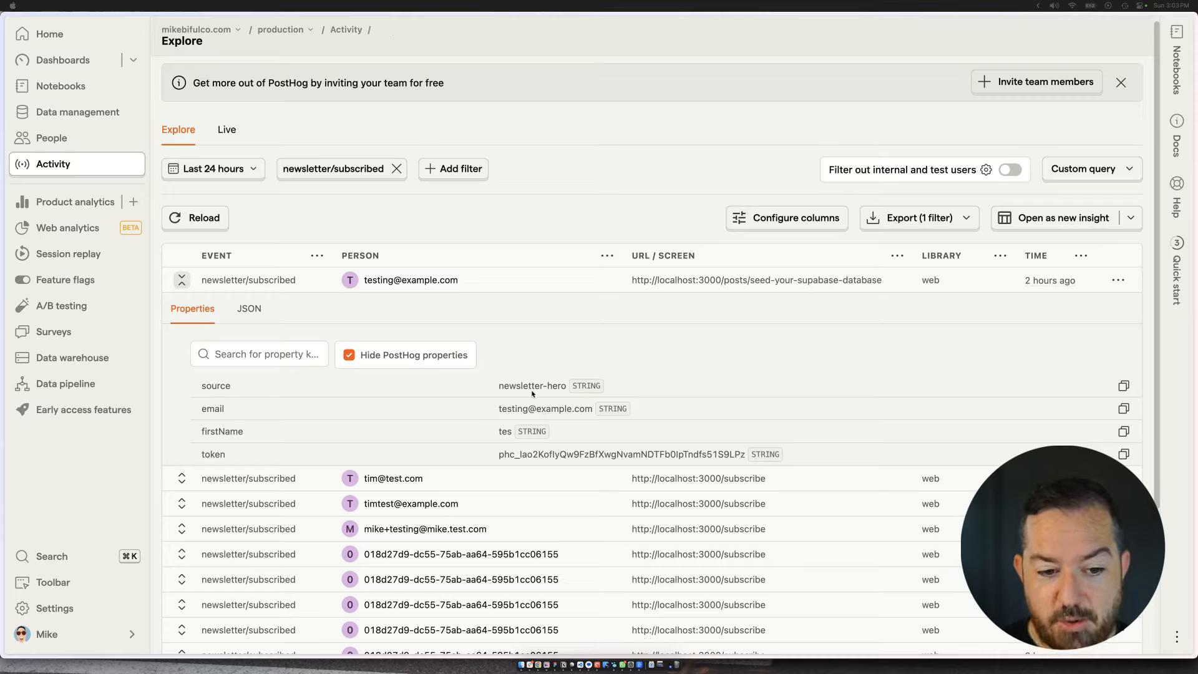
mouse_move(590, 410)
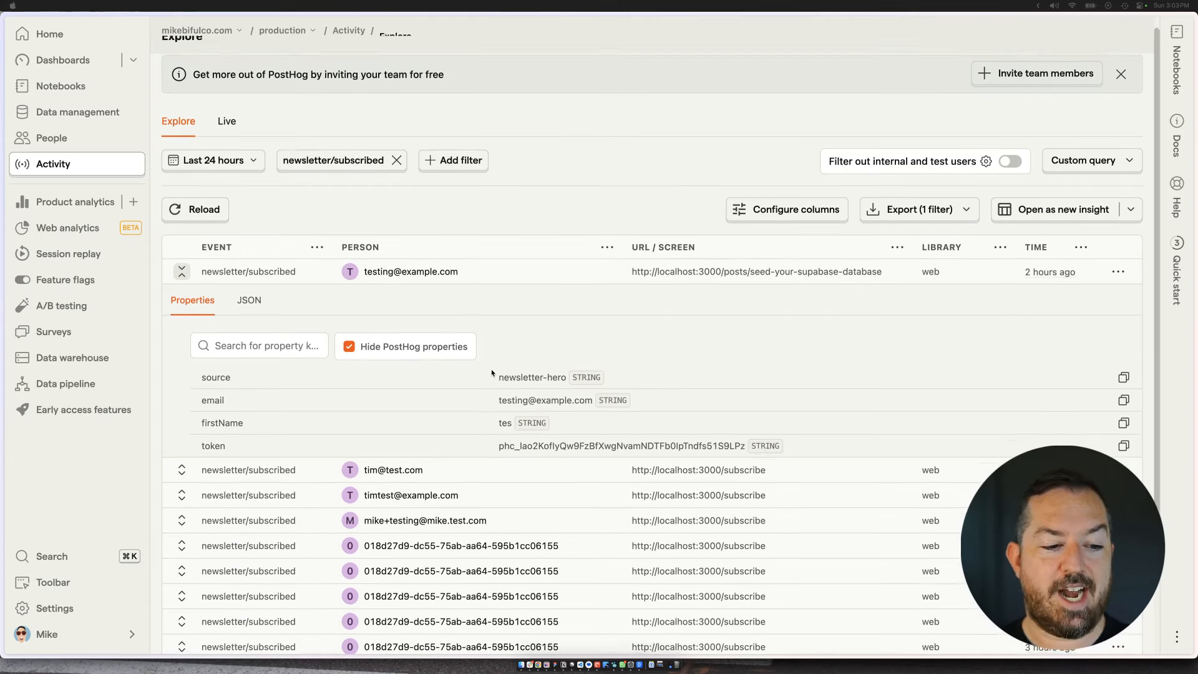
Step: Scroll the Activity explorer's 14 newsletter/subscribed events, the newest expanded with source, email, firstName and token
scroll("down", 3)
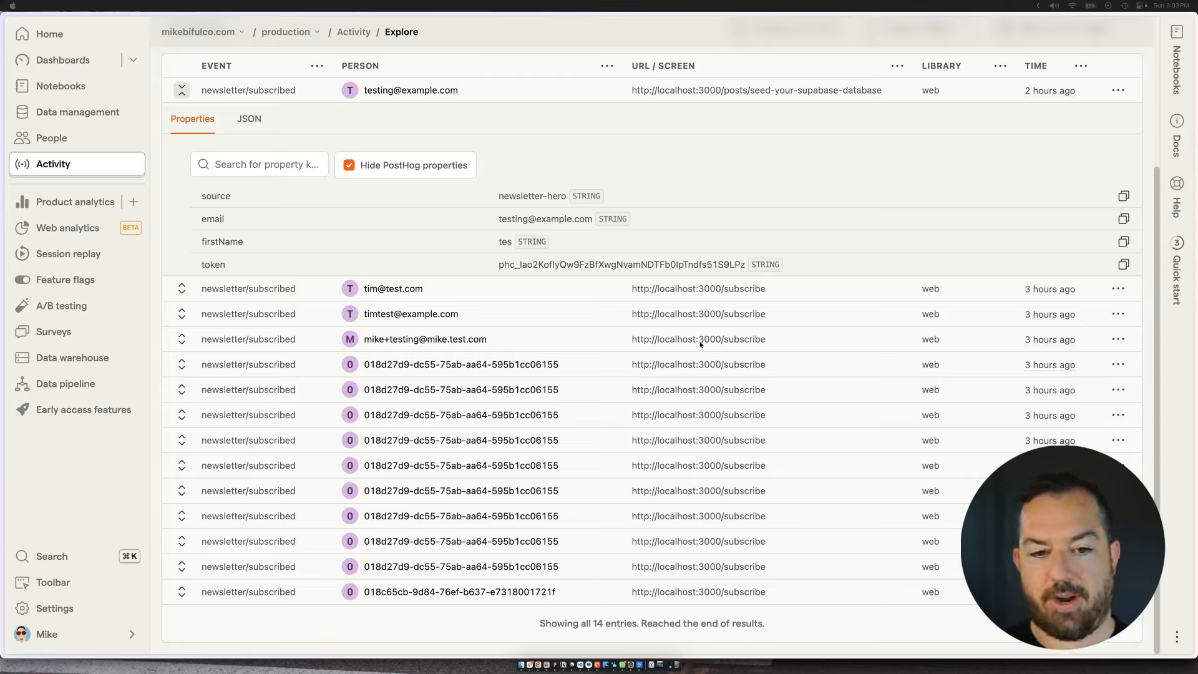
mouse_move(709, 306)
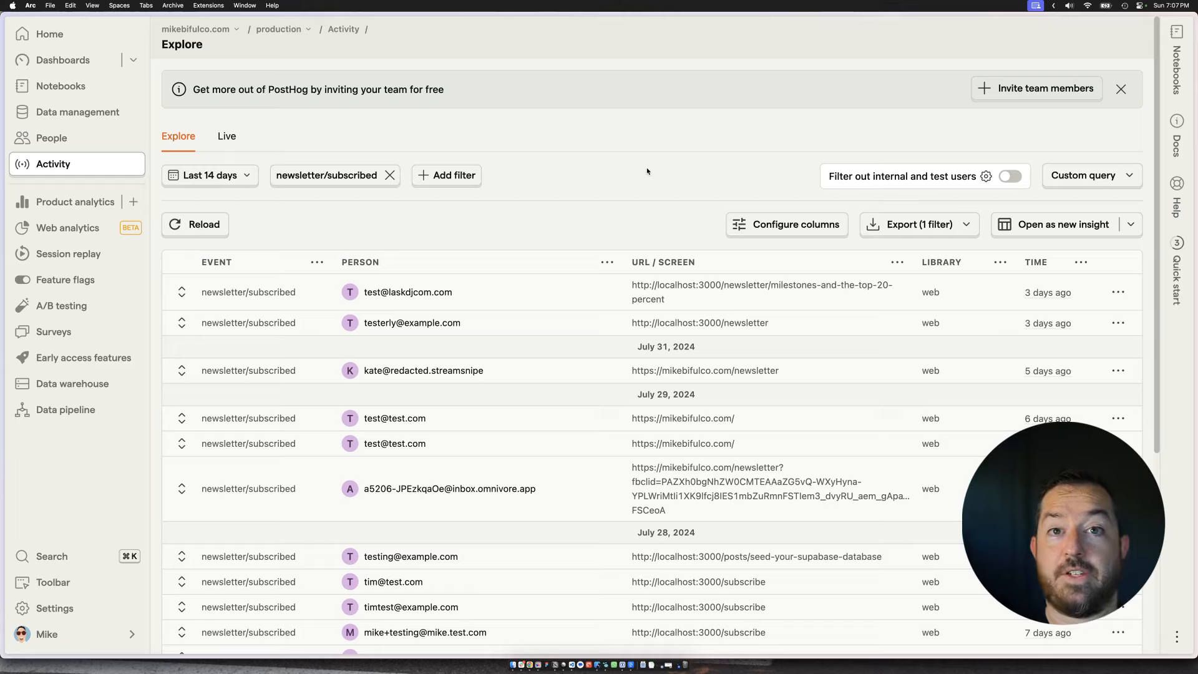
mouse_move(619, 168)
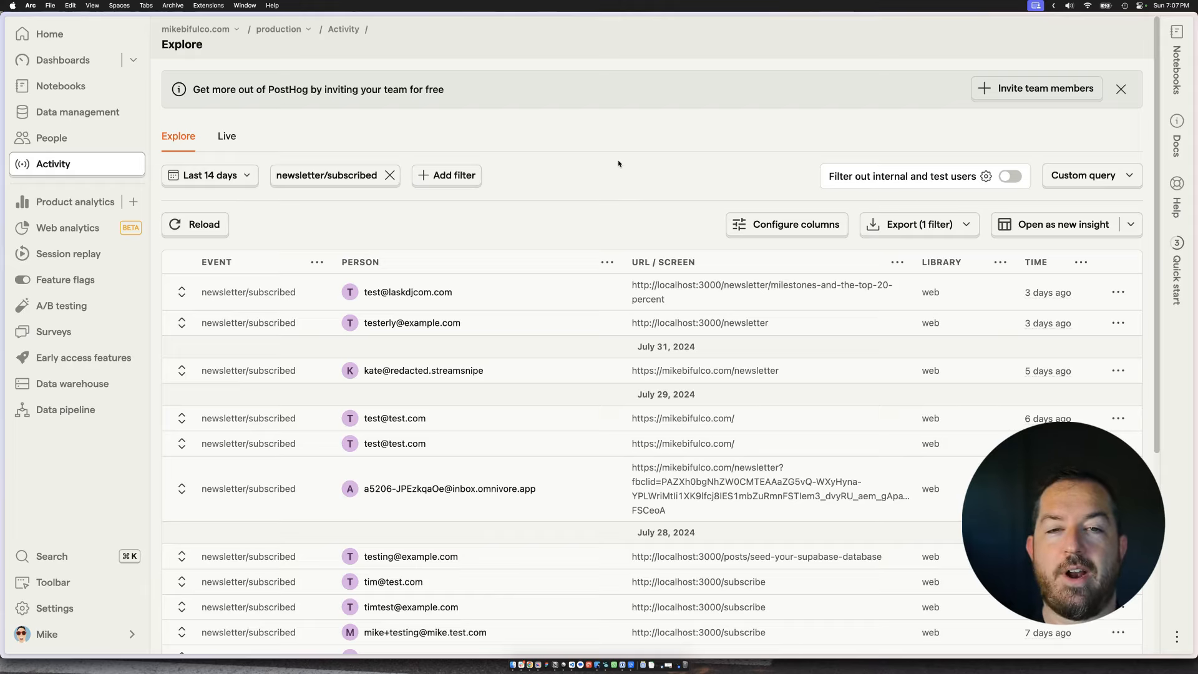
mouse_move(615, 136)
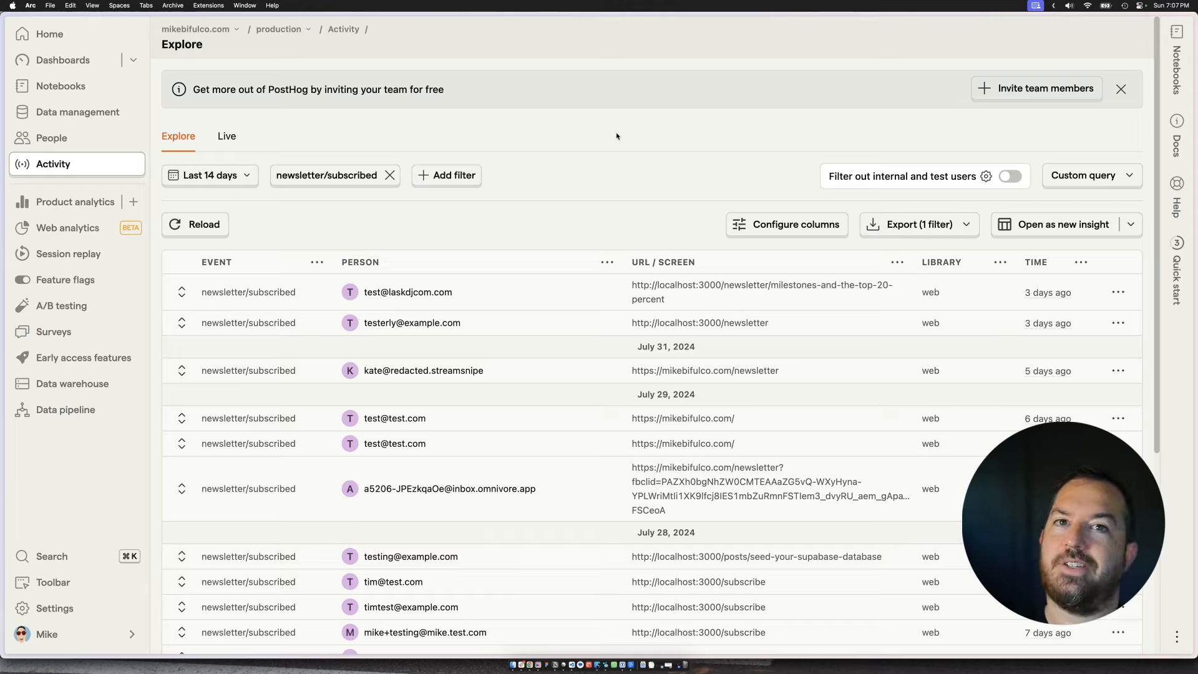
mouse_move(615, 130)
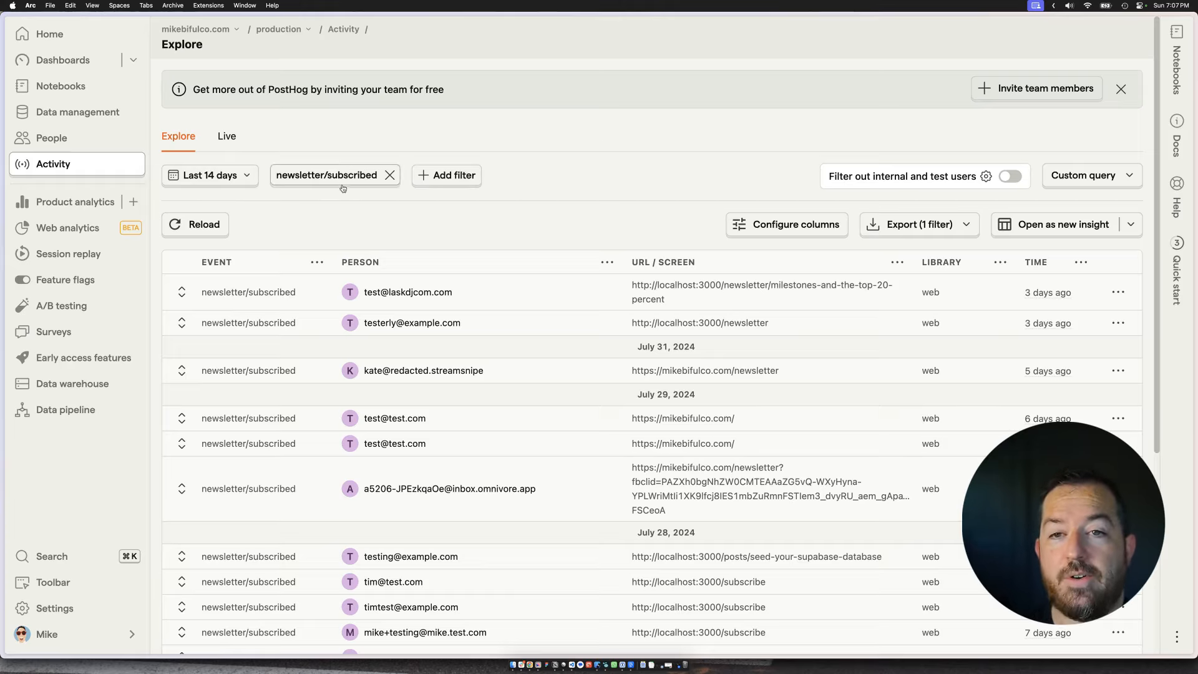
mouse_move(332, 178)
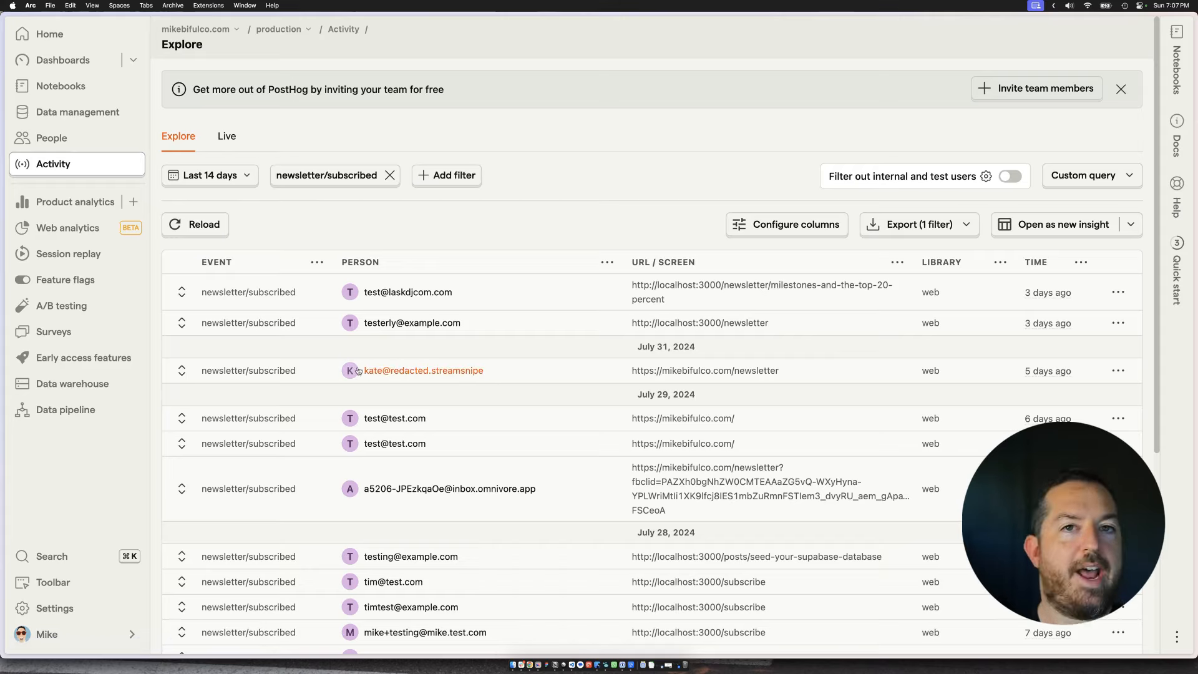
mouse_move(423, 371)
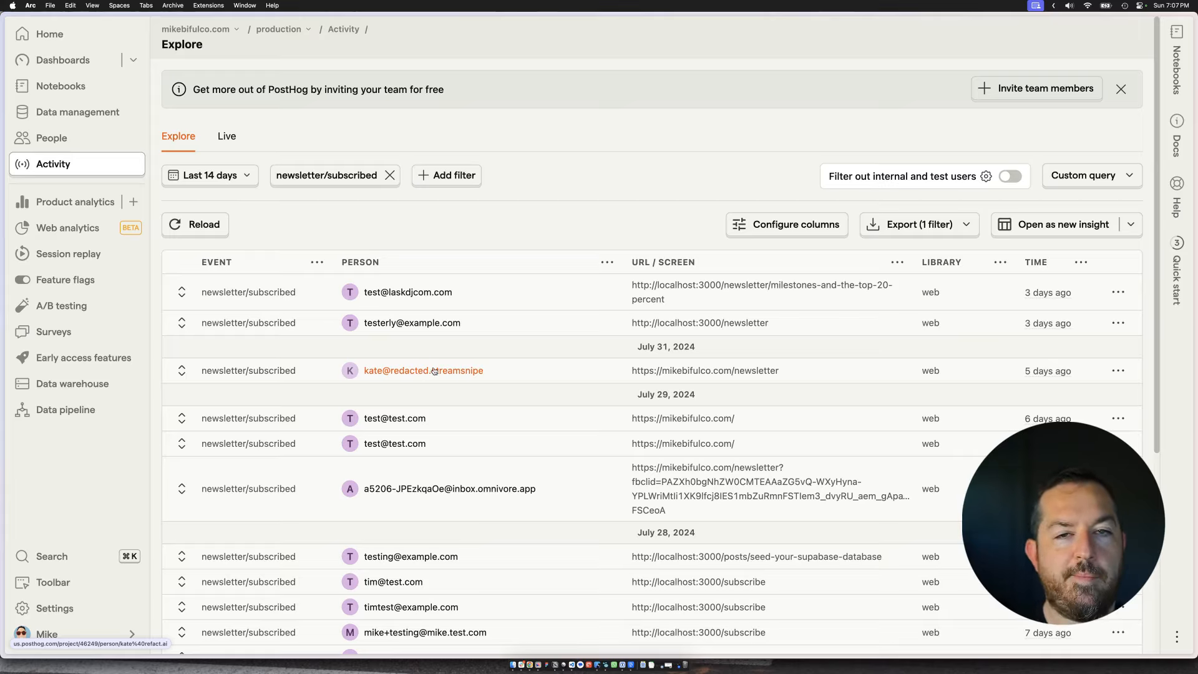
mouse_move(525, 373)
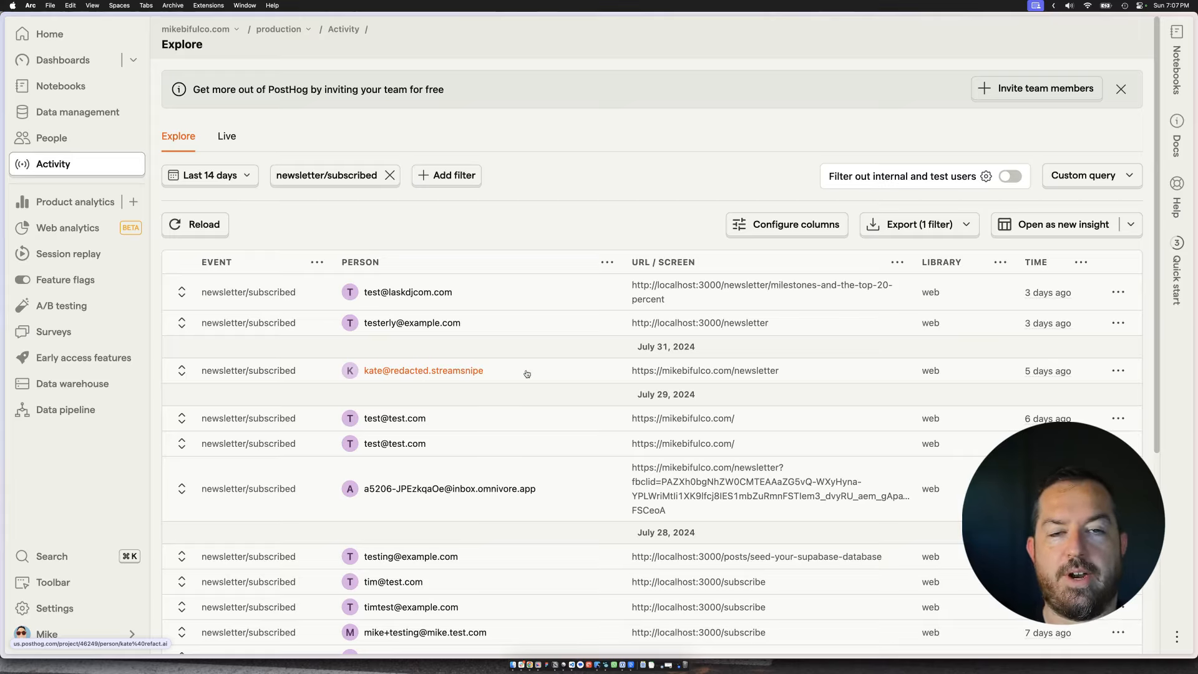